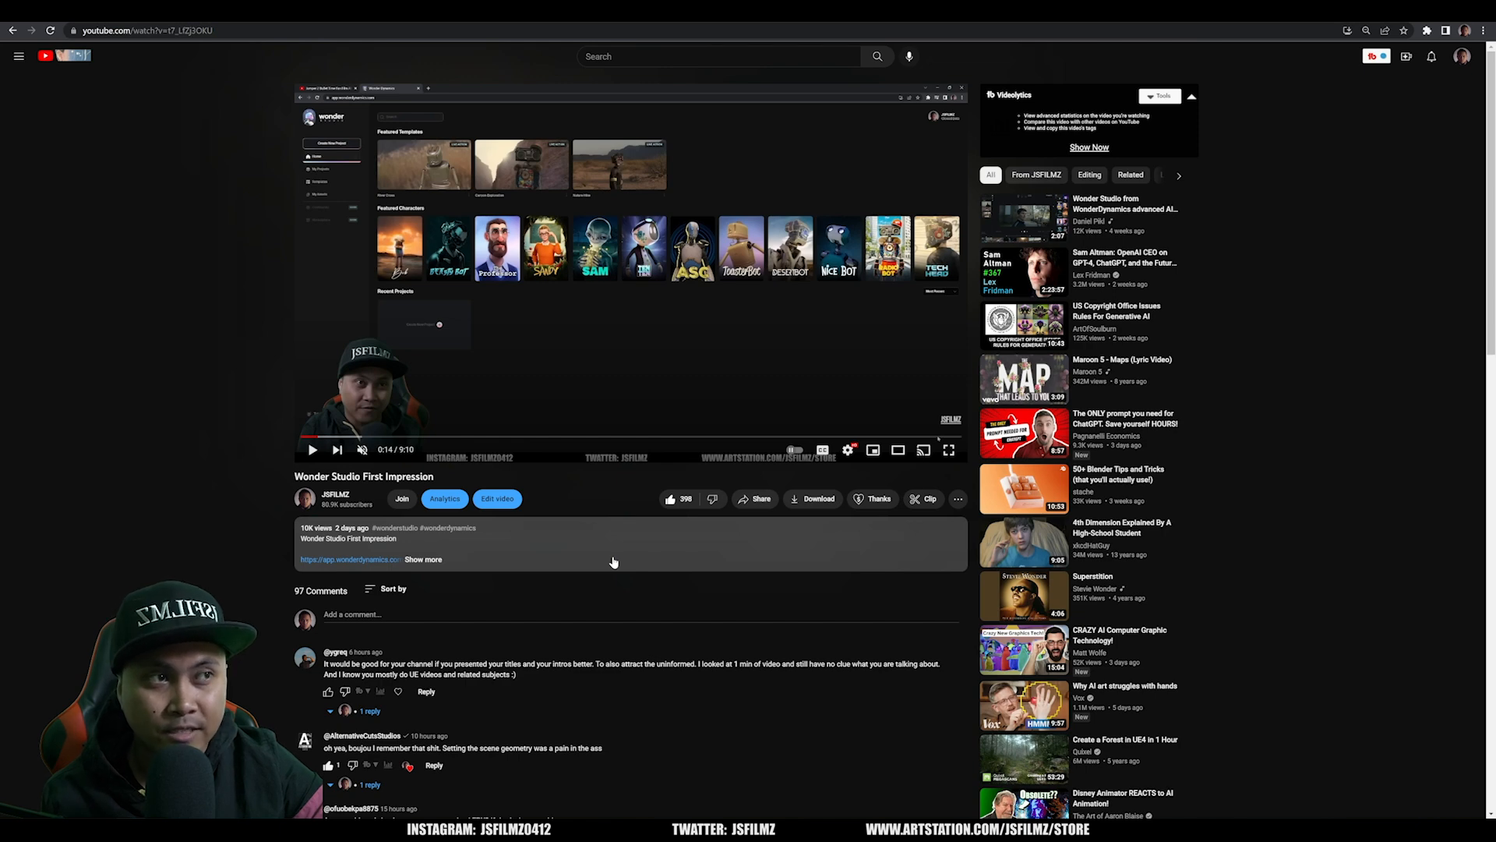
- Scroll the YouTube video page before moving to the Wonder Studio assets list
scroll("down", 3)
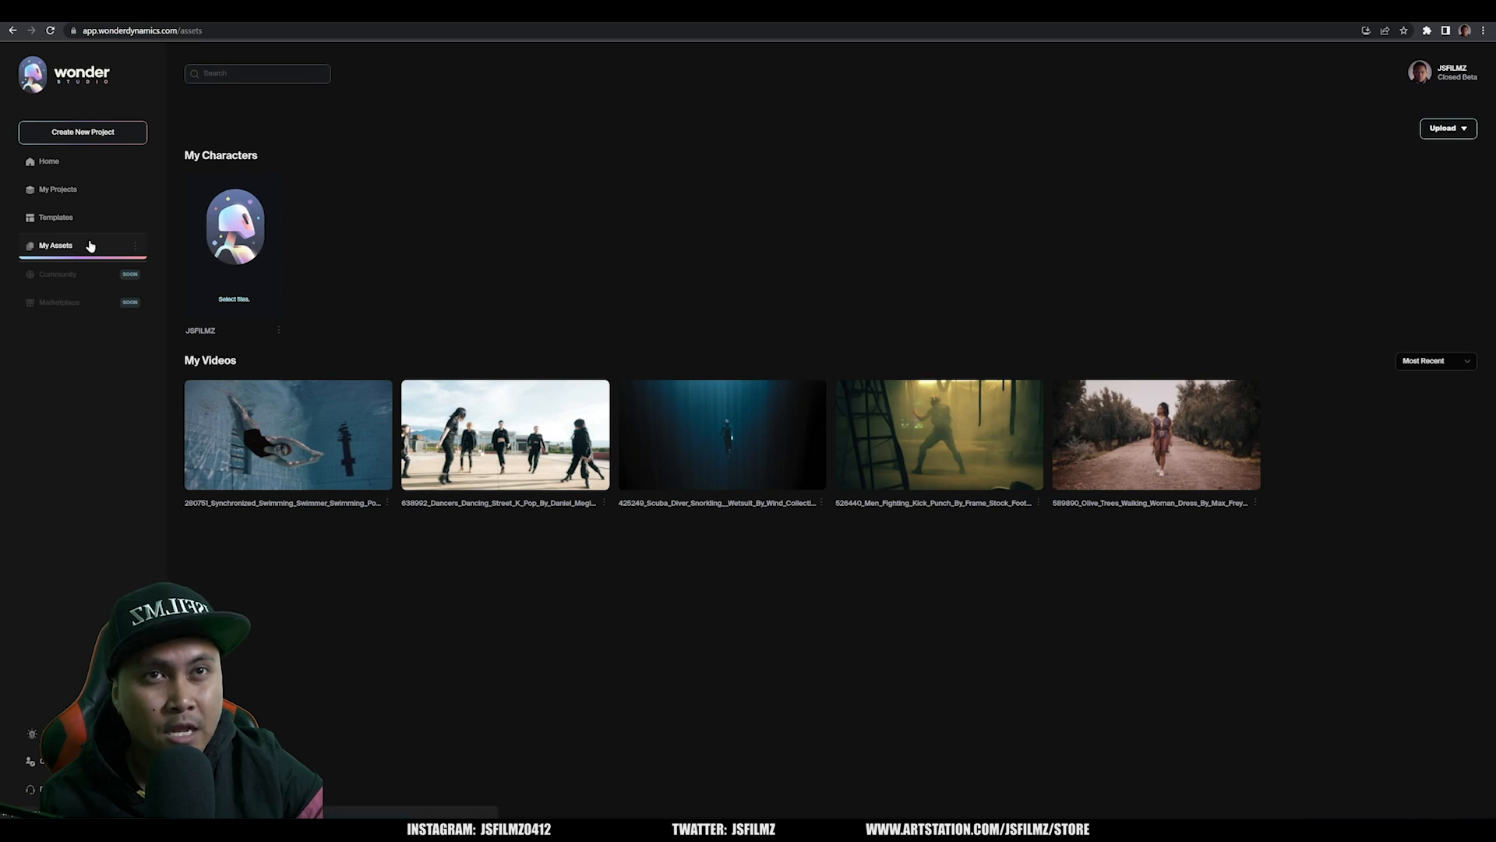
- Bring up the Character Upload panel and follow its link to the character creation guidelines
left_click(233, 226)
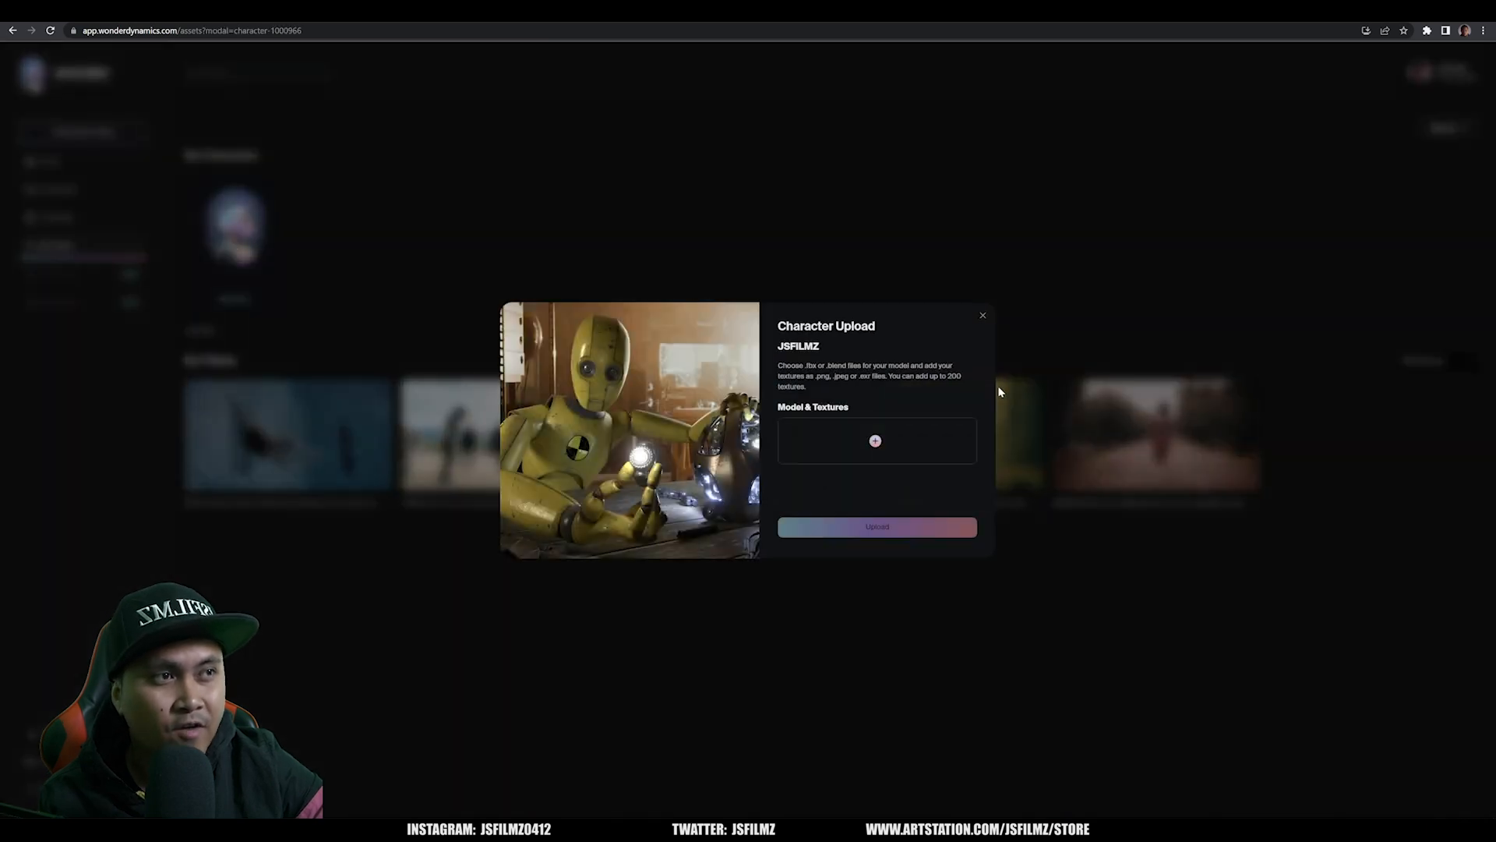
mouse_move(907, 423)
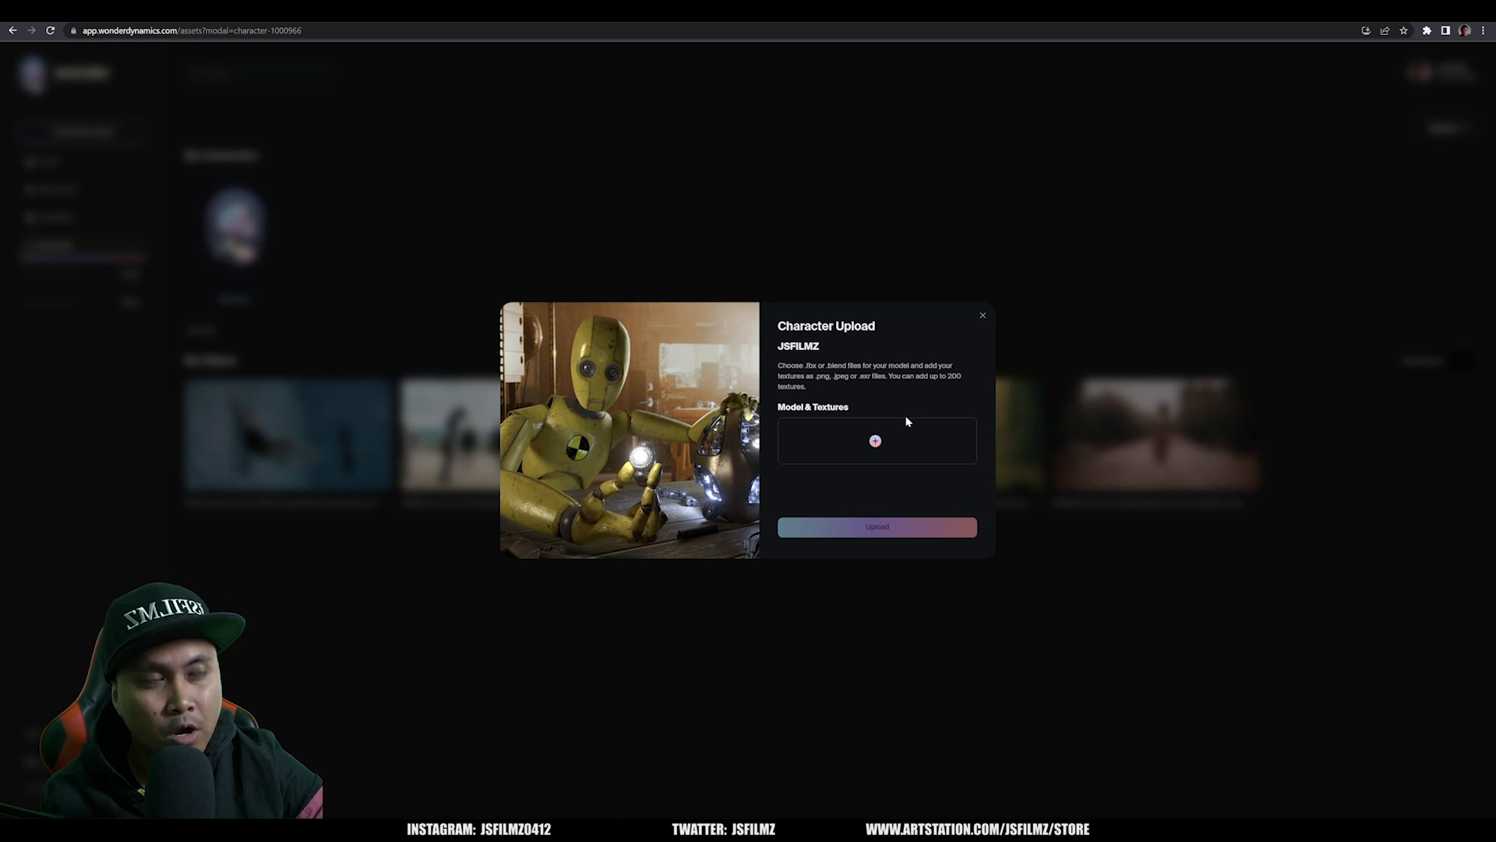
left_click(984, 316)
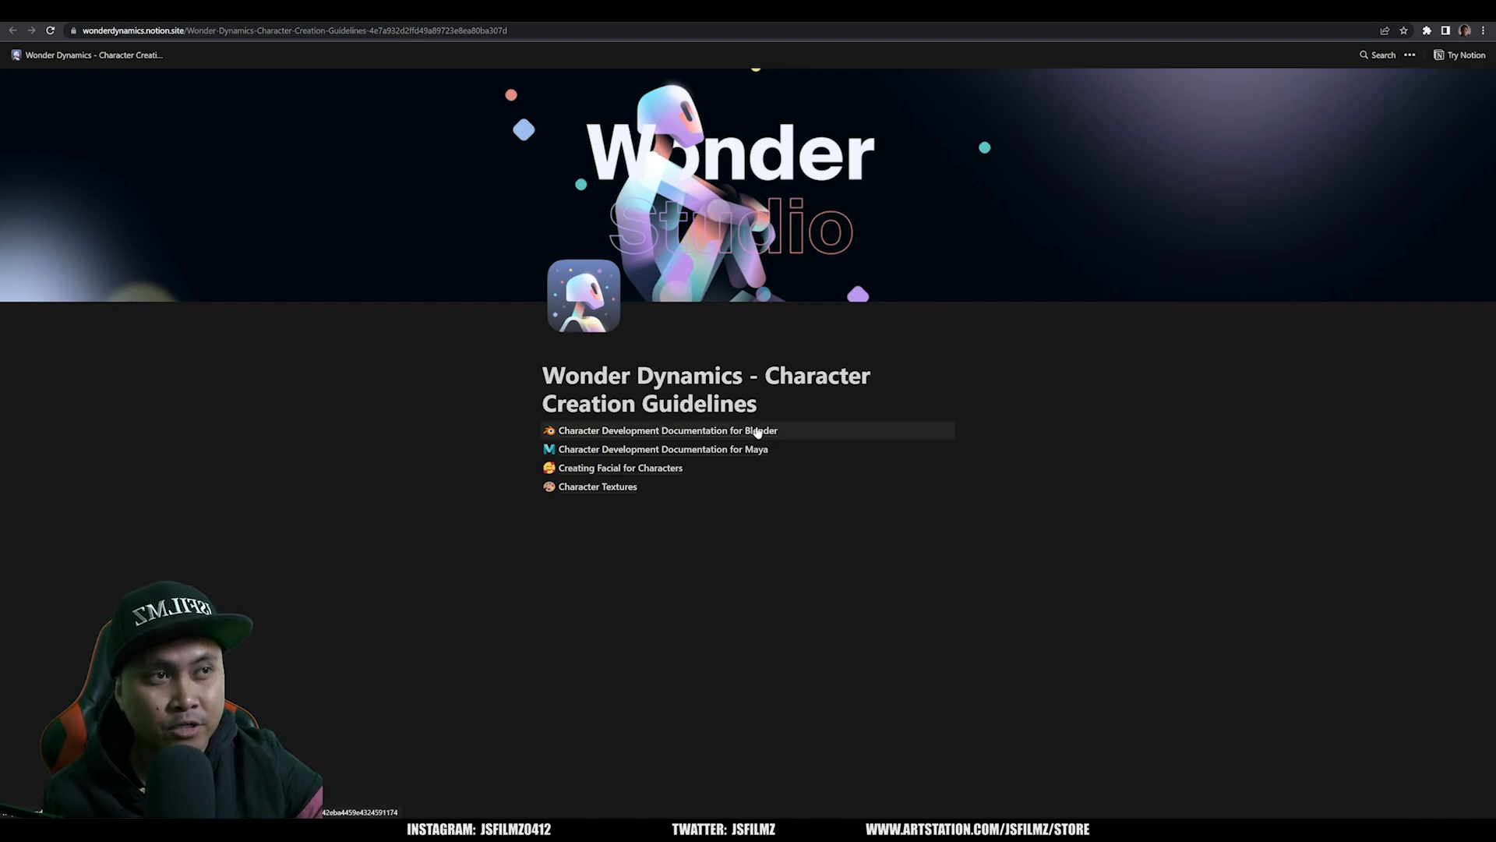
mouse_move(690, 486)
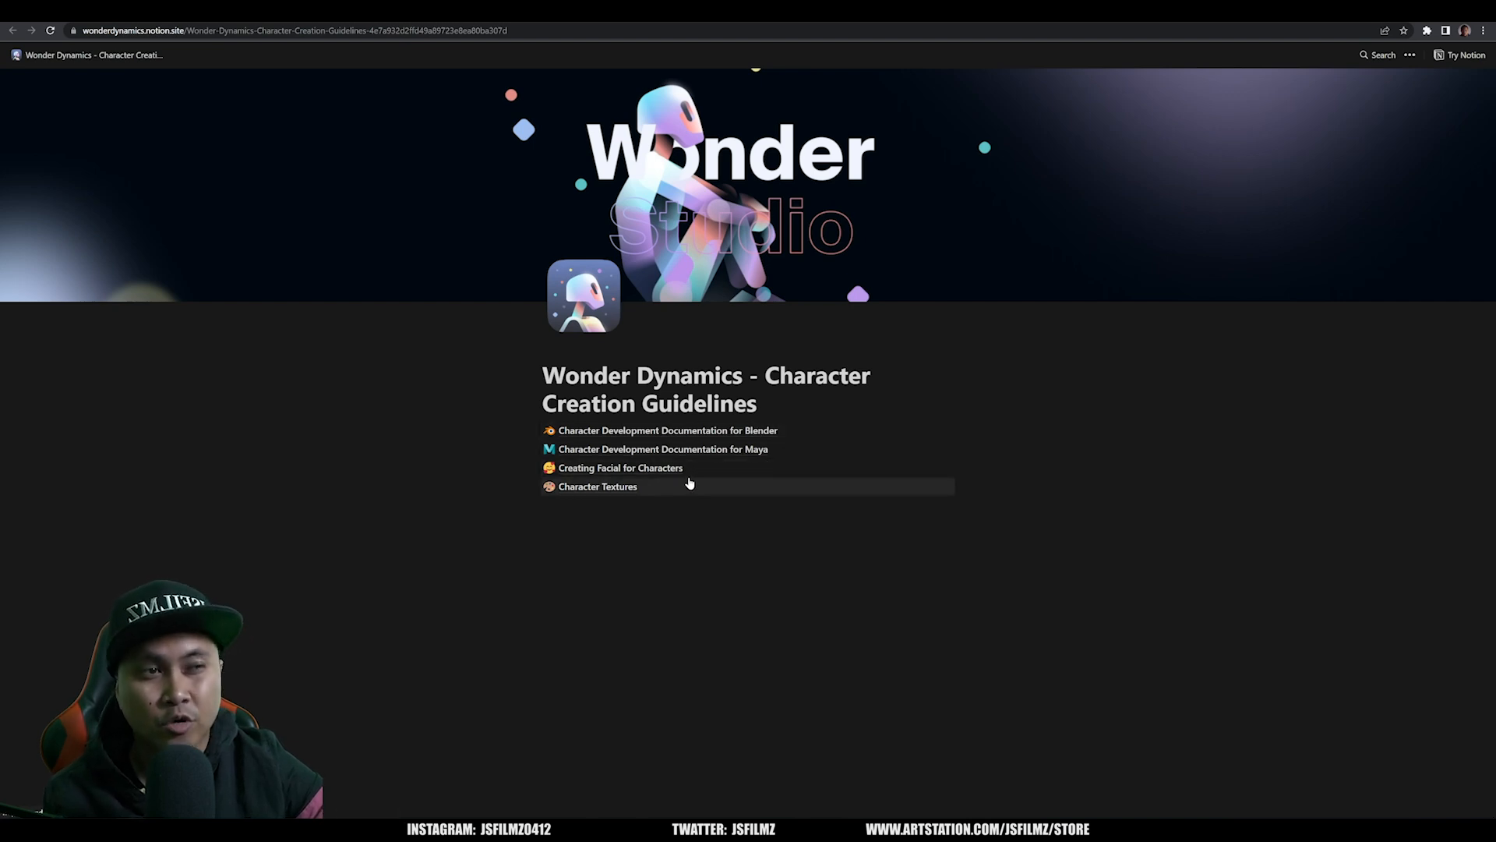
- Read through the Creating Facial for Characters guide on blend shapes
left_click(621, 468)
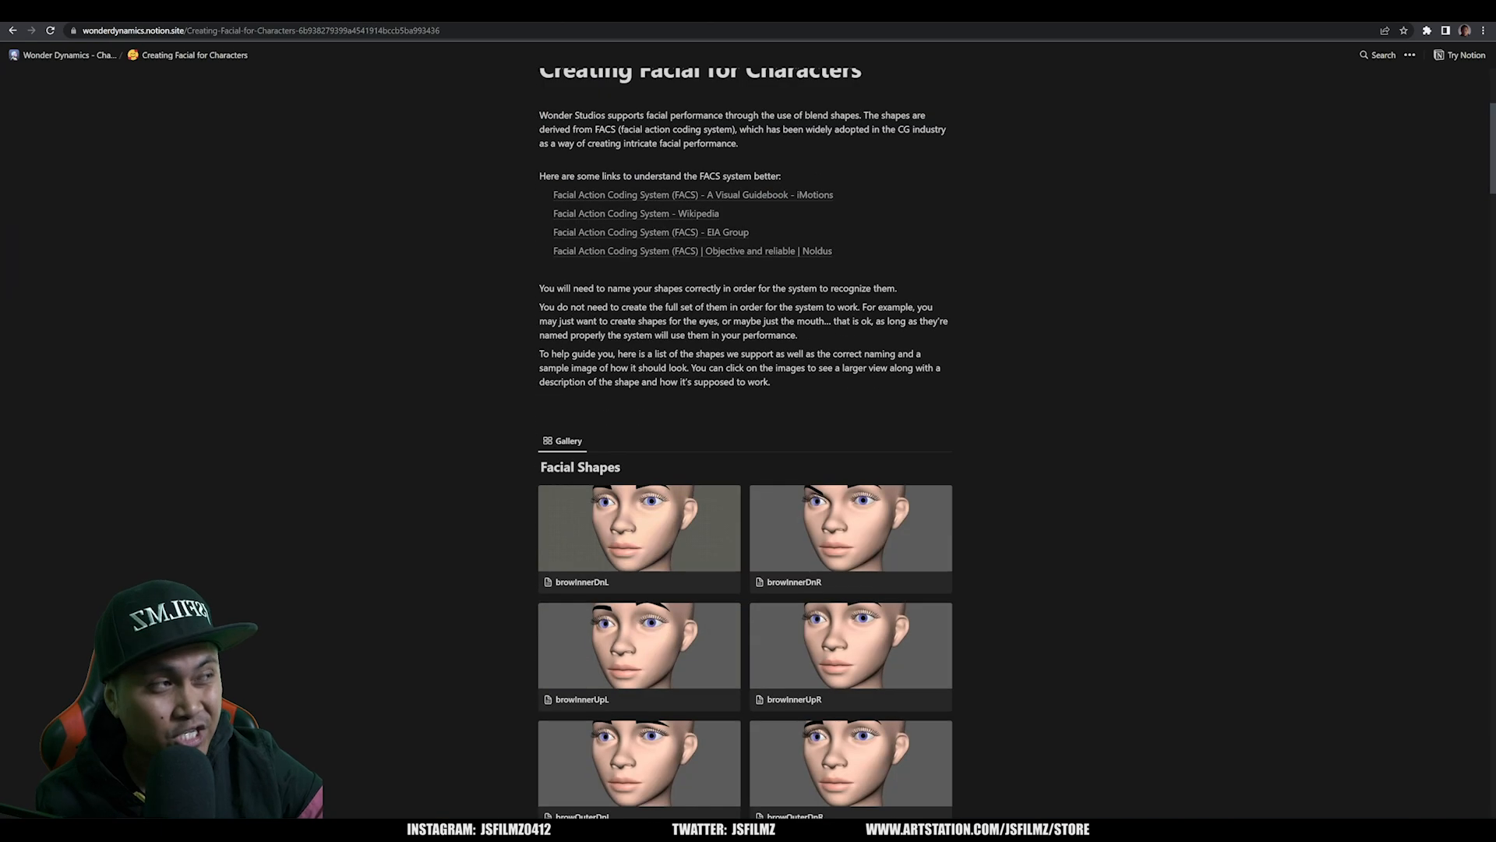
scroll("up", 3)
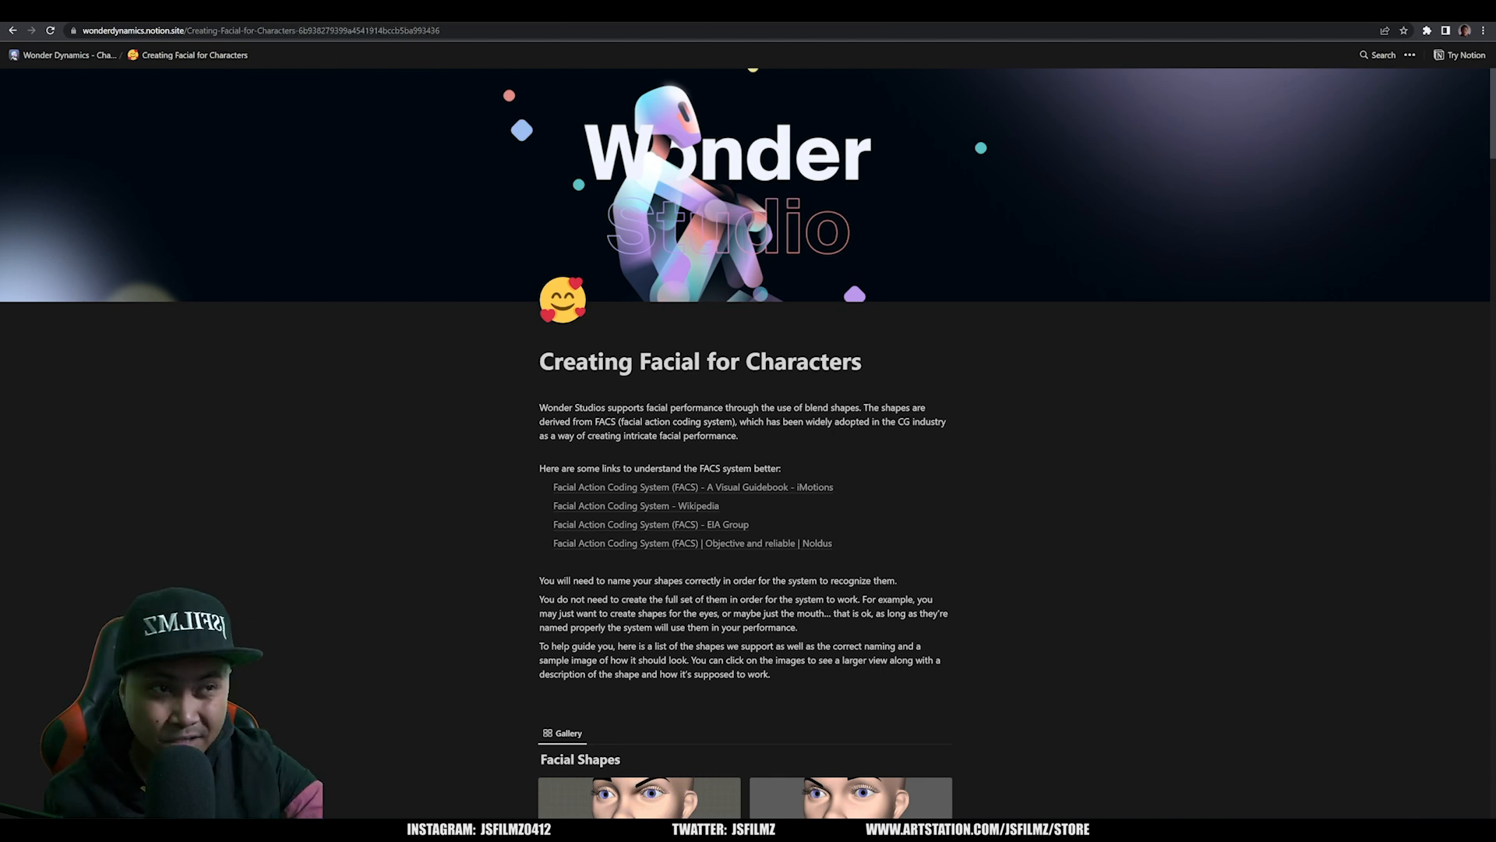
scroll("down", 3)
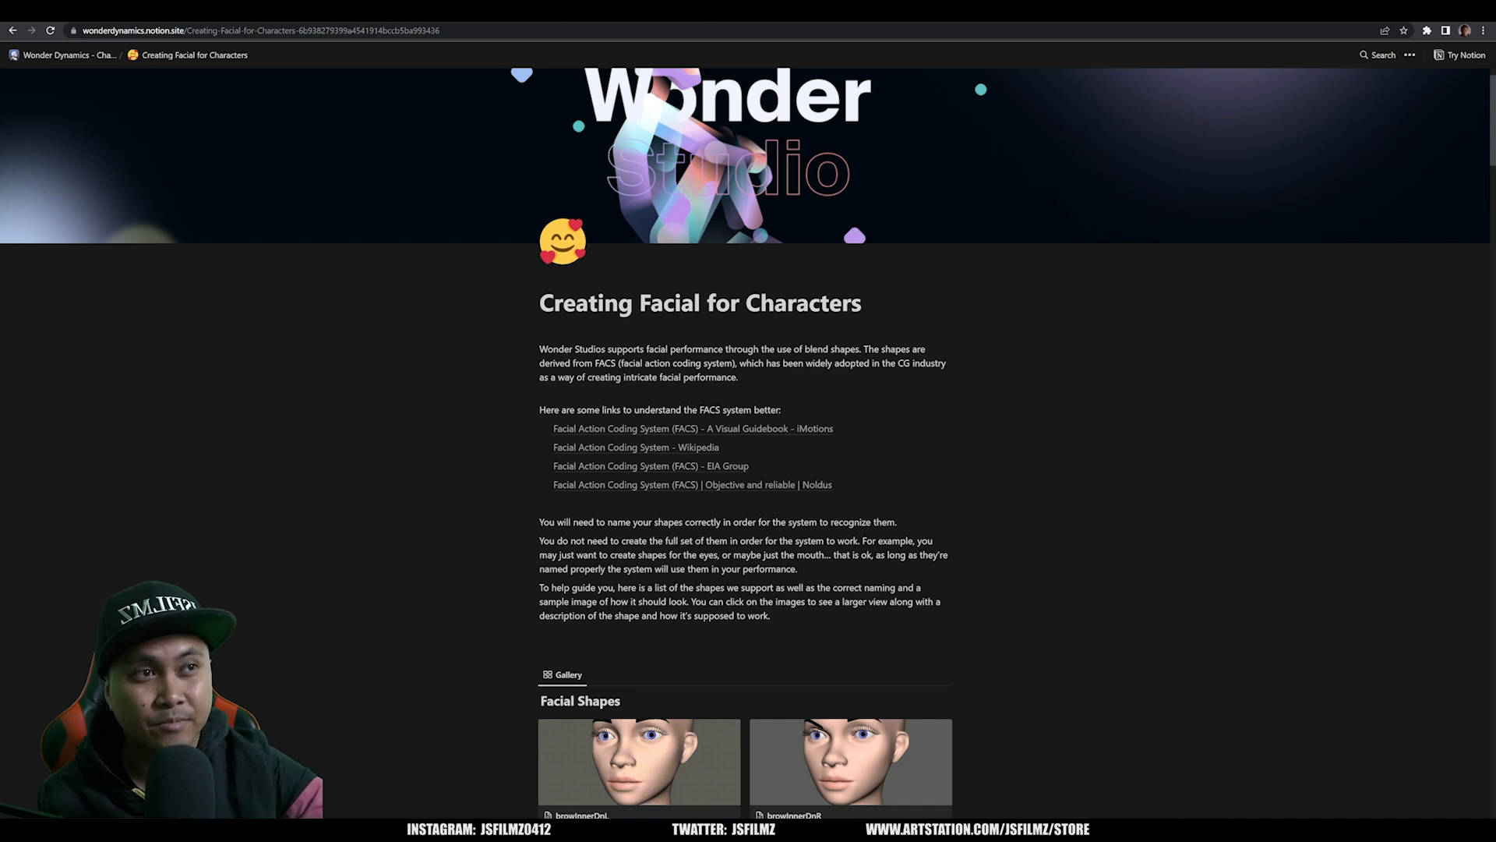
scroll("up", 3)
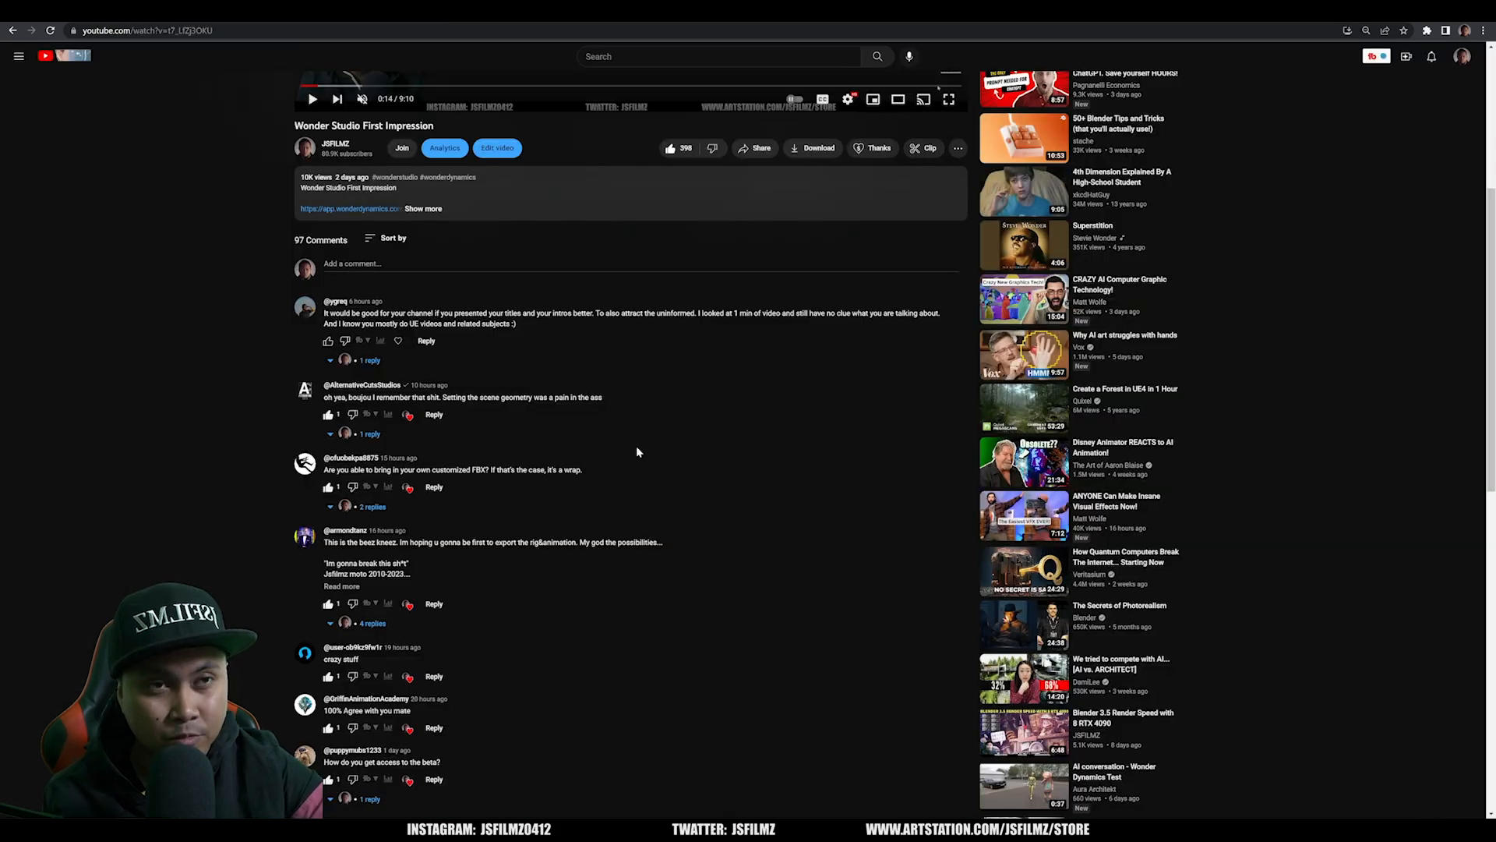
scroll("down", 3)
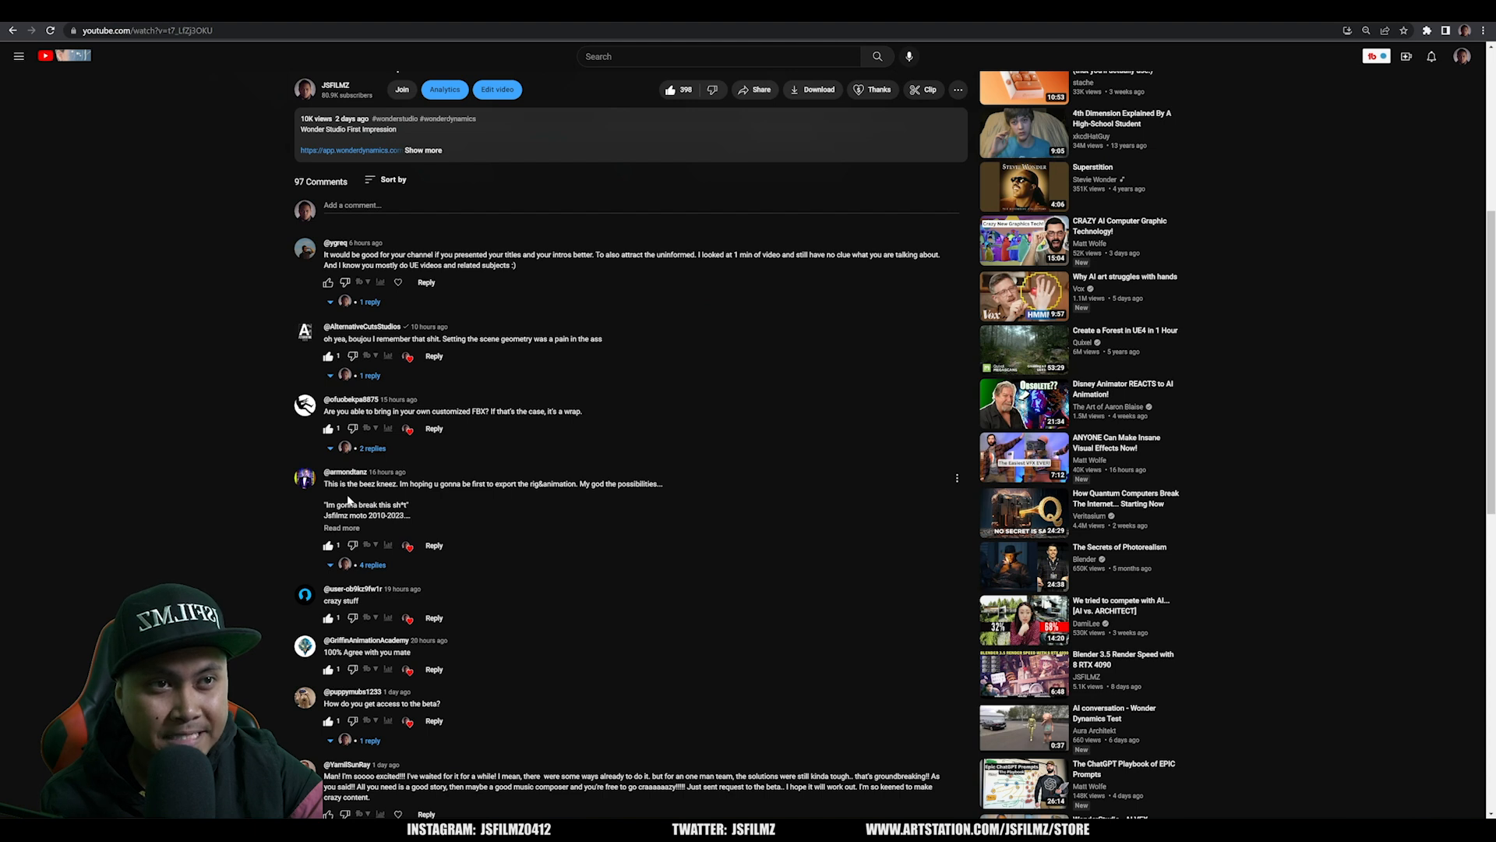
mouse_move(451, 495)
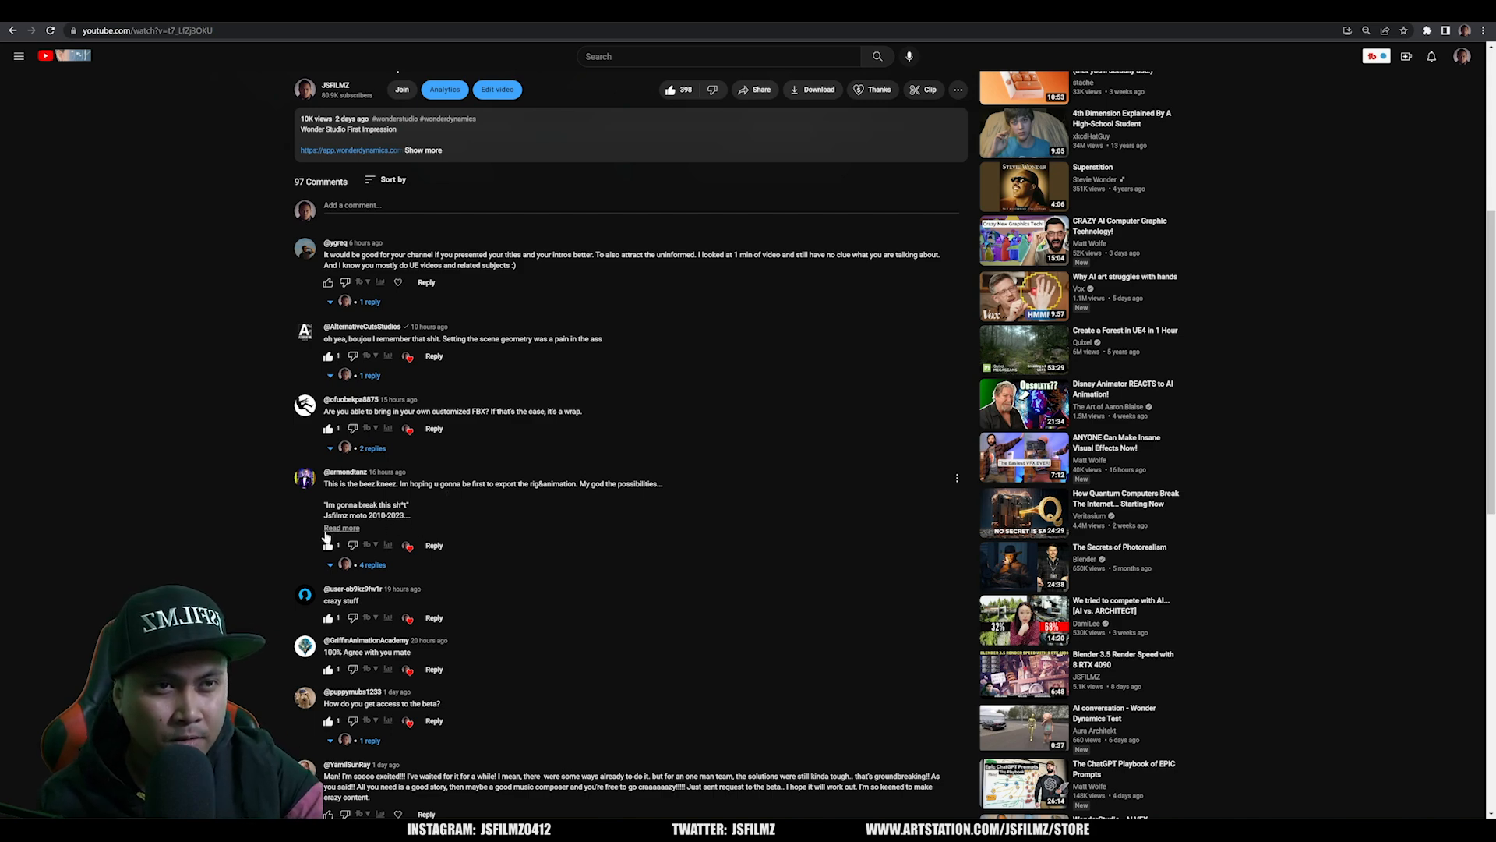
scroll("down", 3)
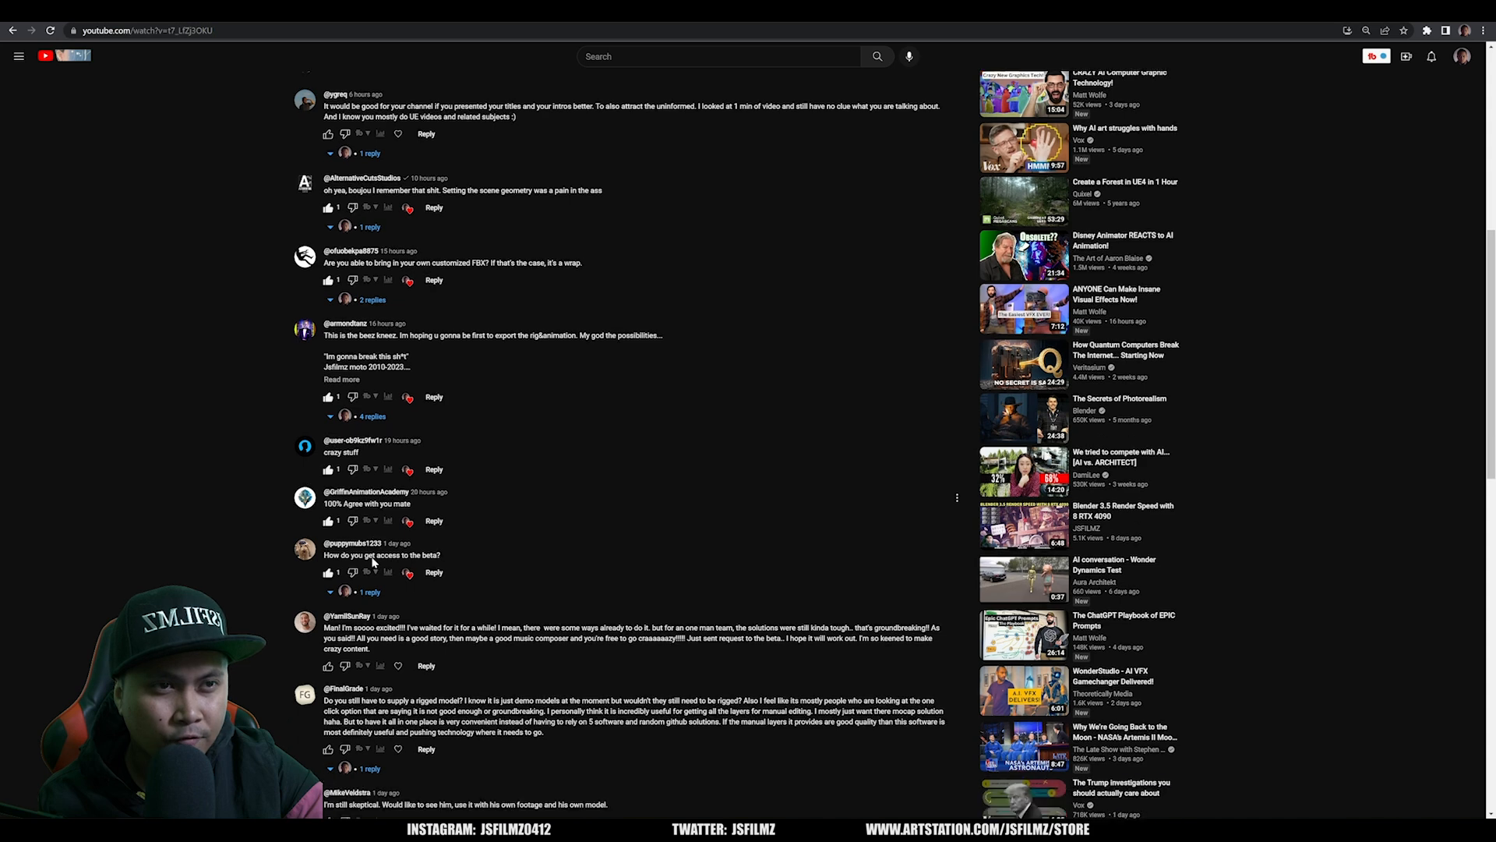
scroll("down", 3)
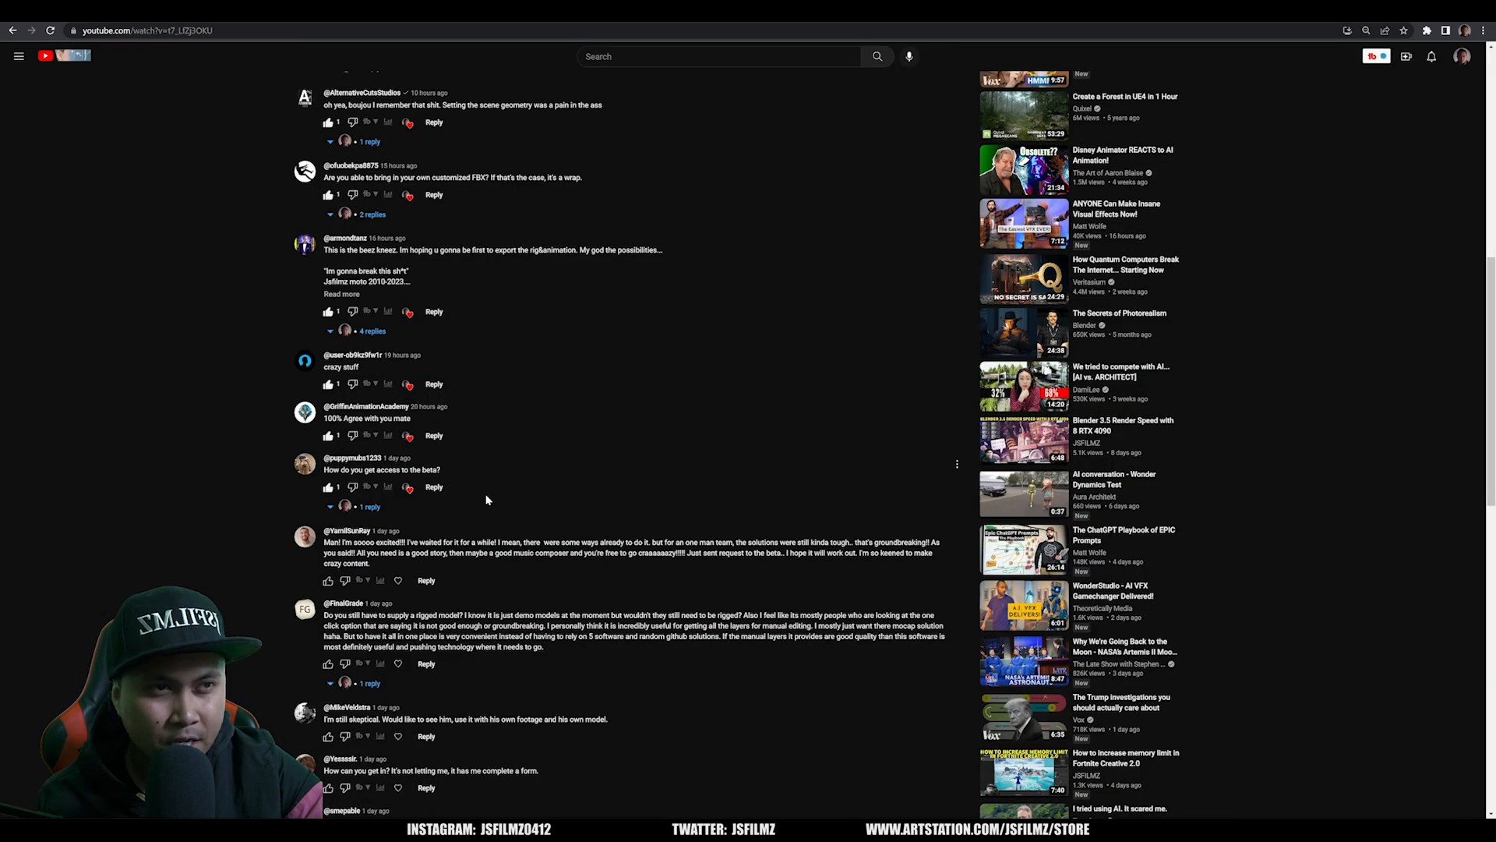
mouse_move(391, 567)
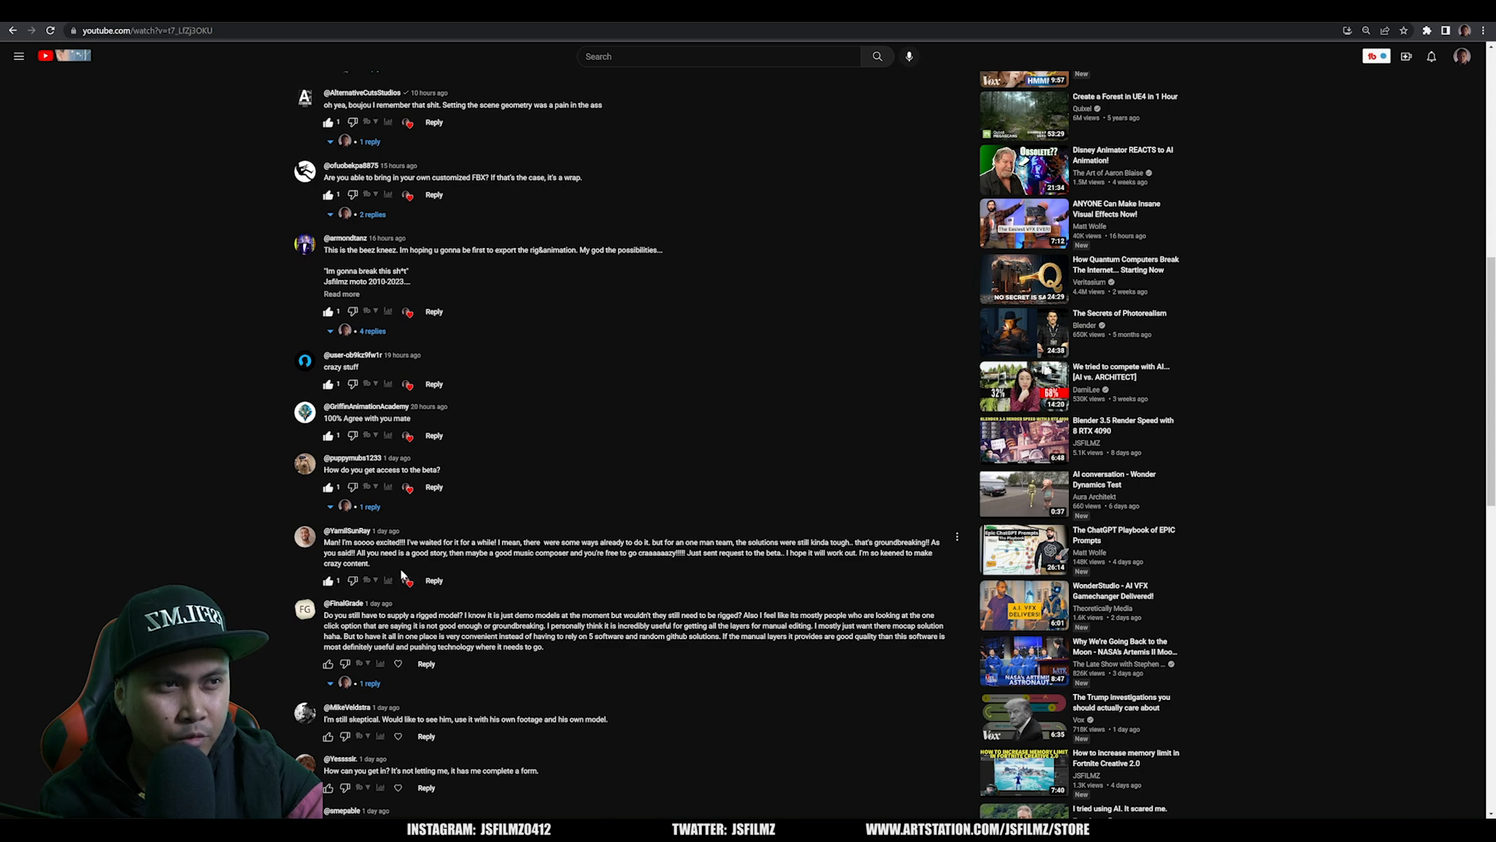
mouse_move(405, 571)
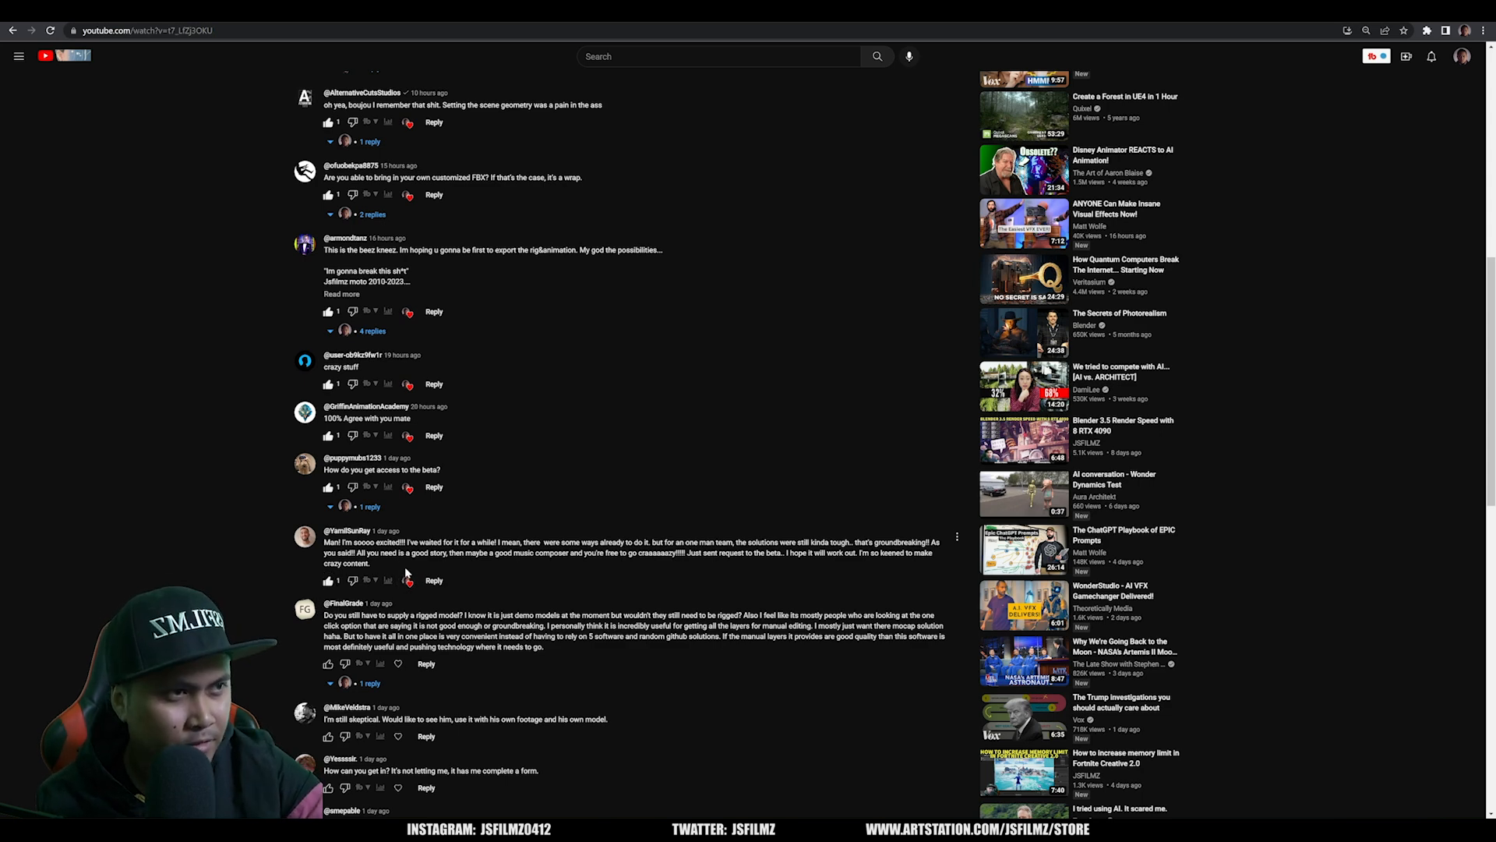
scroll("down", 3)
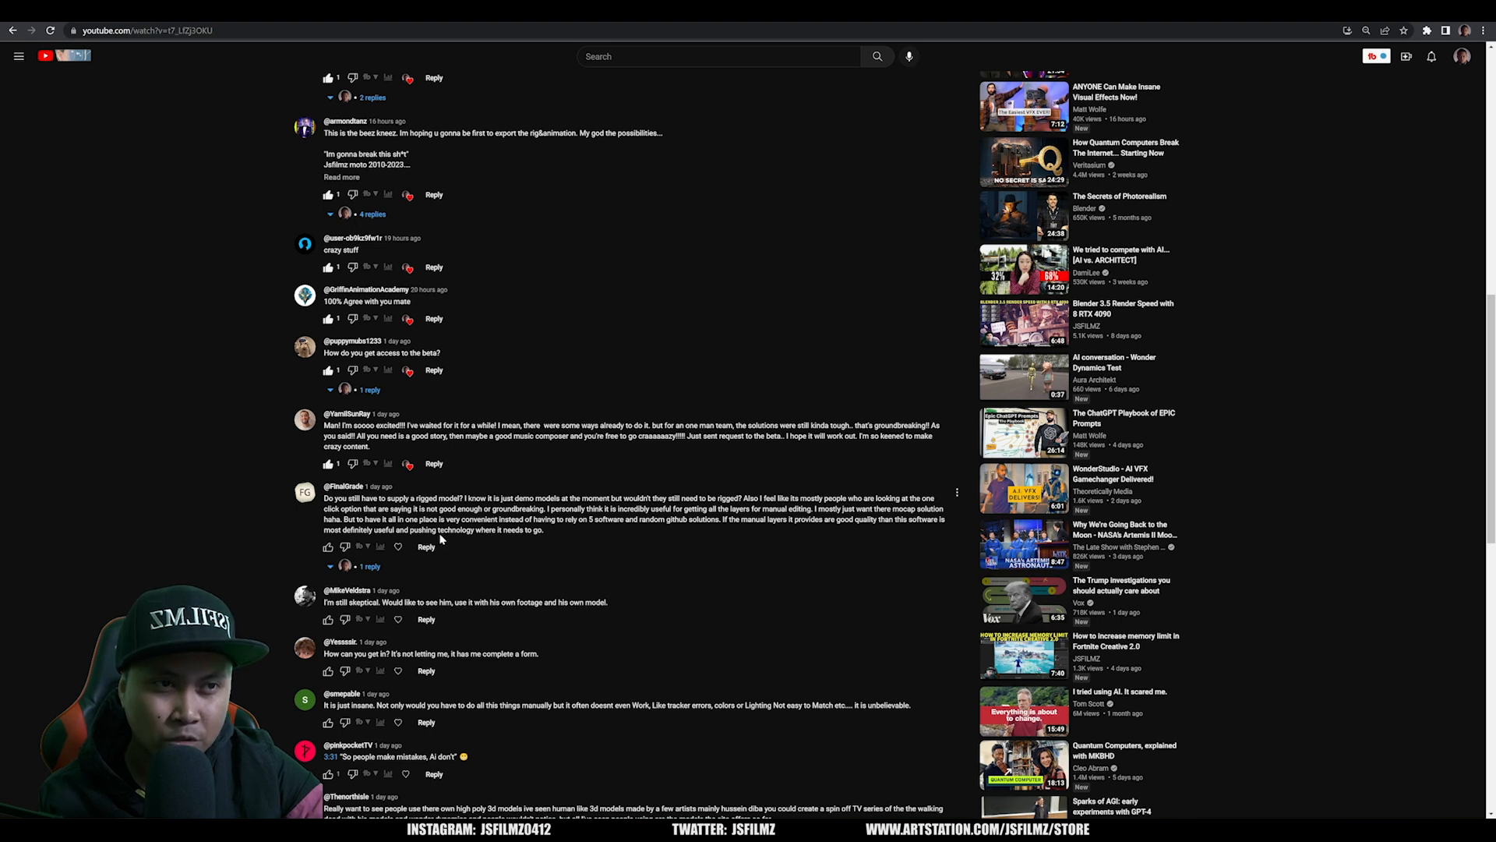
mouse_move(440, 562)
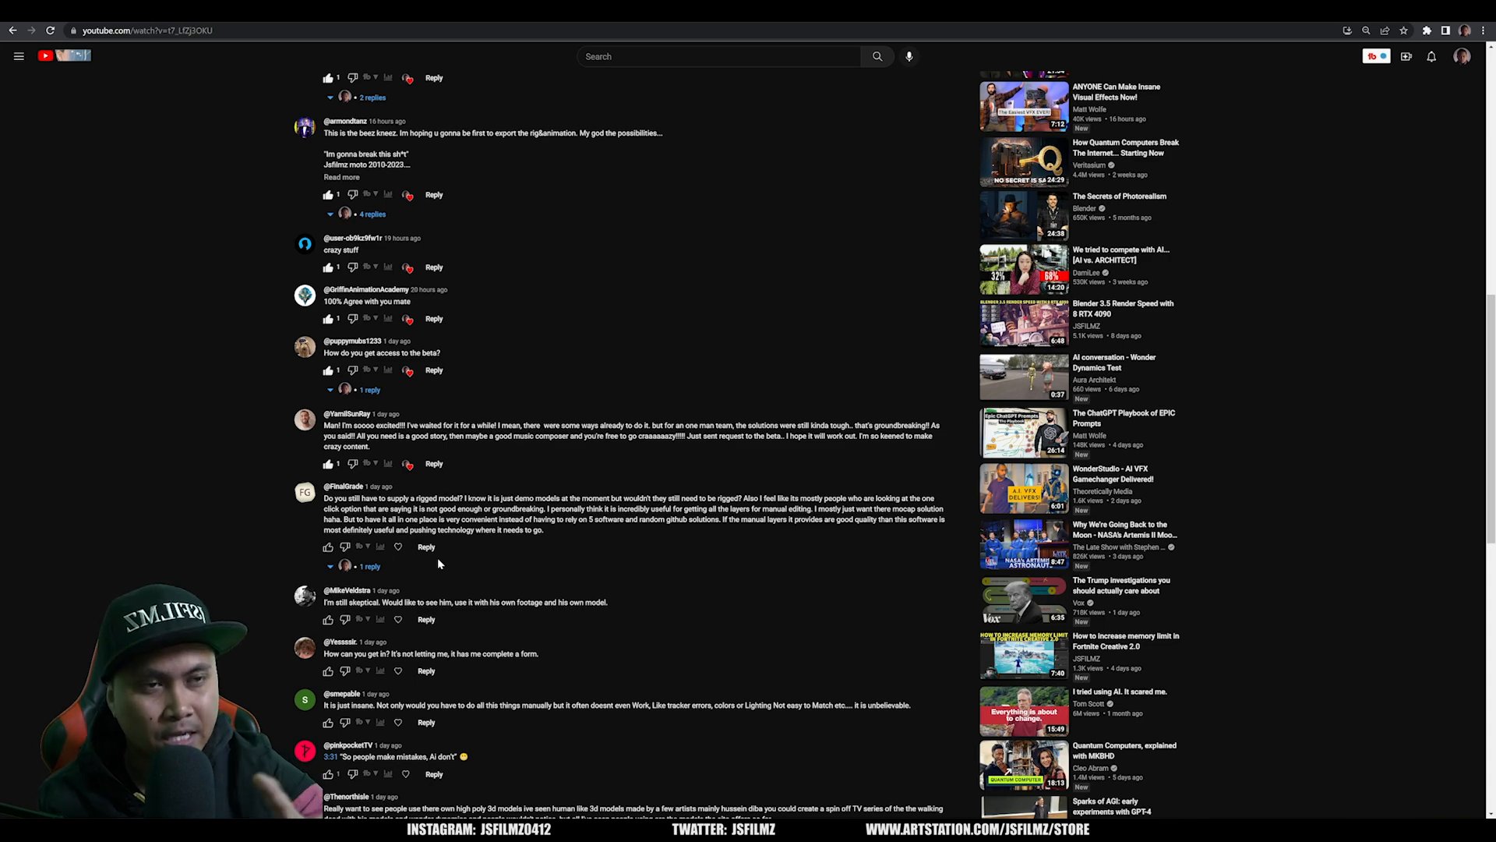
scroll("down", 3)
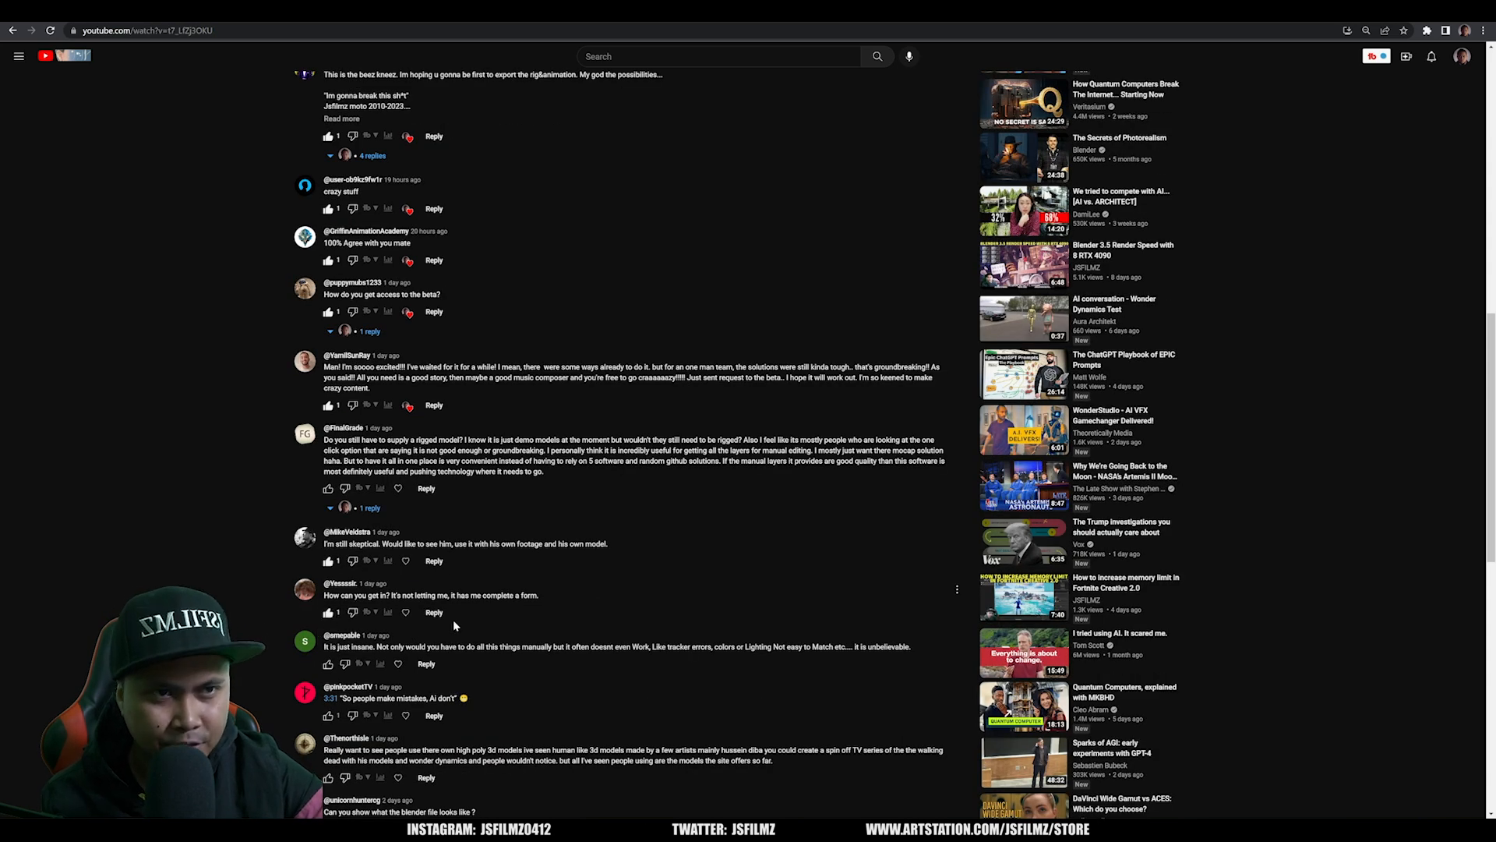
scroll("down", 3)
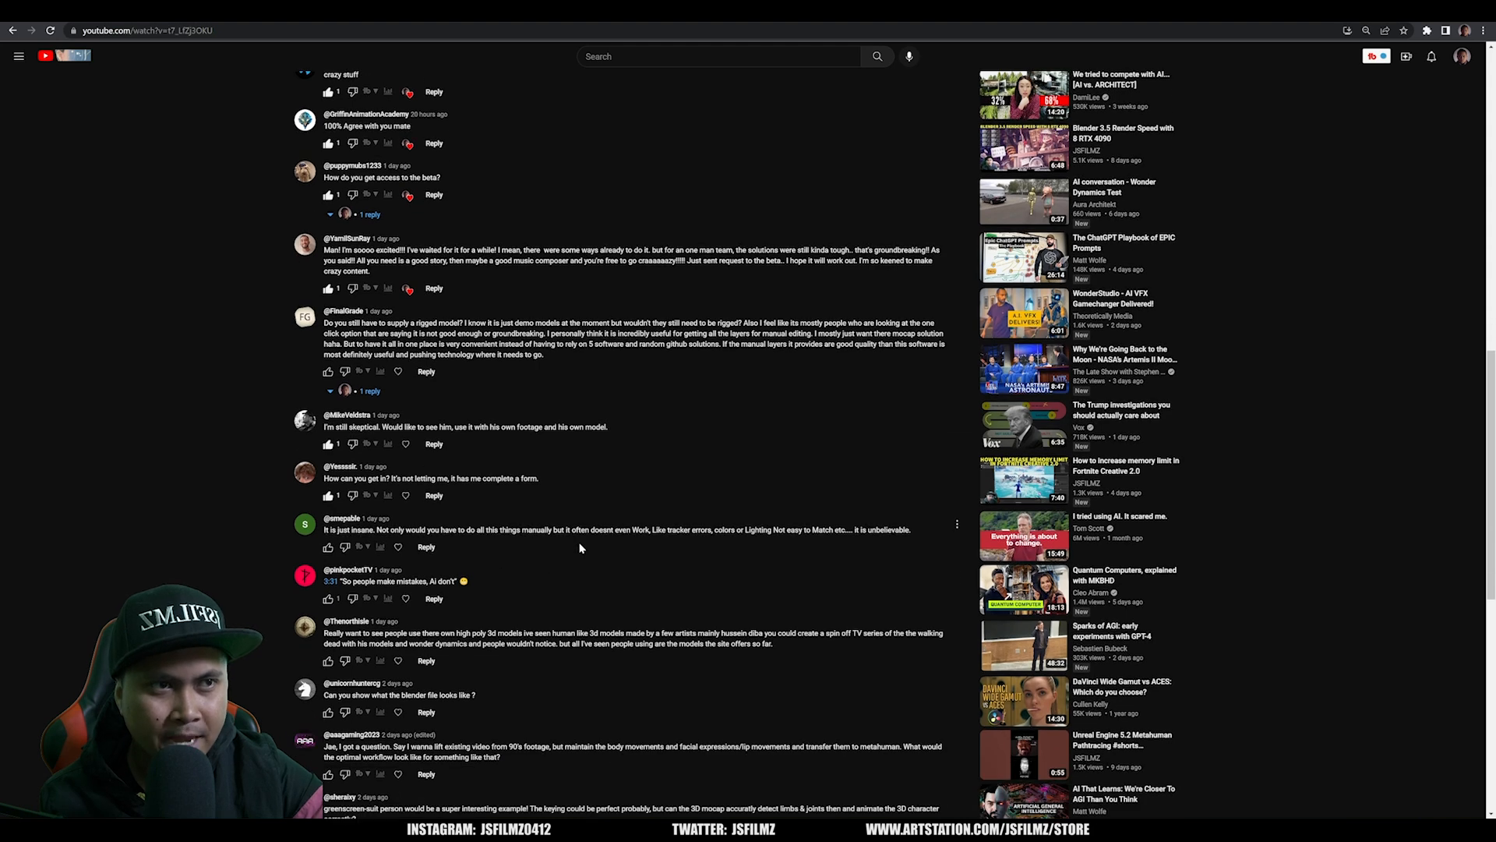
mouse_move(690, 541)
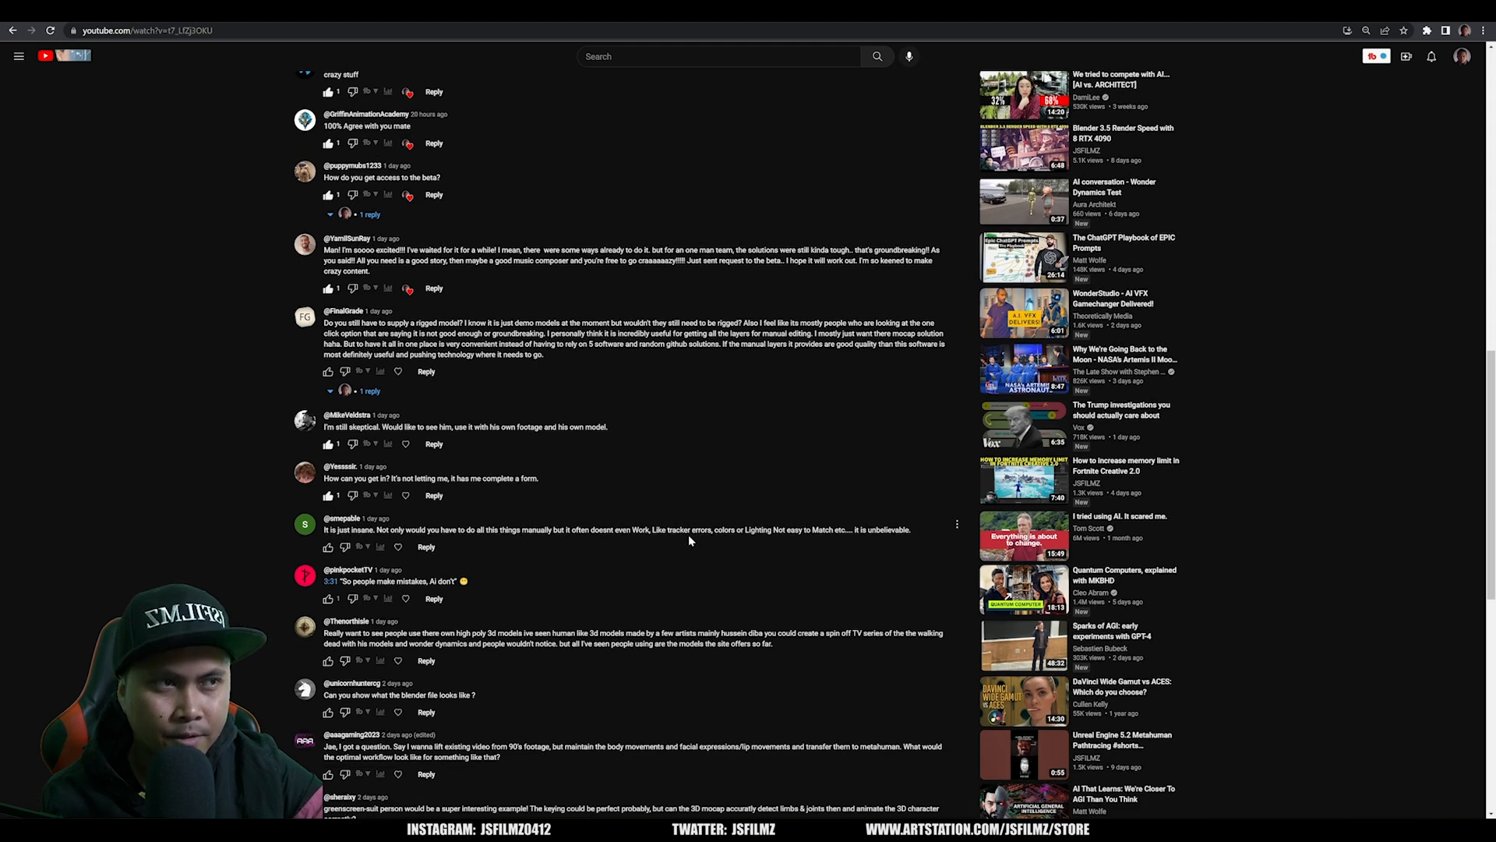
scroll("down", 3)
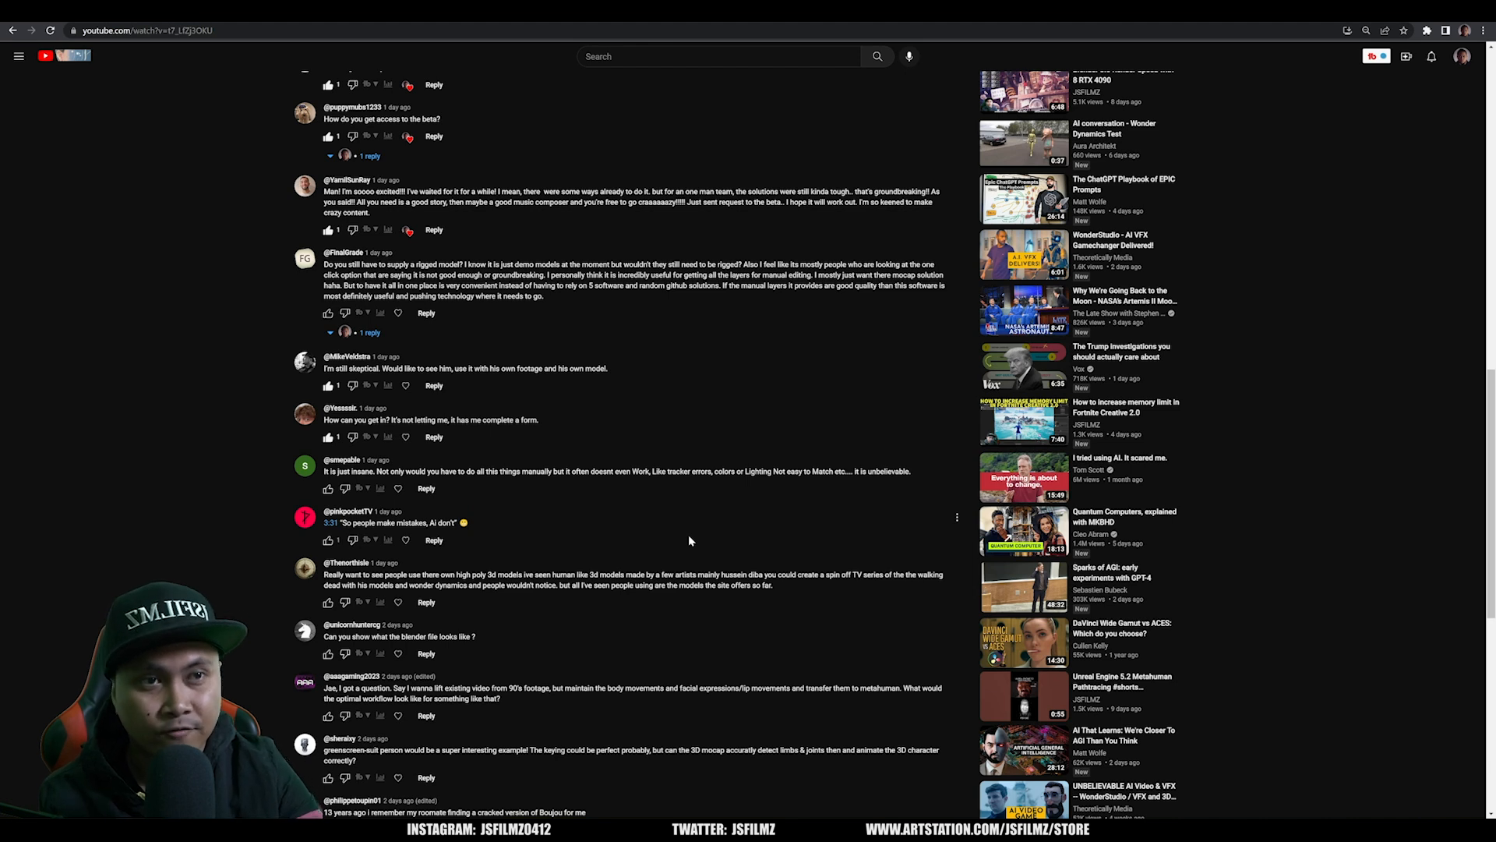
mouse_move(335, 550)
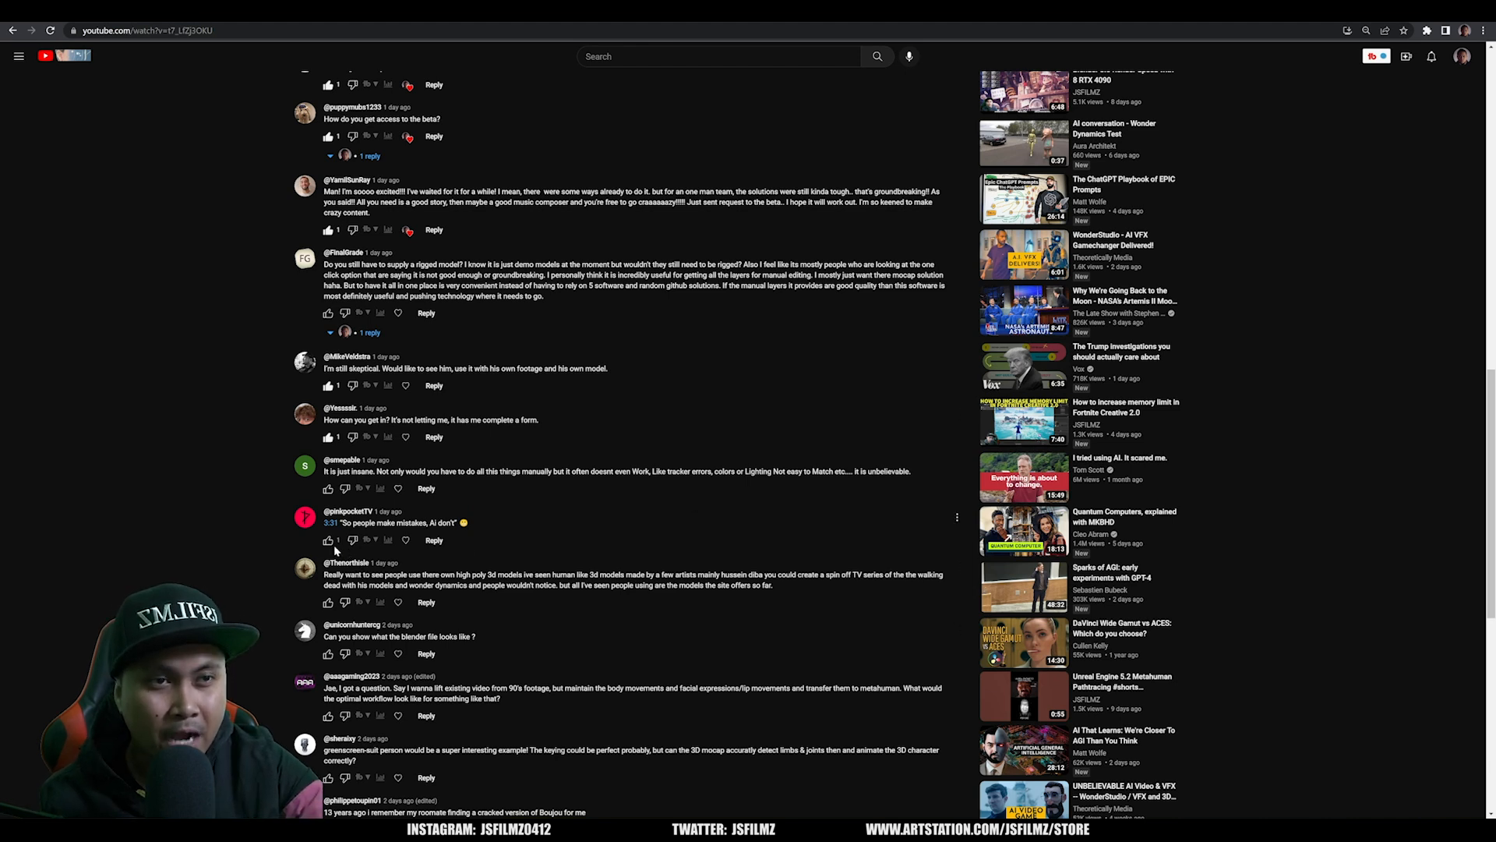
left_click(327, 541)
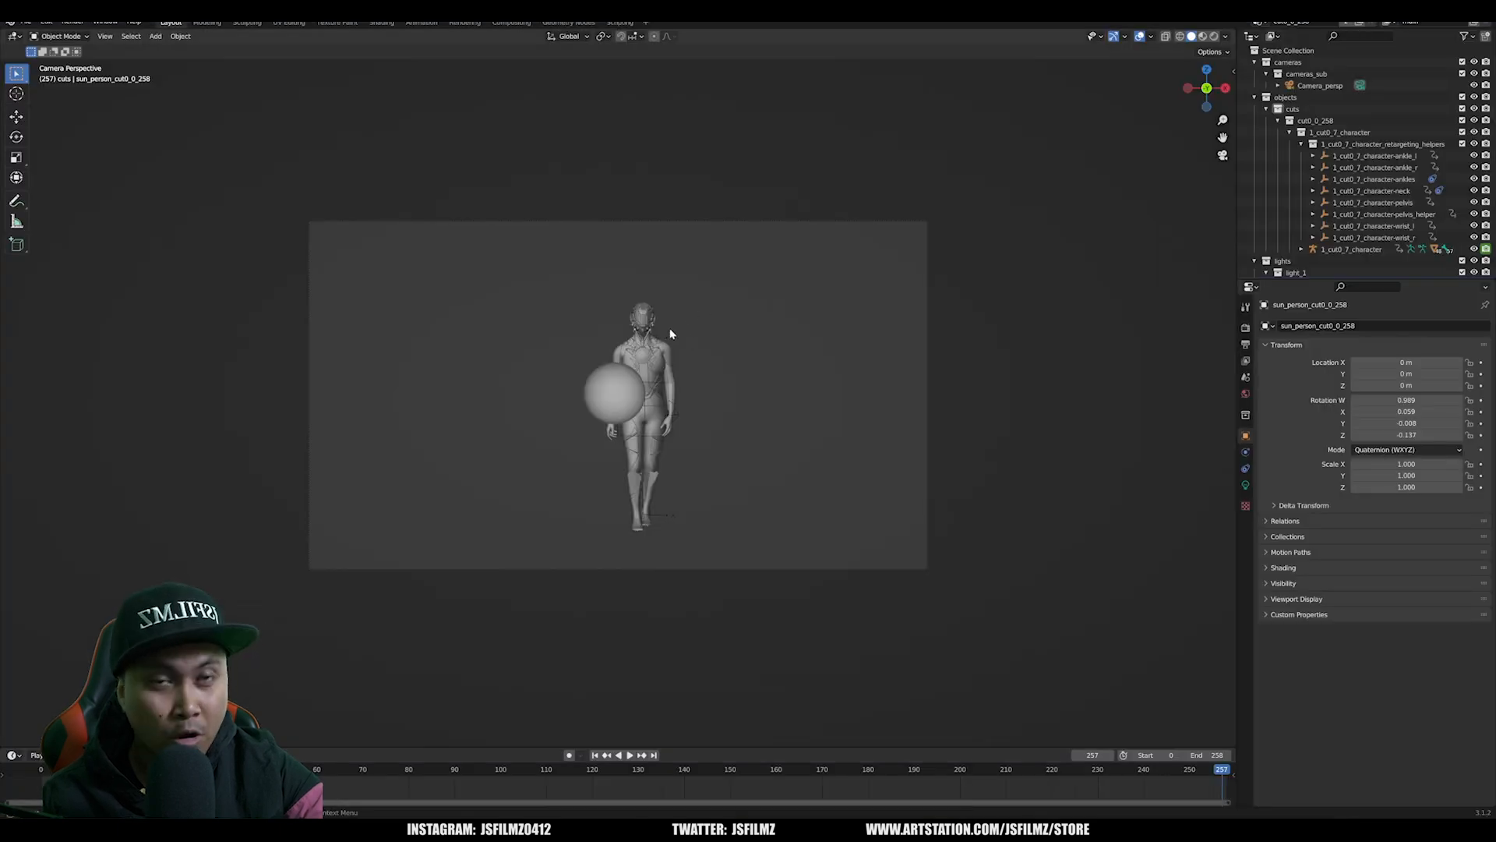
mouse_move(1044, 92)
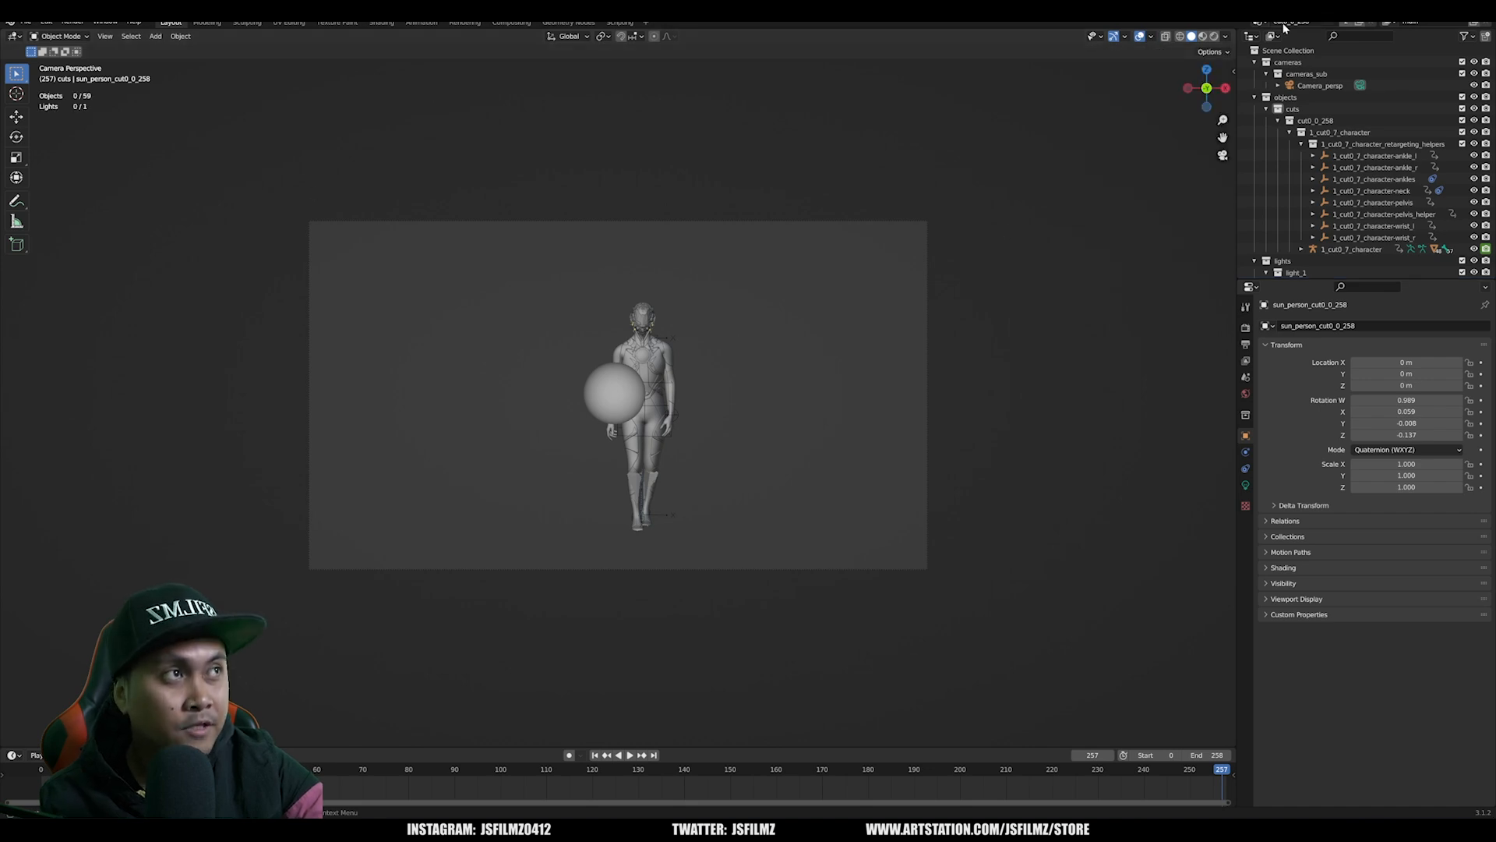
- Select the character's body mesh in the exported scene to check its vertex and face counts
left_click(640, 333)
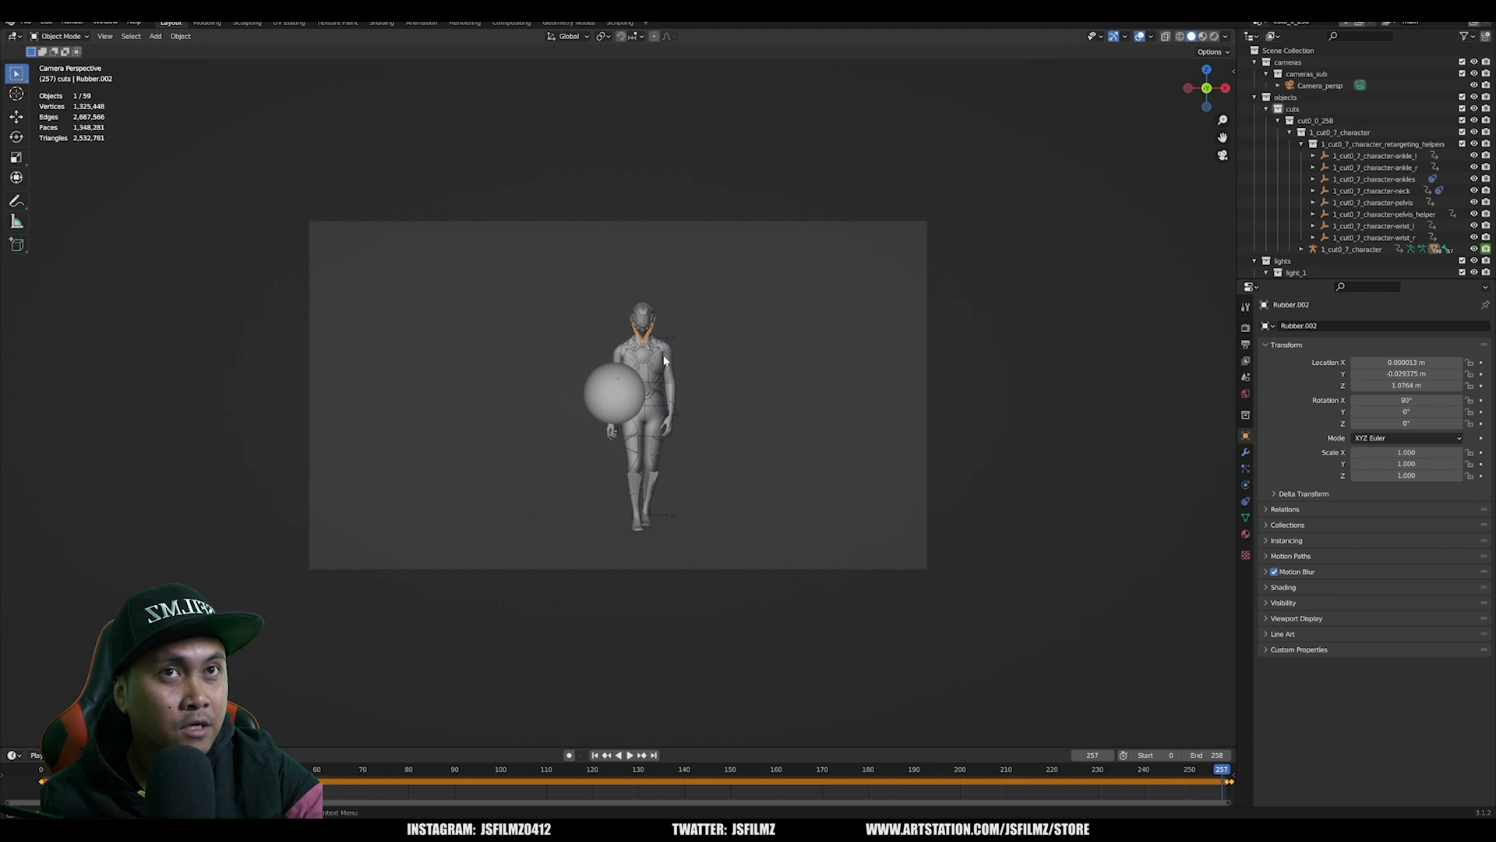
mouse_move(85, 152)
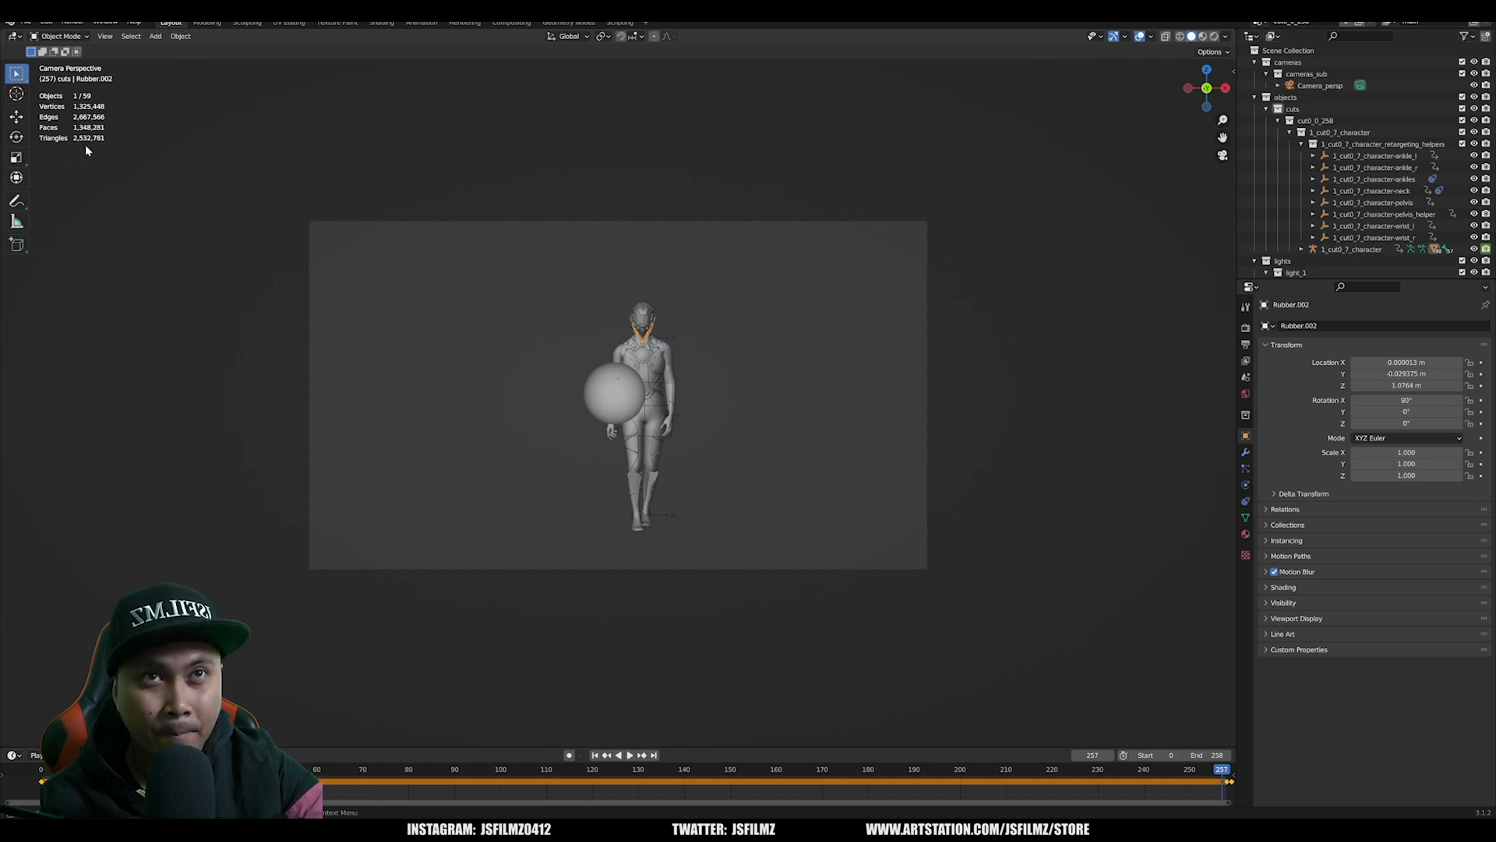
left_click(630, 360)
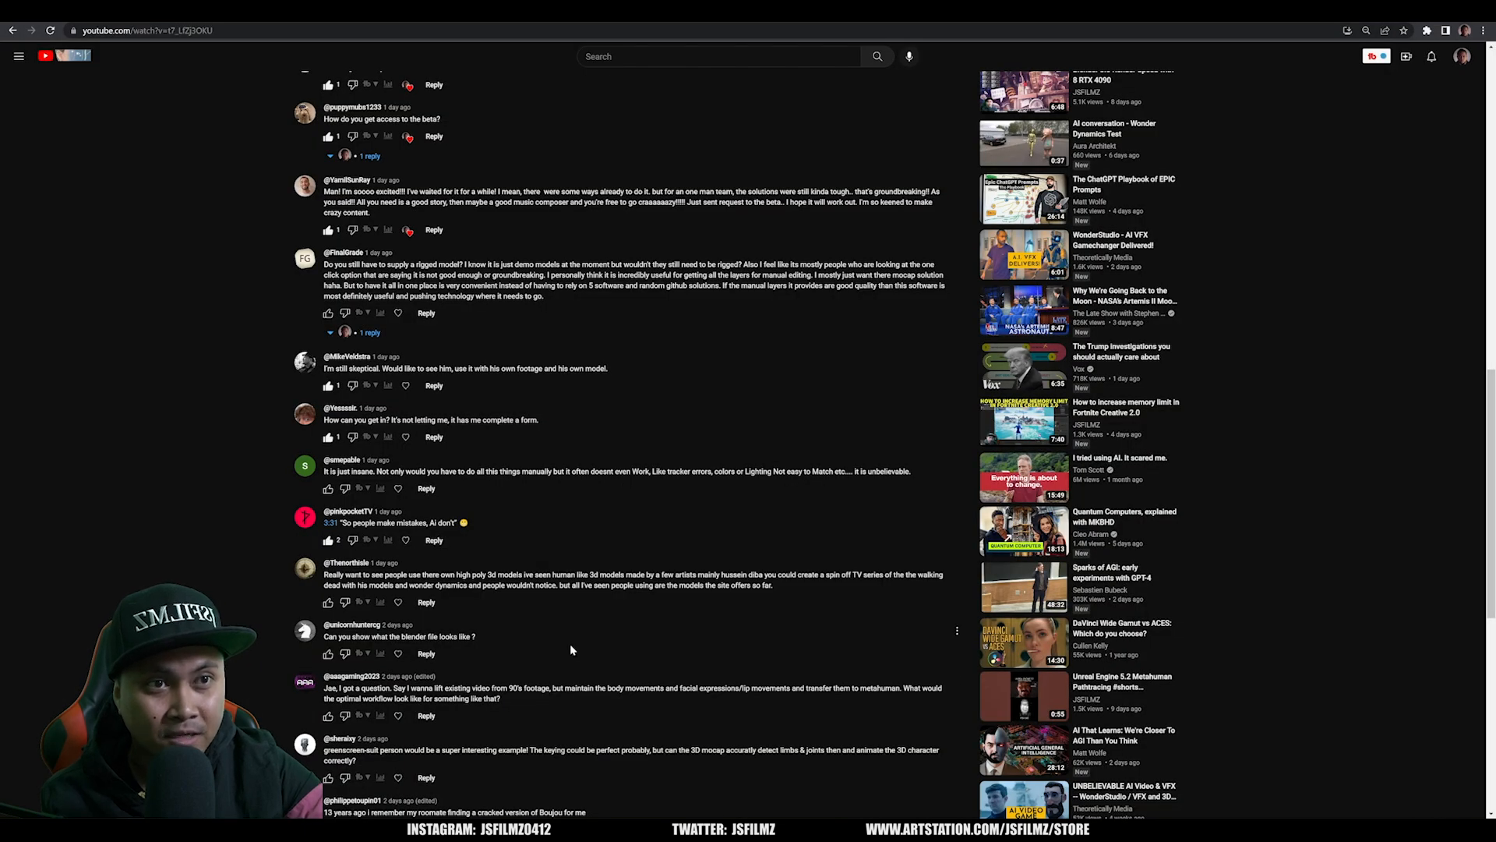
- Scroll down the comments before returning to the rigged character in Blender
scroll("down", 3)
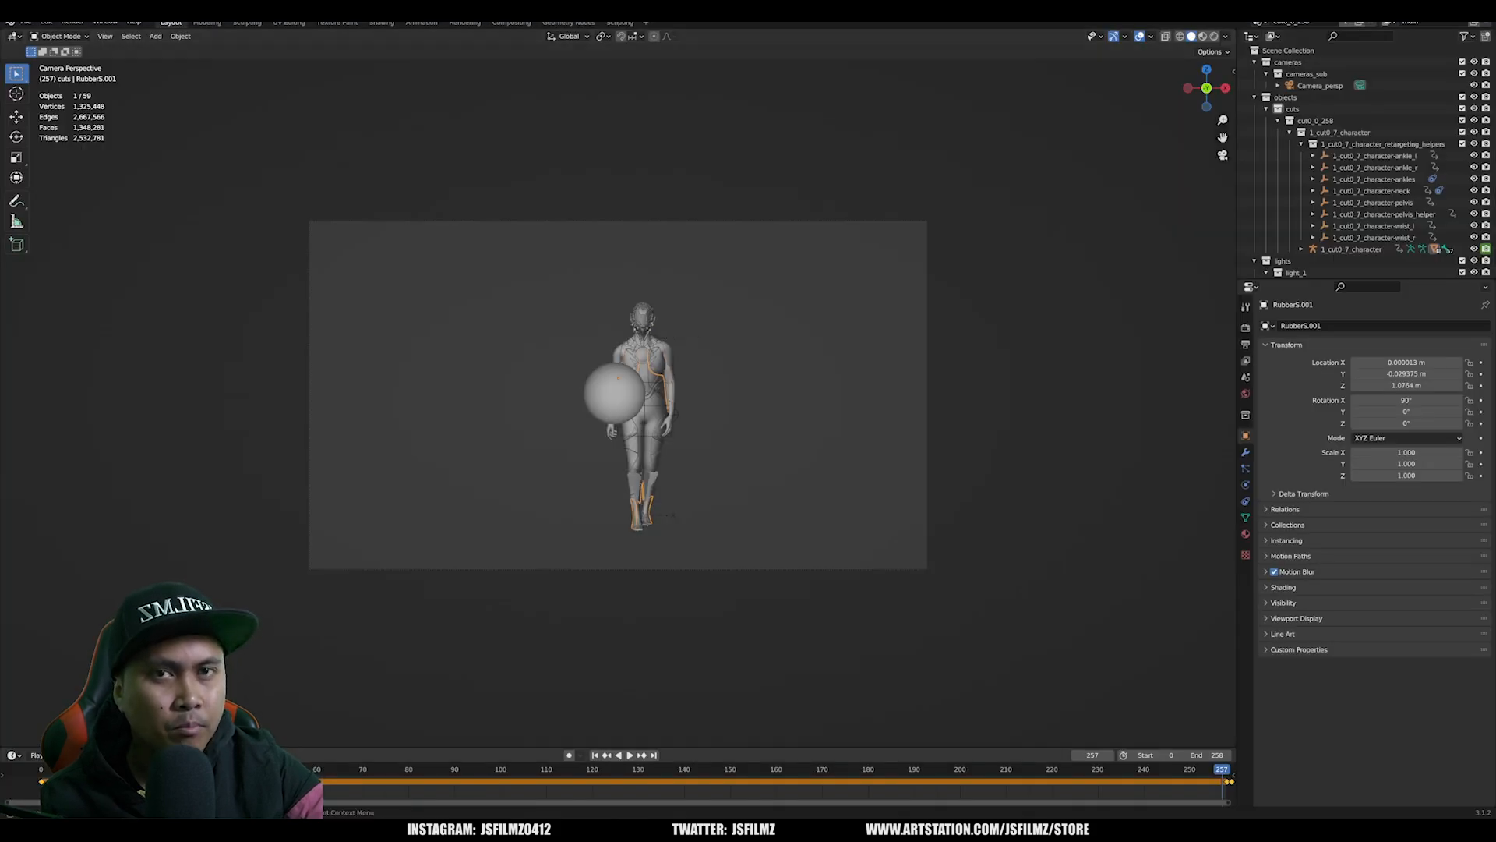
- Scrub the character animation on the timeline and view it from a wider angle
left_click(624, 754)
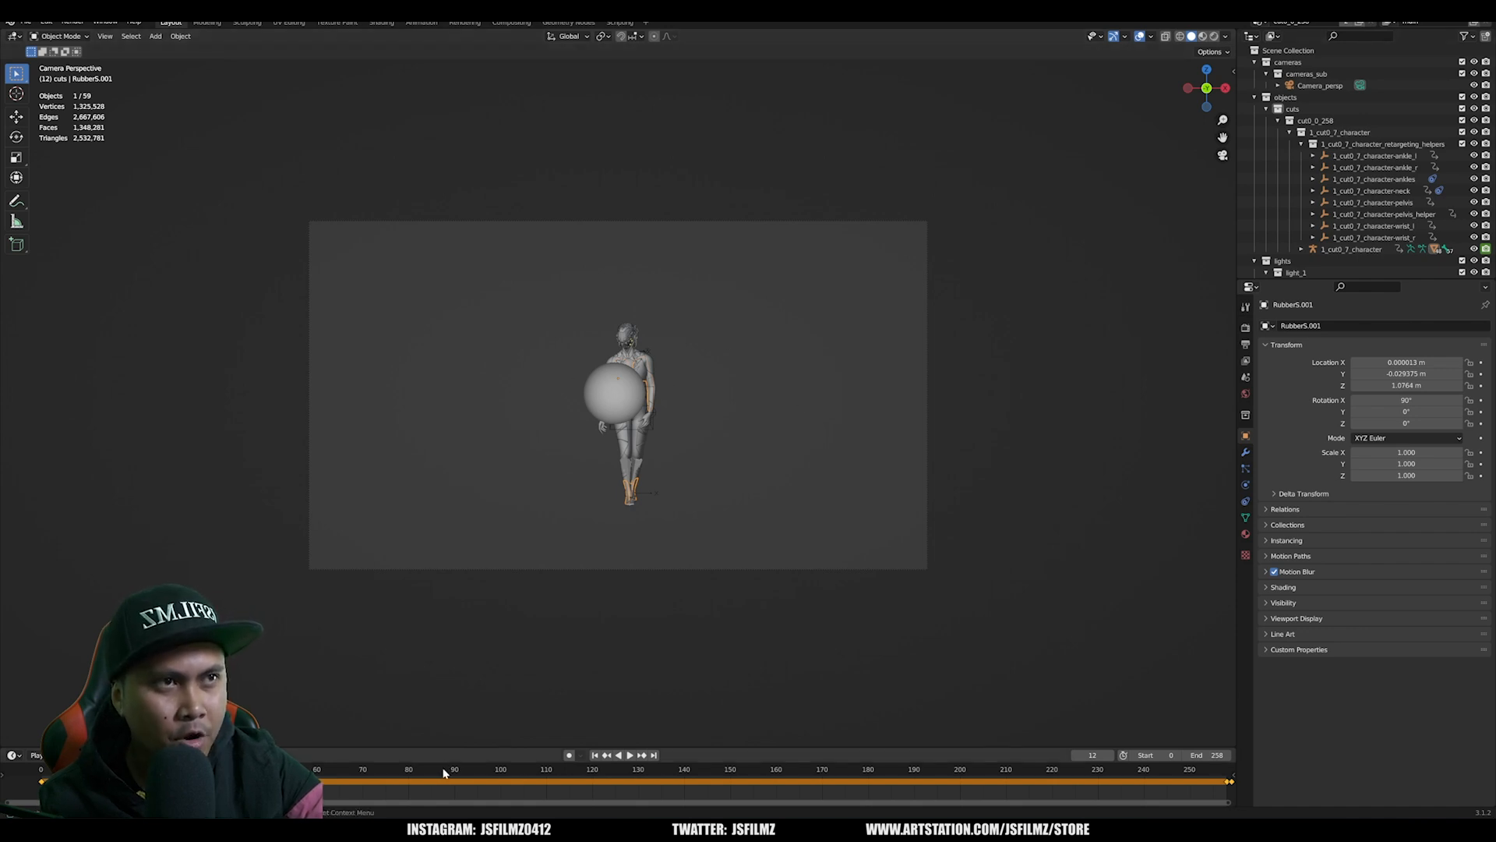
left_click(618, 754)
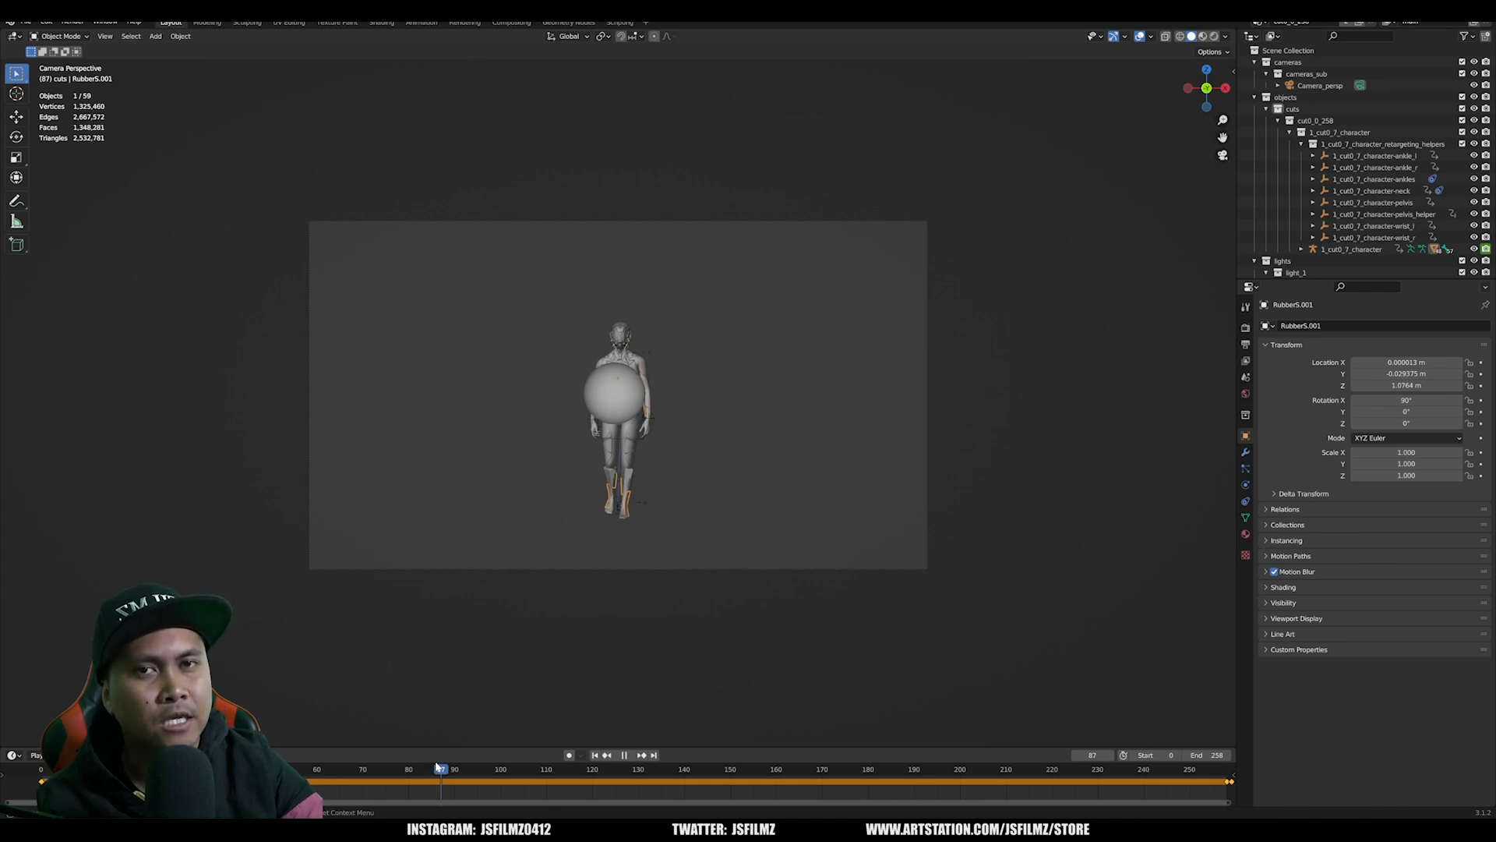
left_click(625, 754)
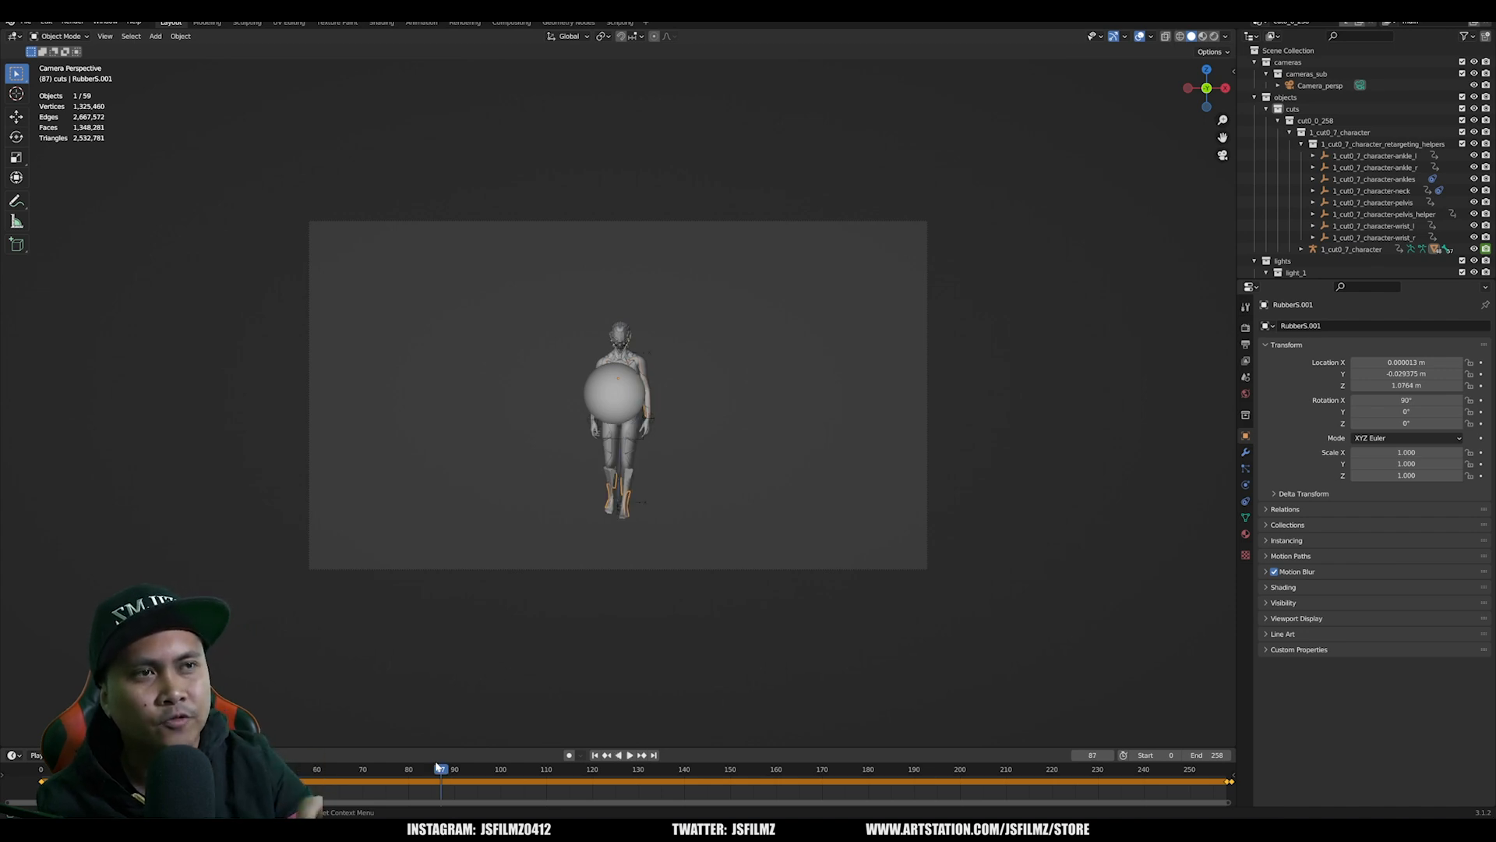
left_click(1245, 517)
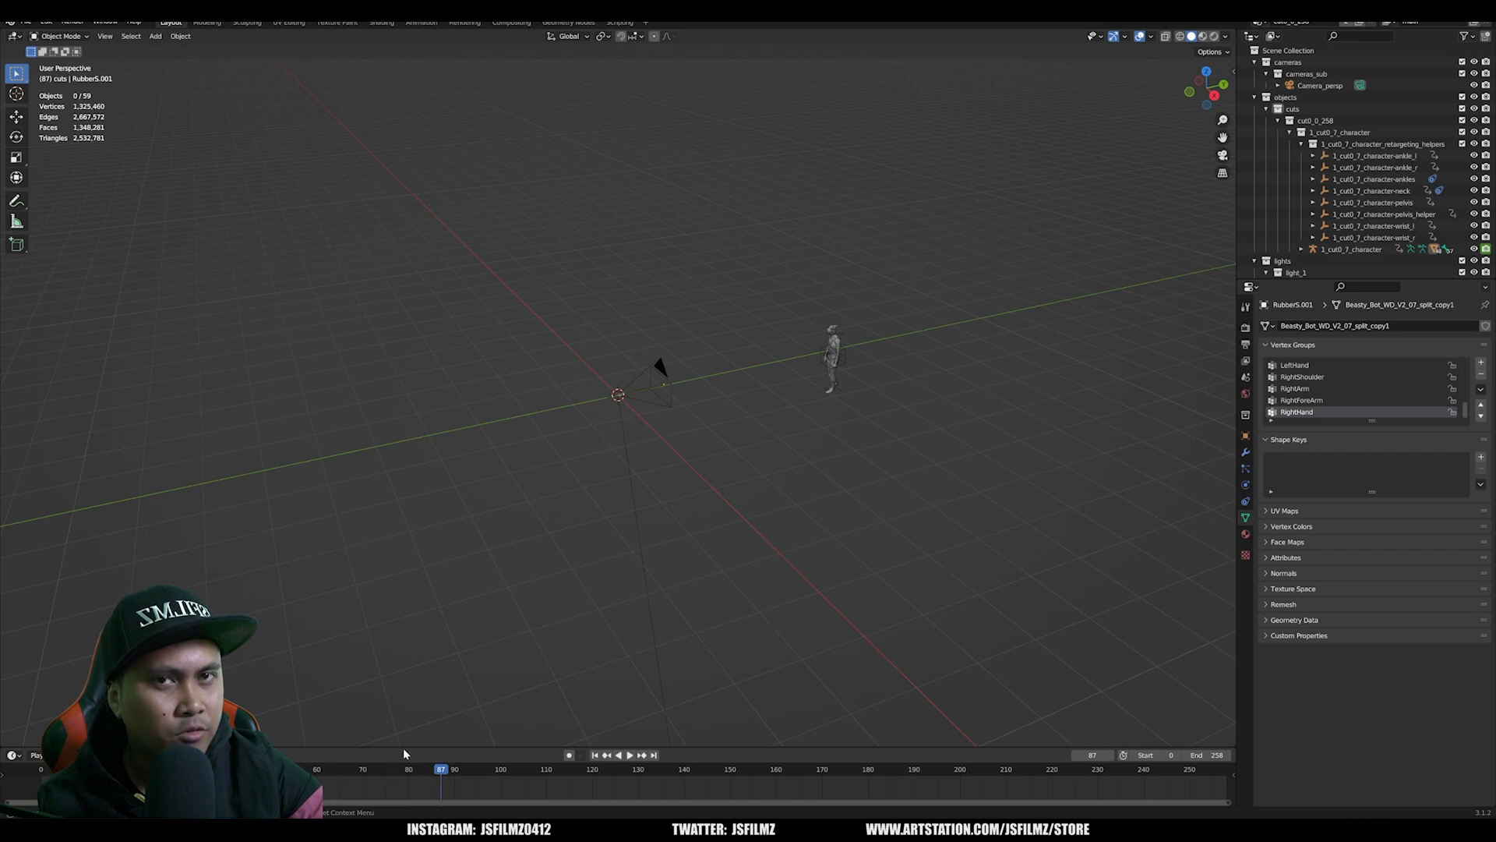
left_click(619, 754)
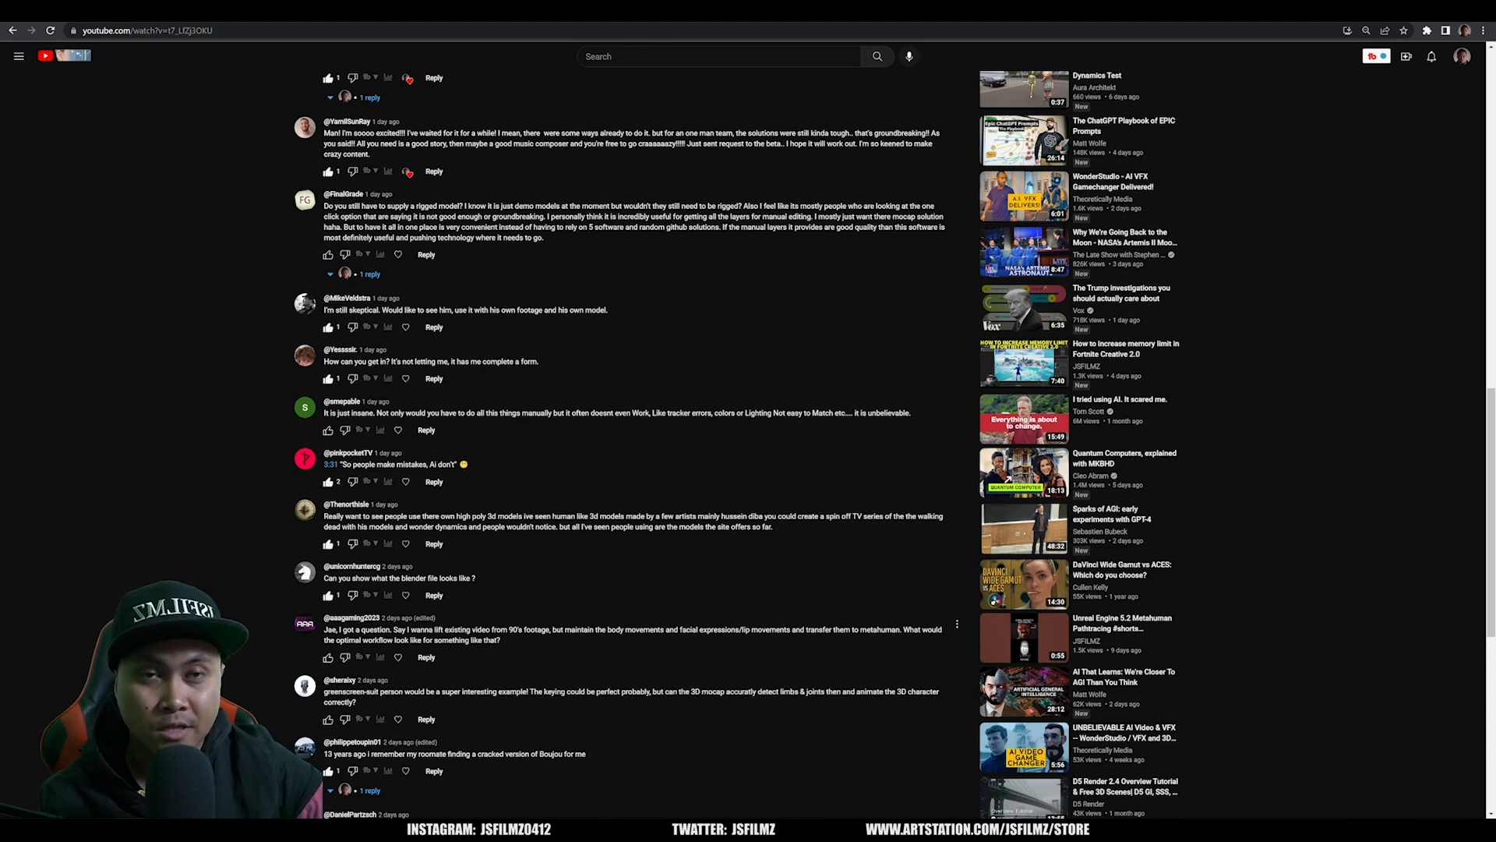
scroll("down", 3)
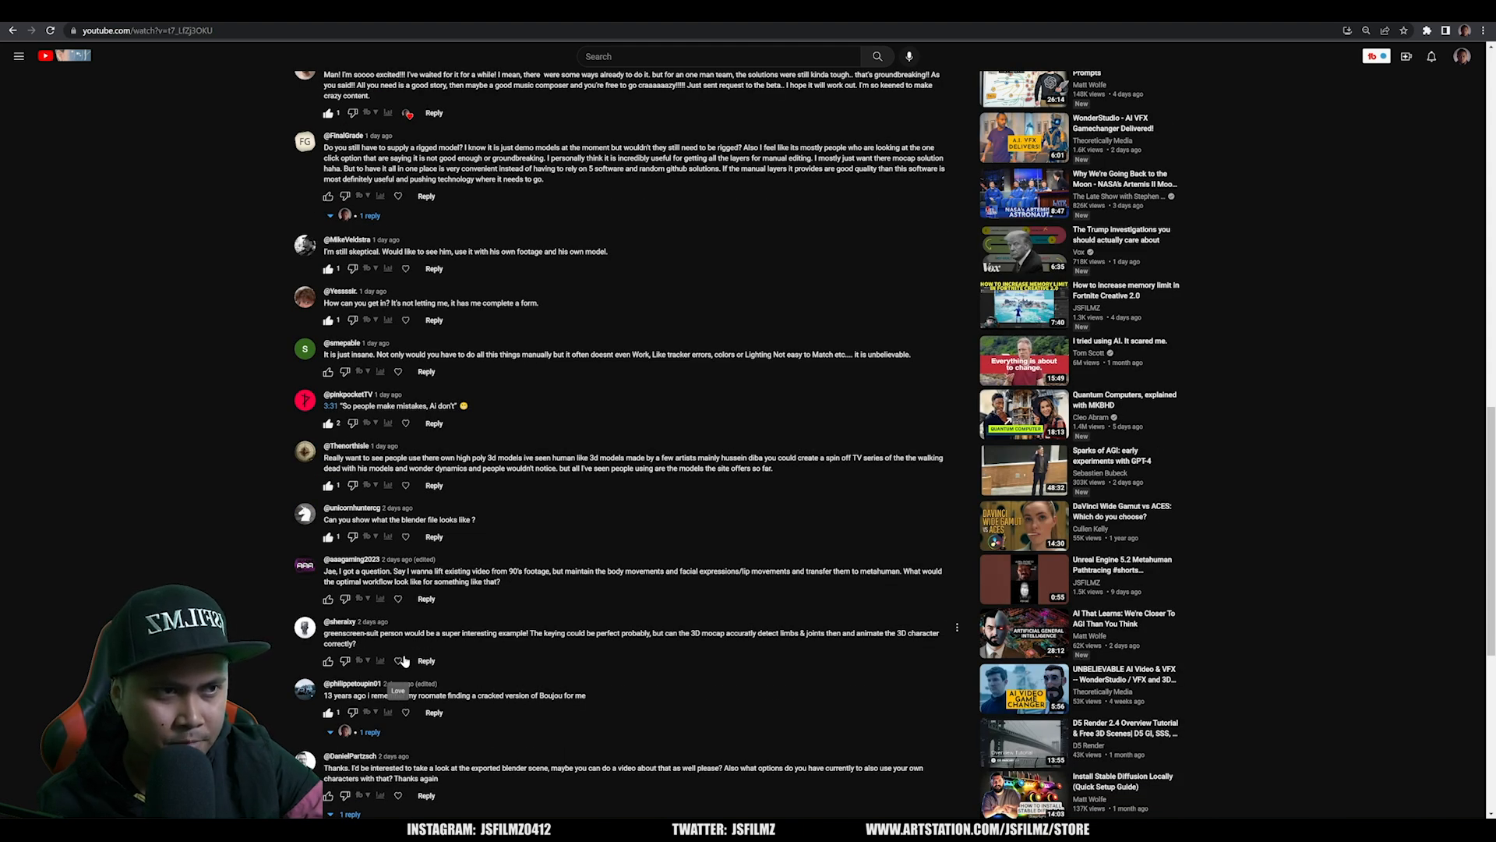
mouse_move(674, 675)
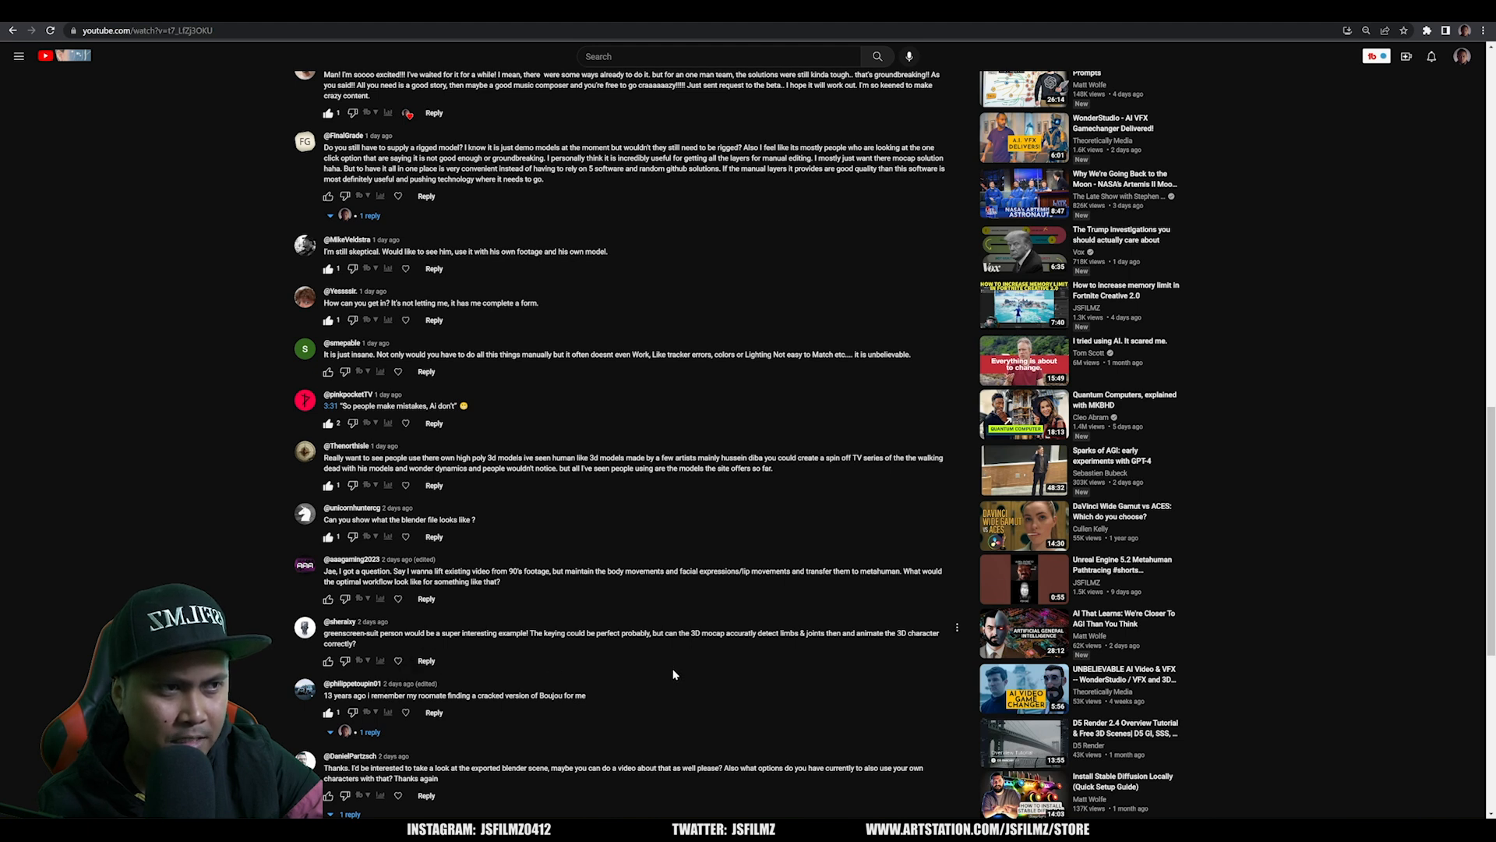
mouse_move(400, 656)
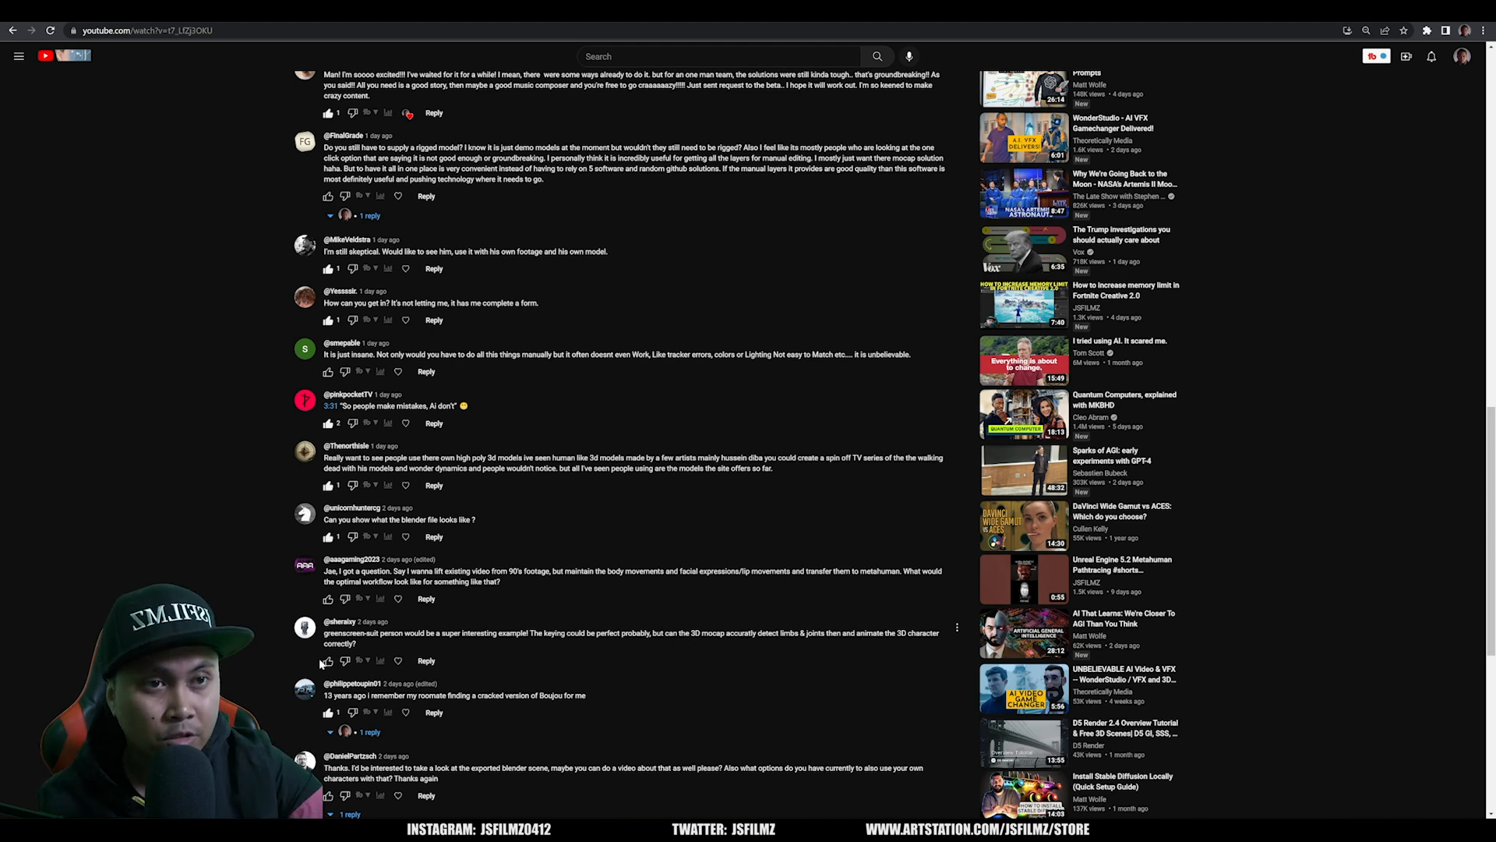
scroll("down", 3)
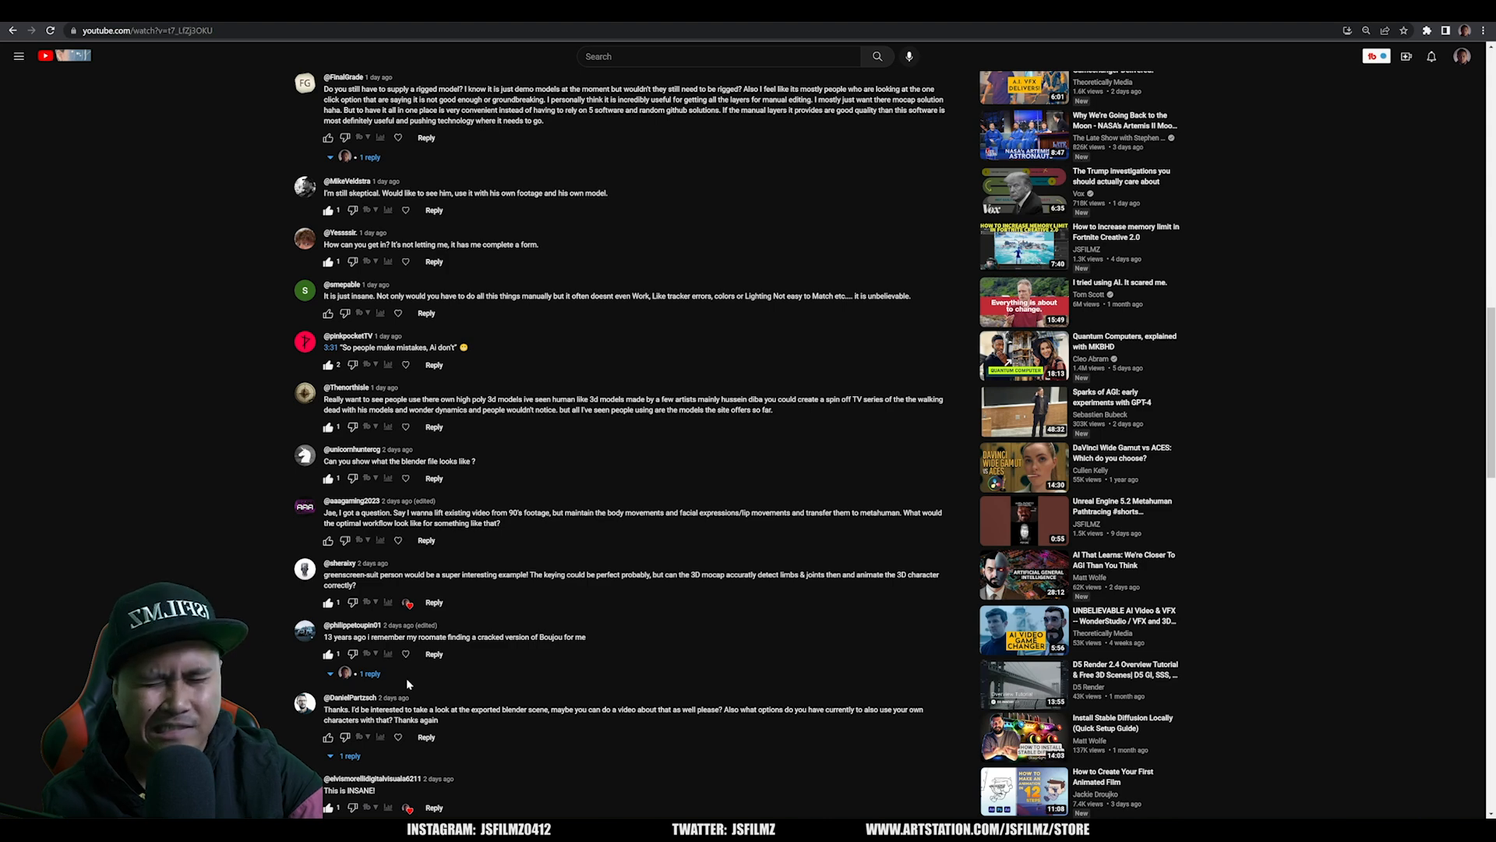
scroll("down", 3)
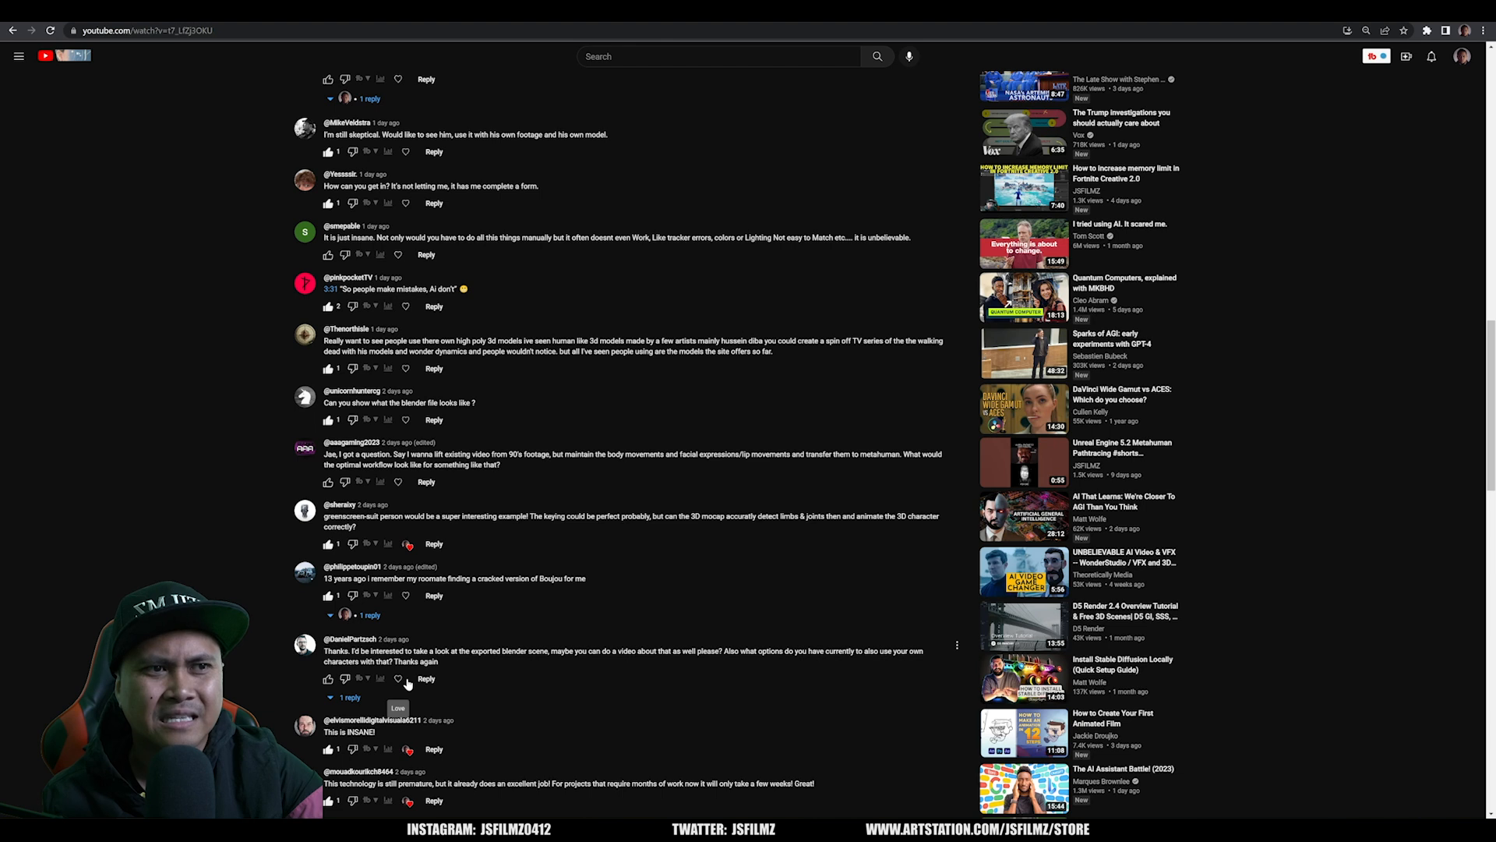
mouse_move(405, 686)
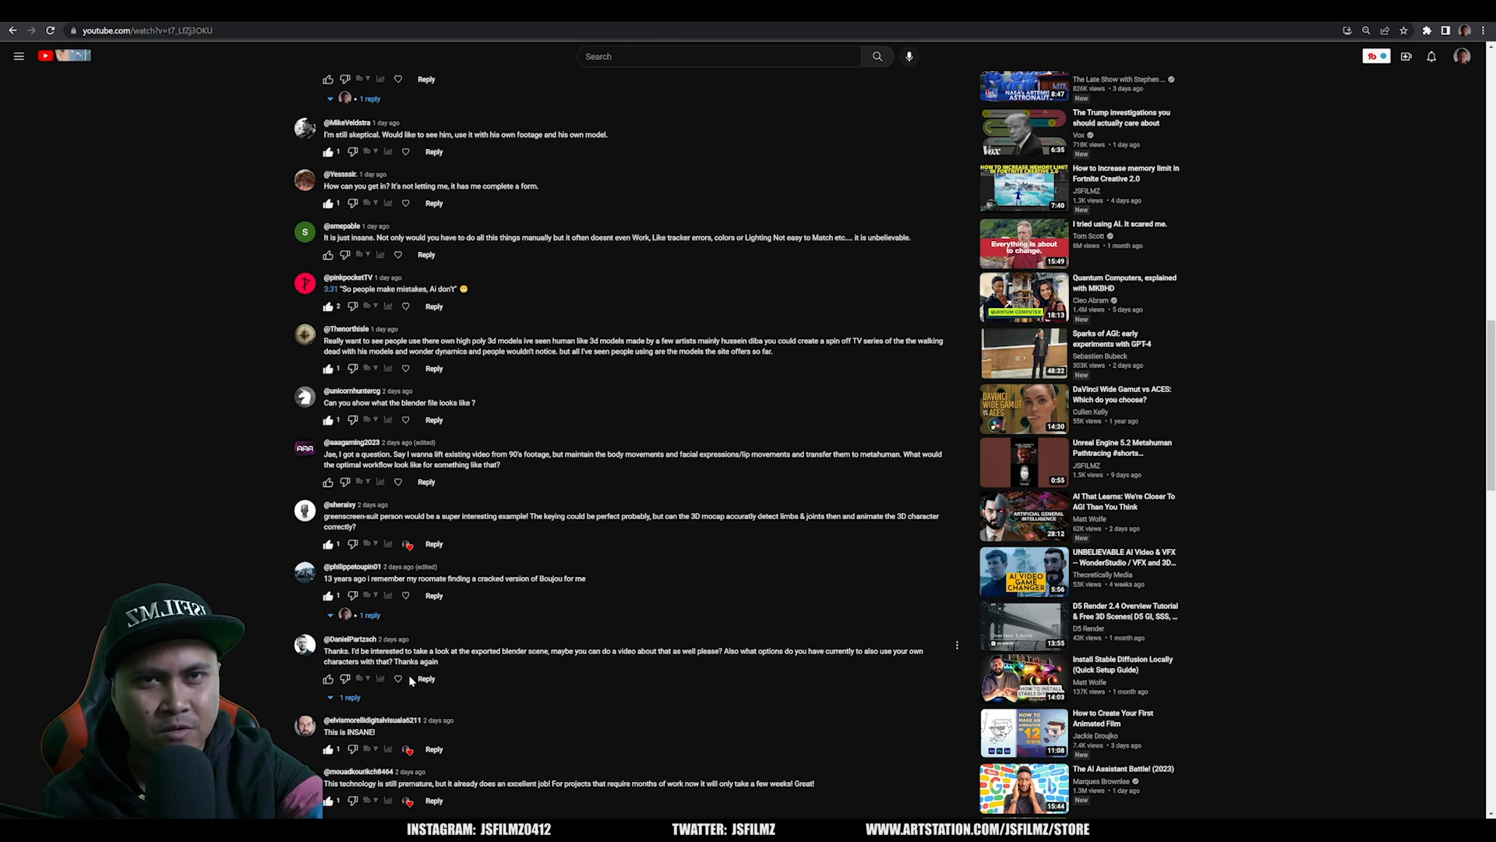
mouse_move(427, 622)
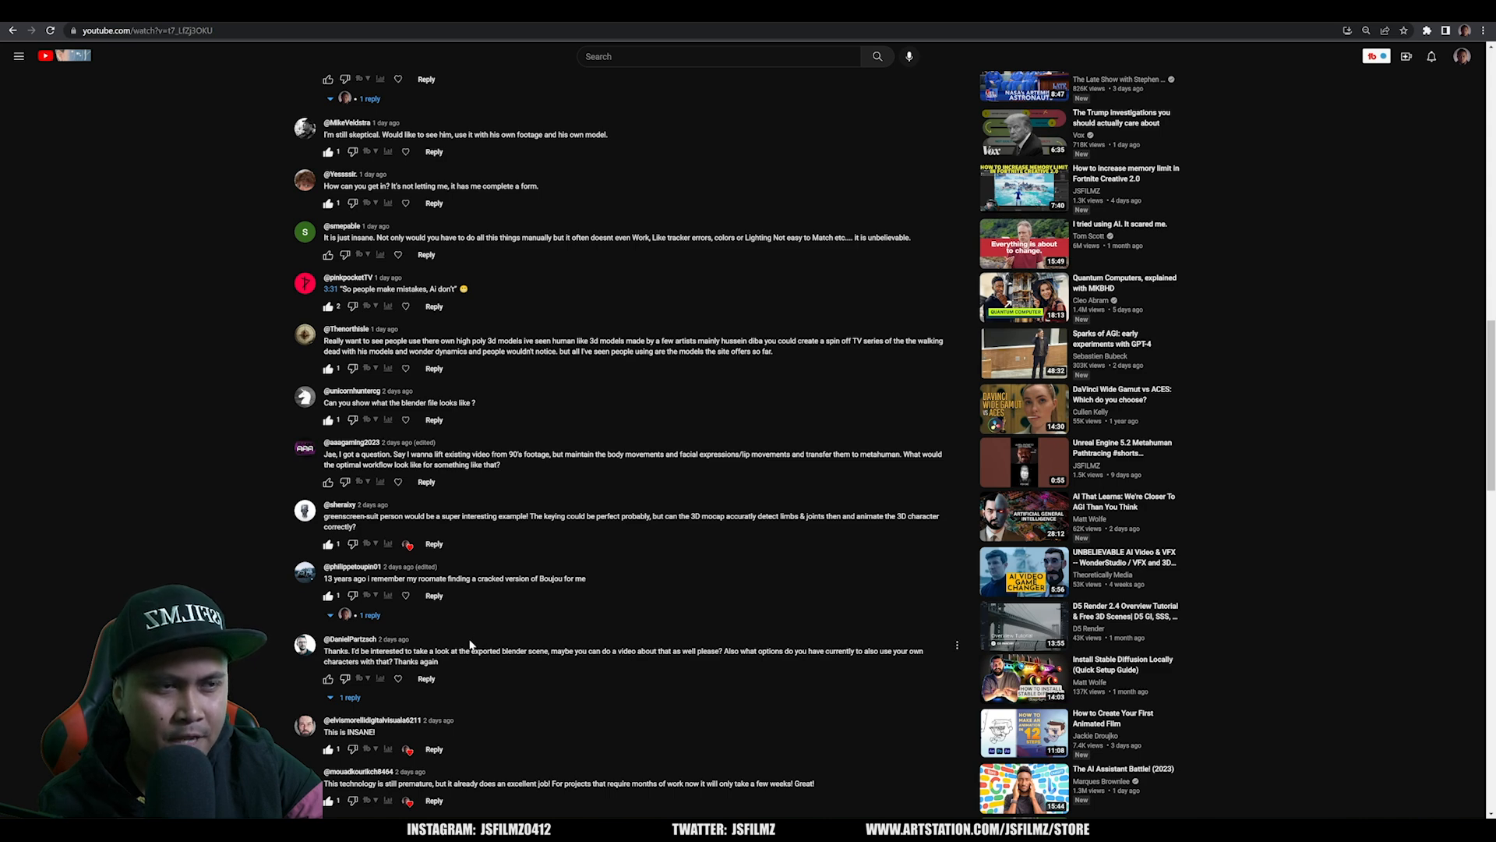
scroll("down", 3)
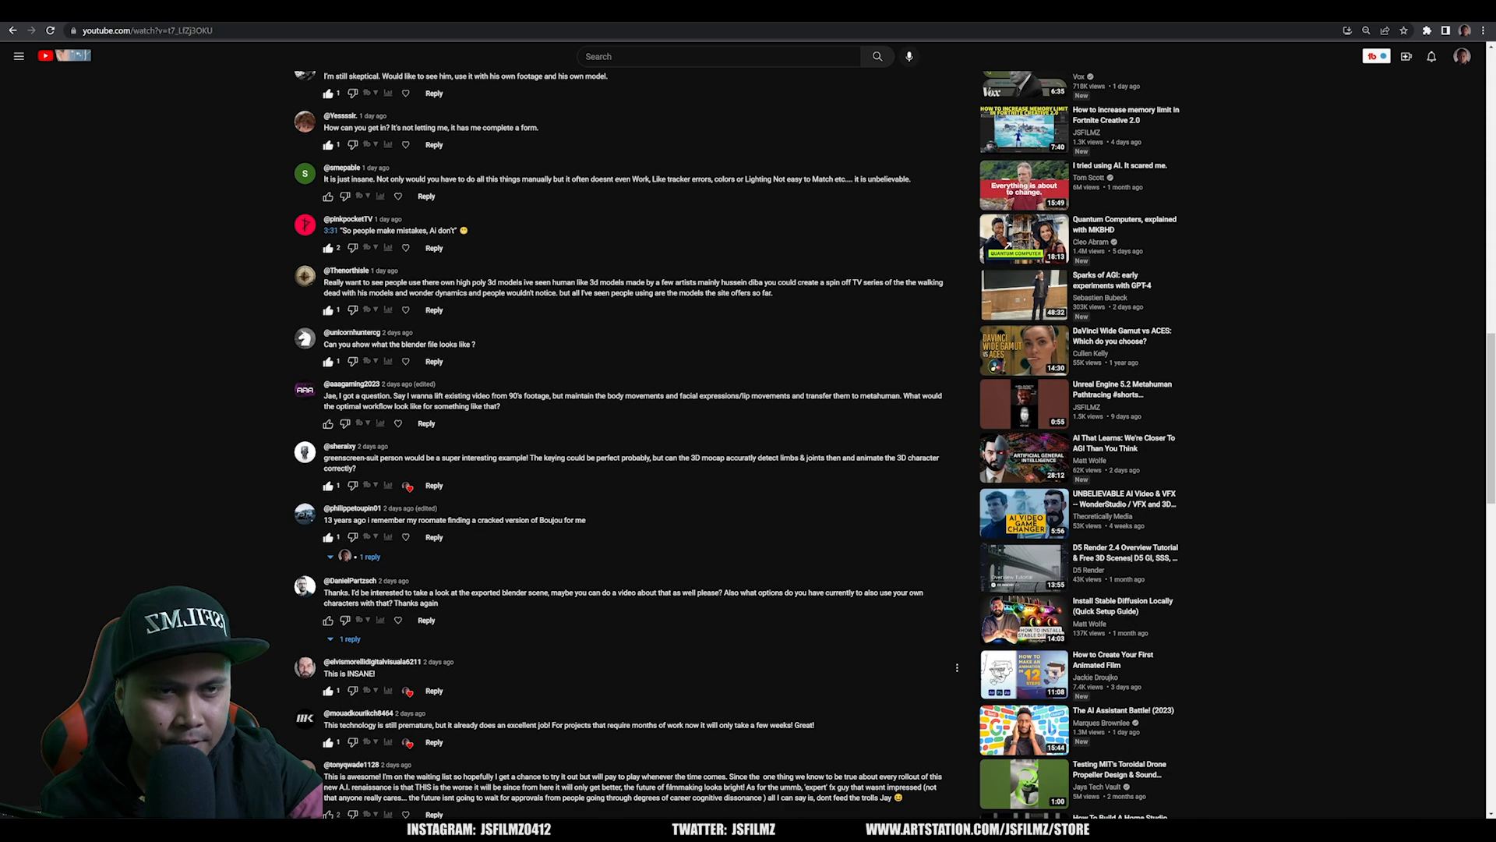
scroll("down", 3)
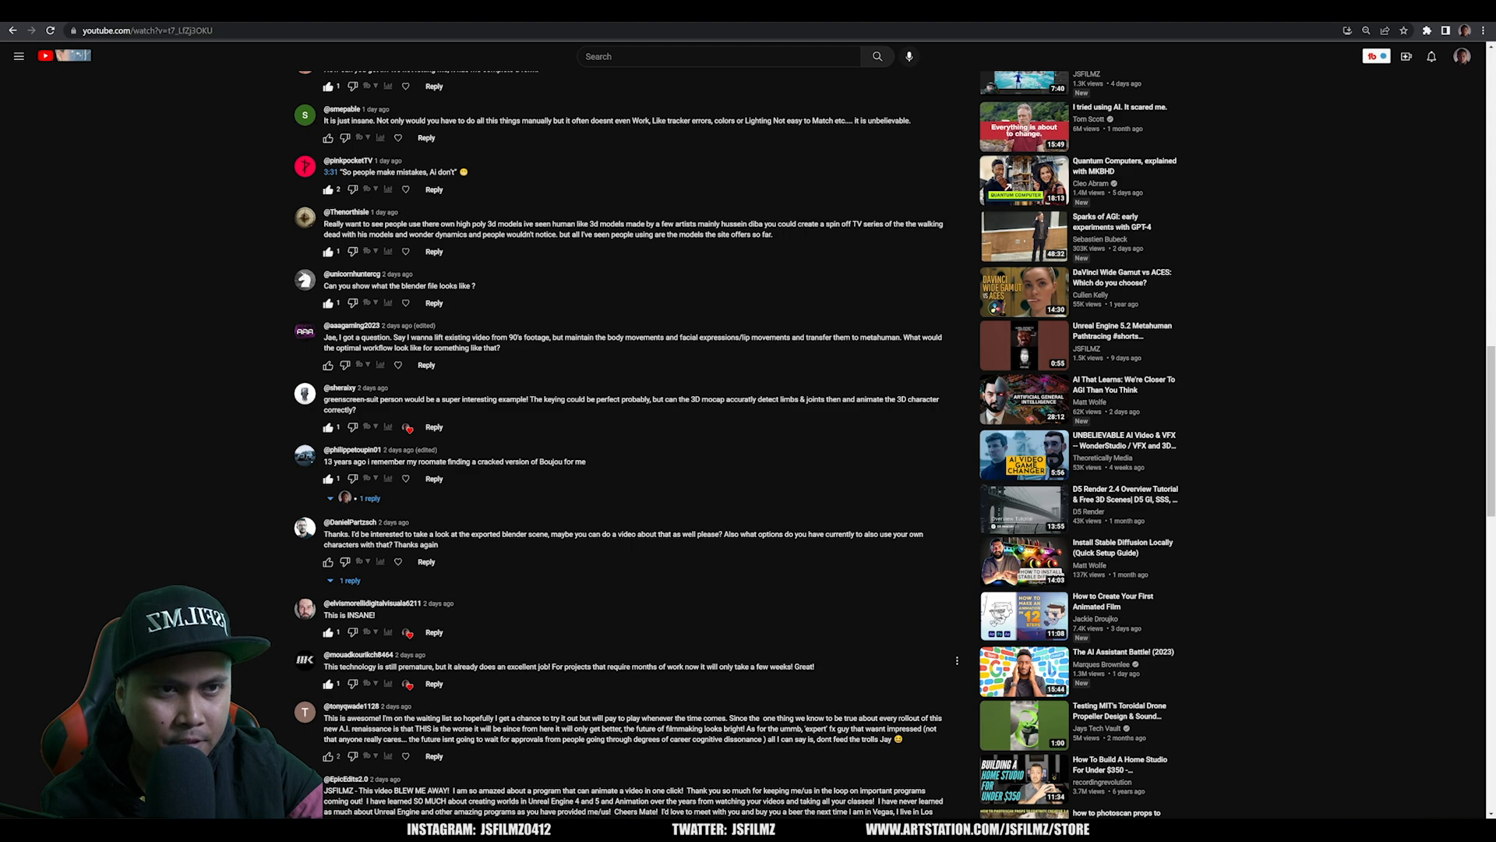
scroll("down", 3)
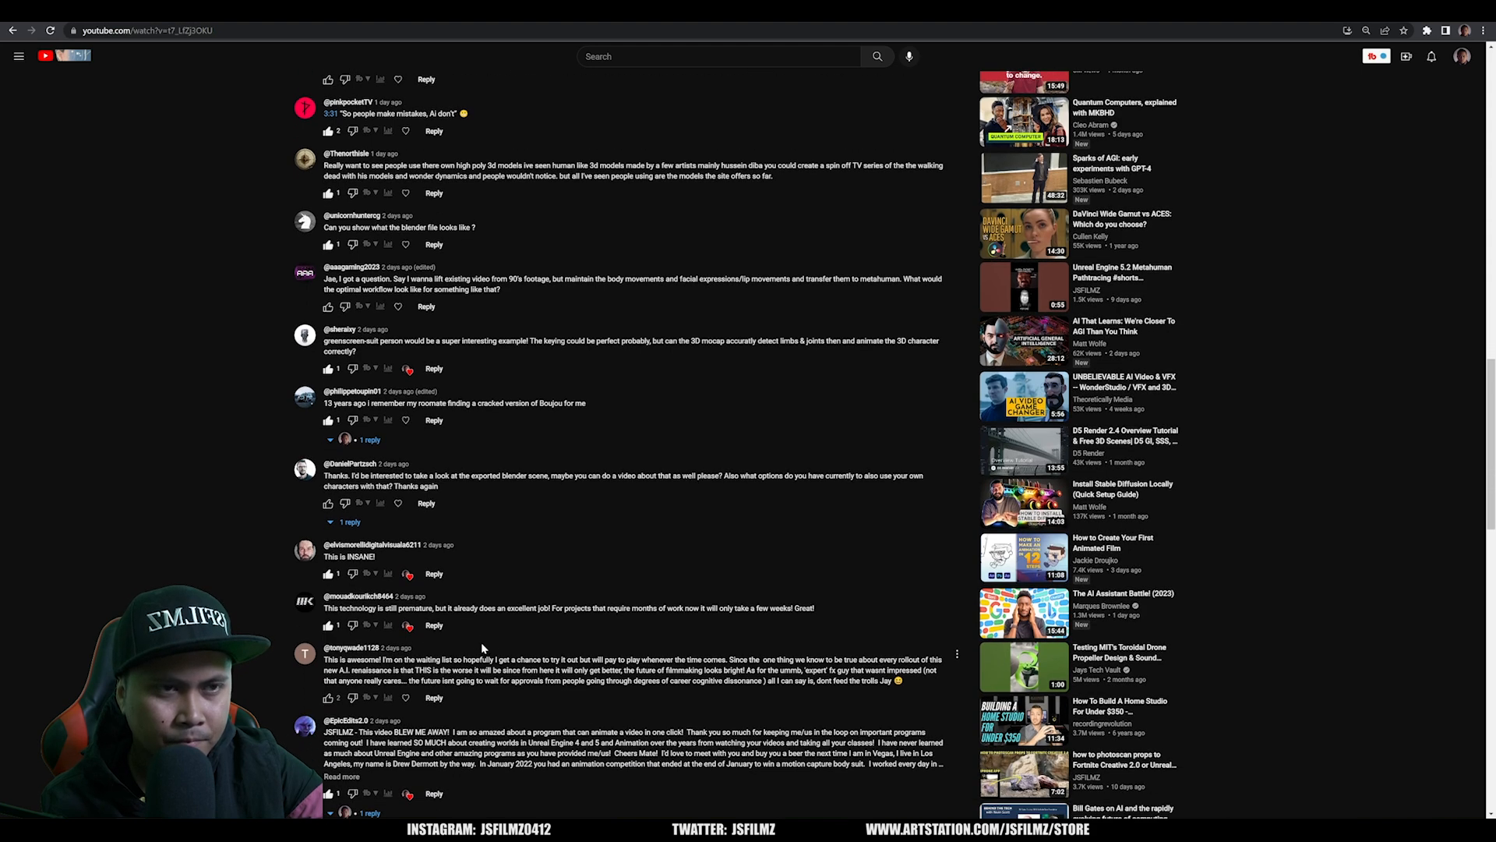
scroll("down", 3)
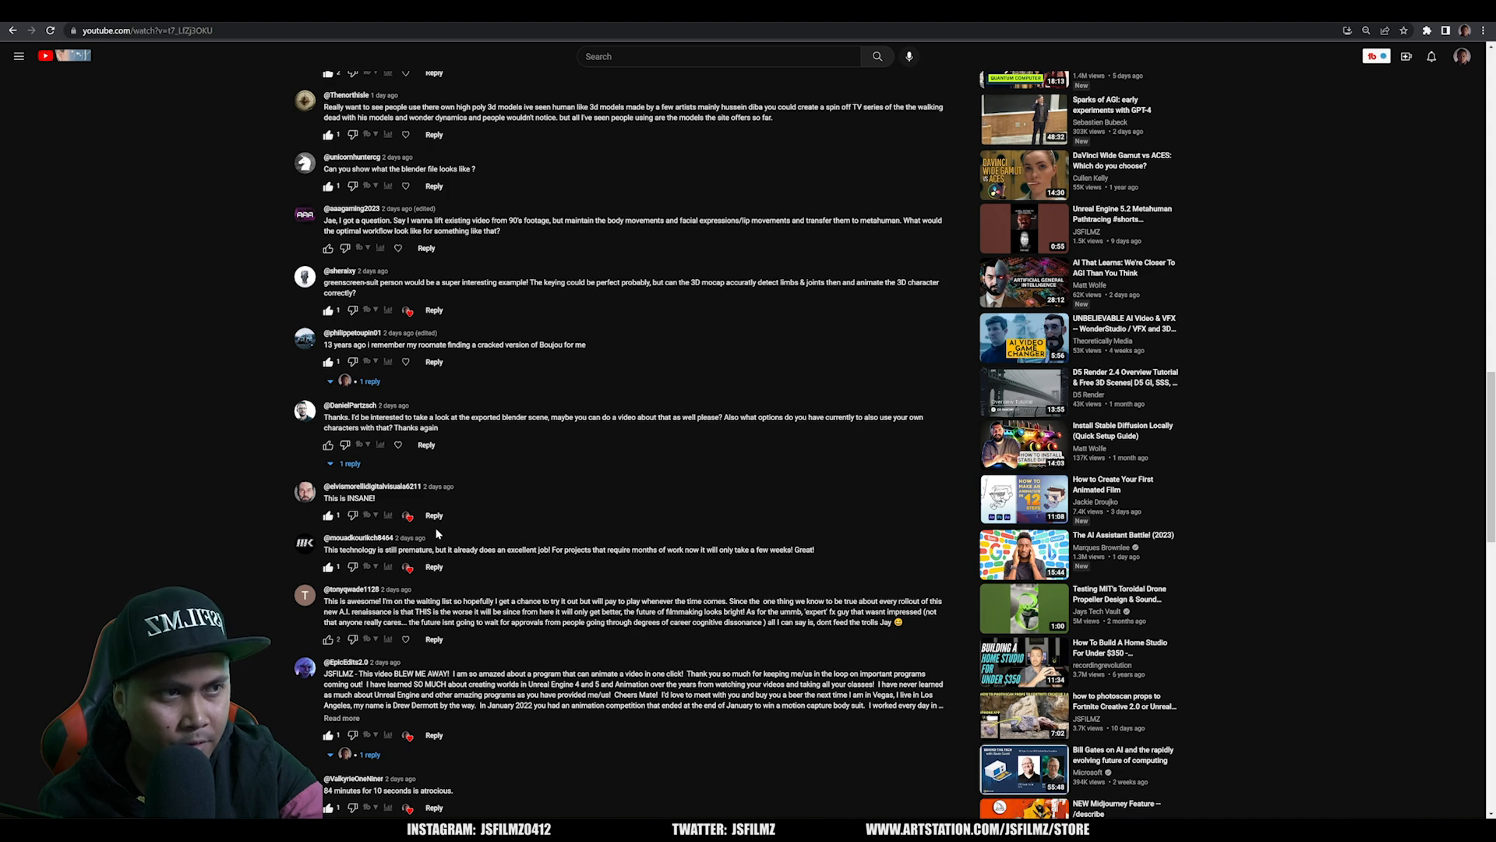
scroll("down", 3)
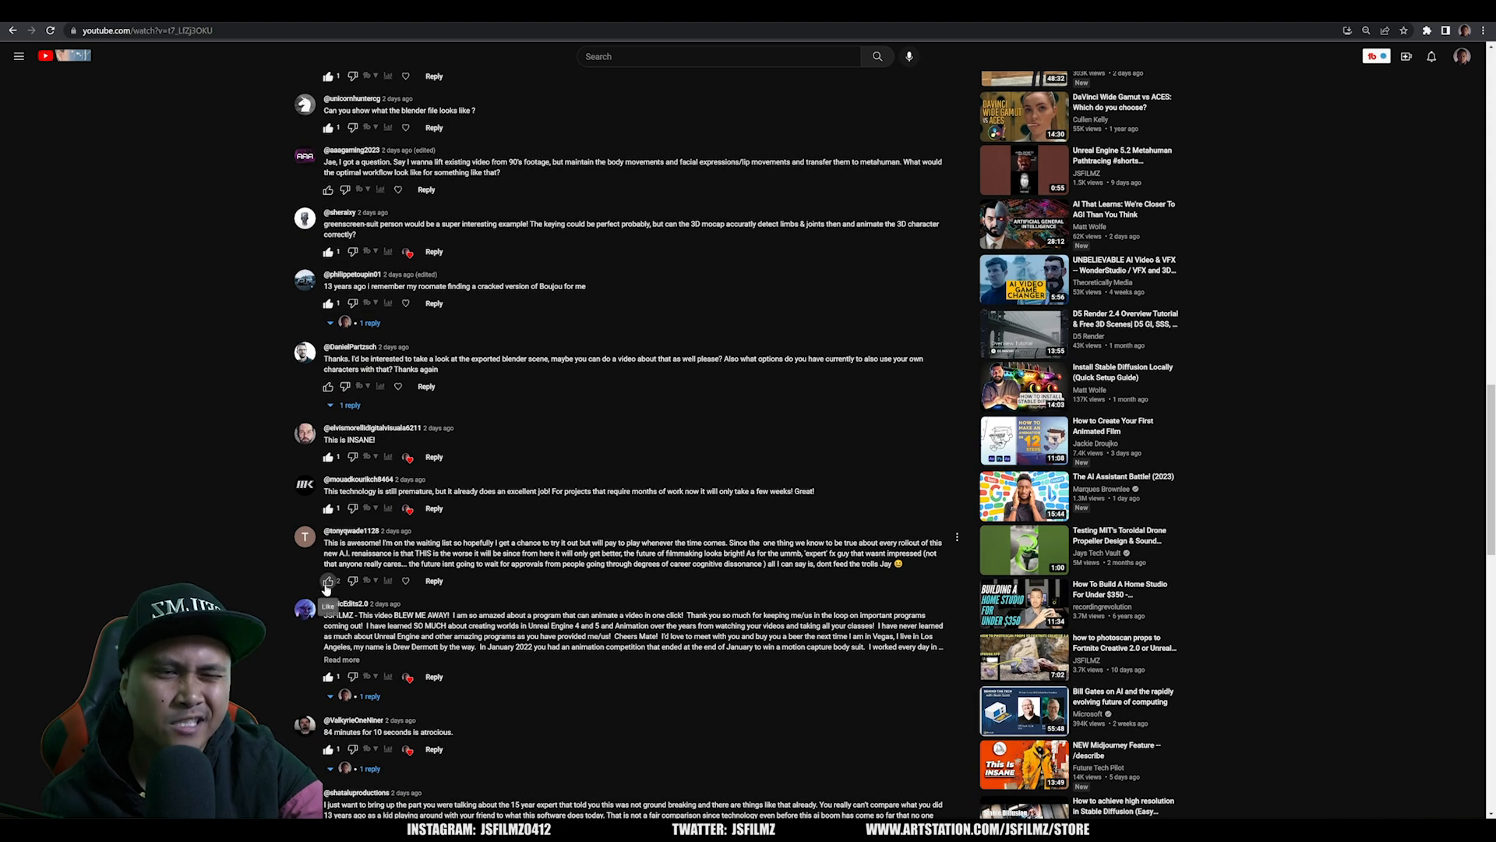
left_click(330, 580)
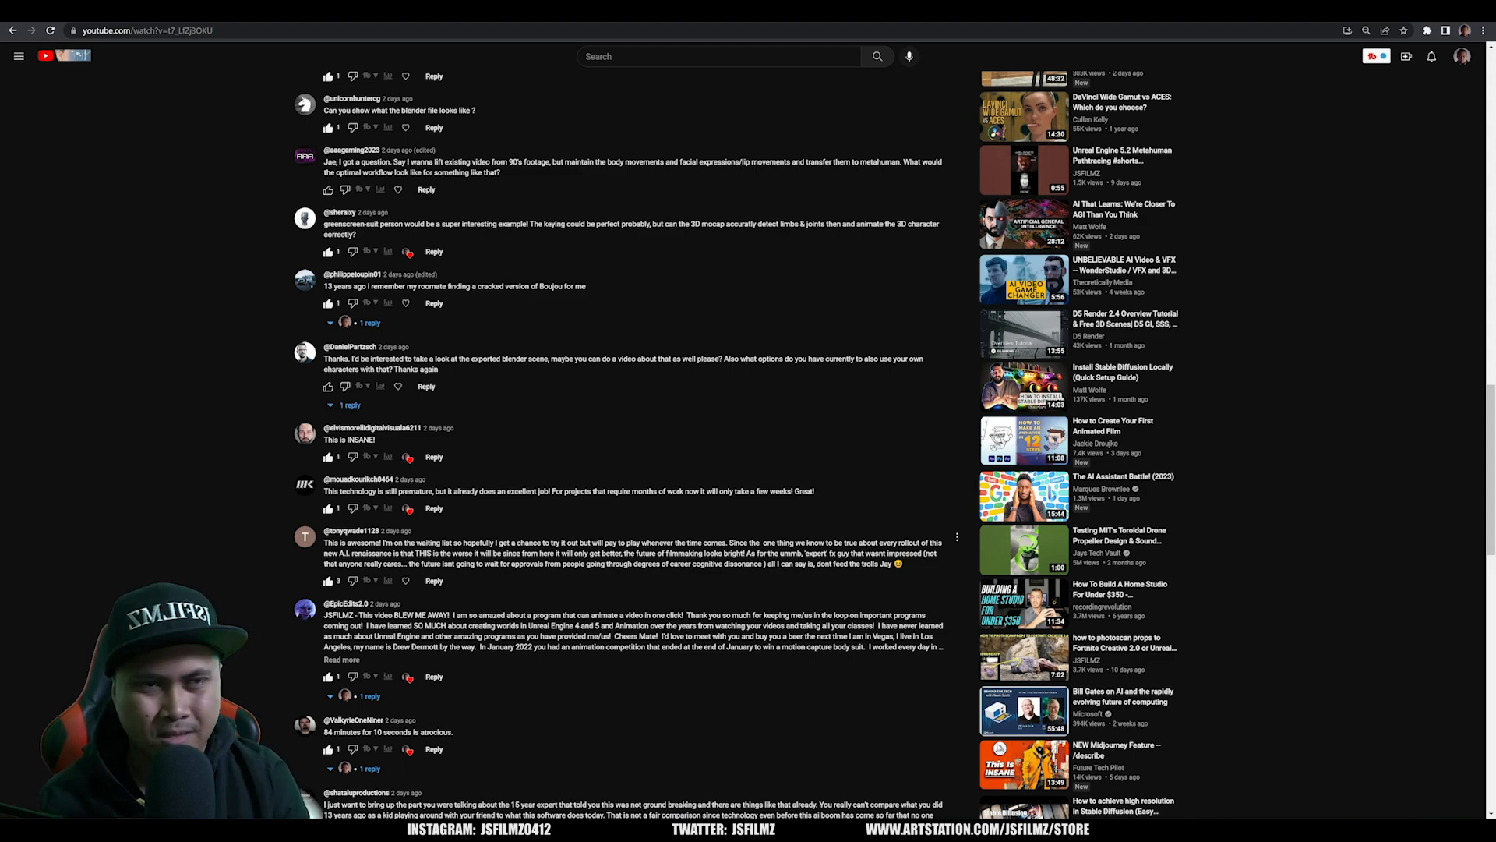
scroll("down", 3)
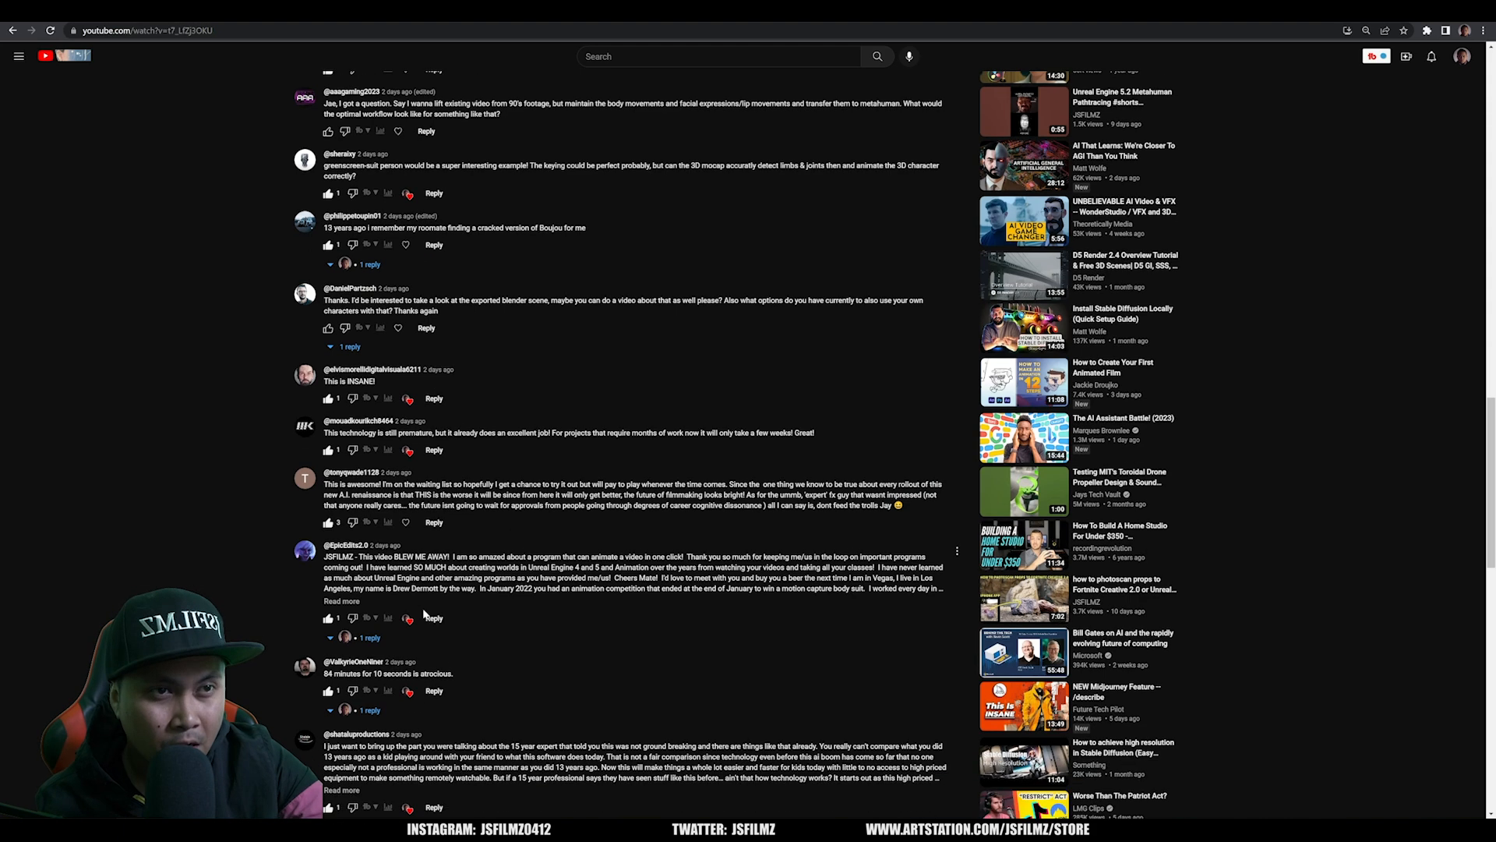
mouse_move(458, 612)
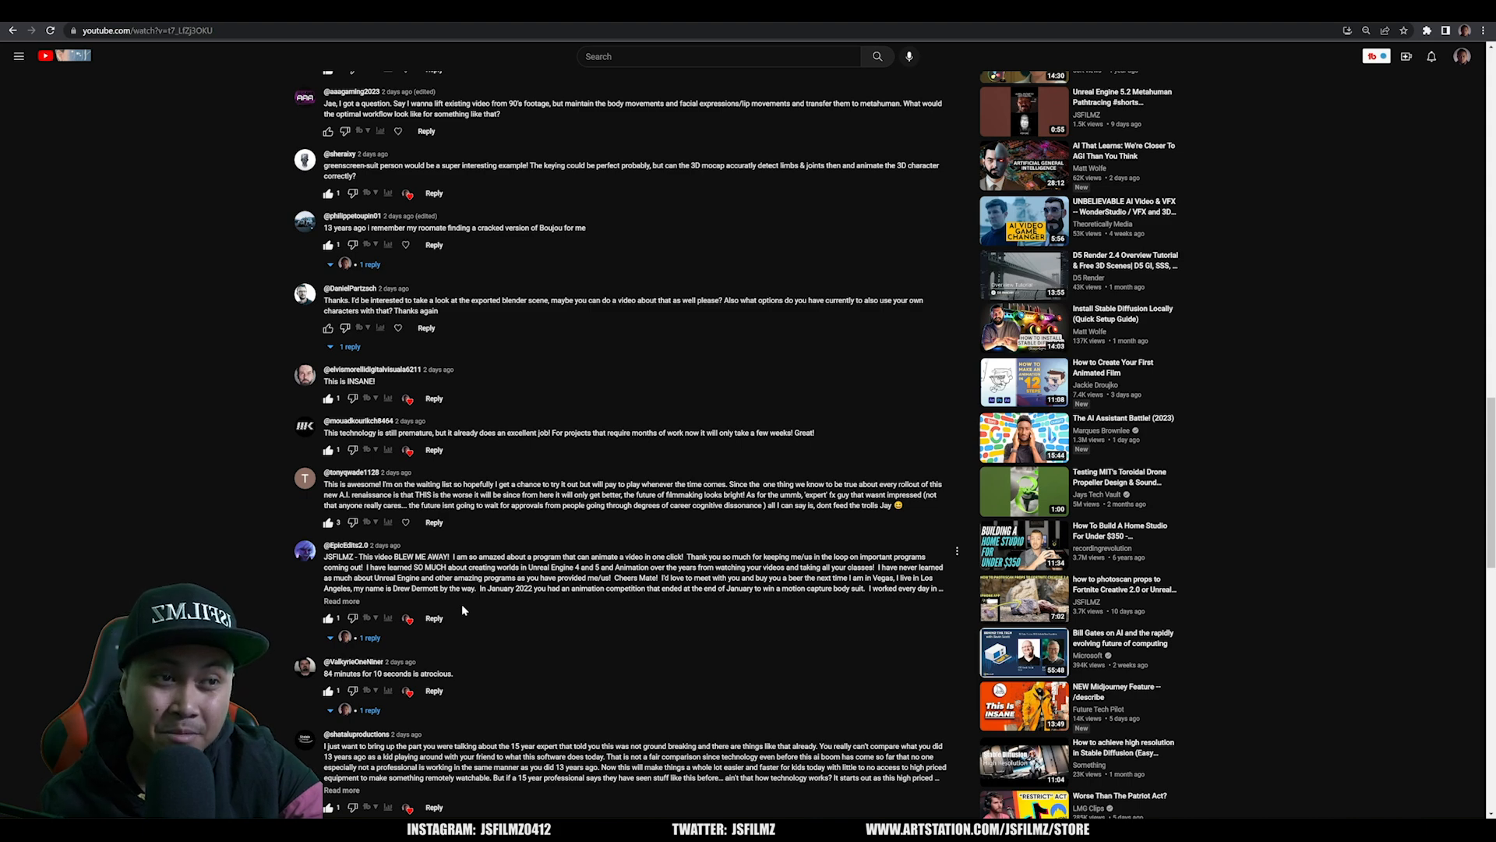
scroll("down", 3)
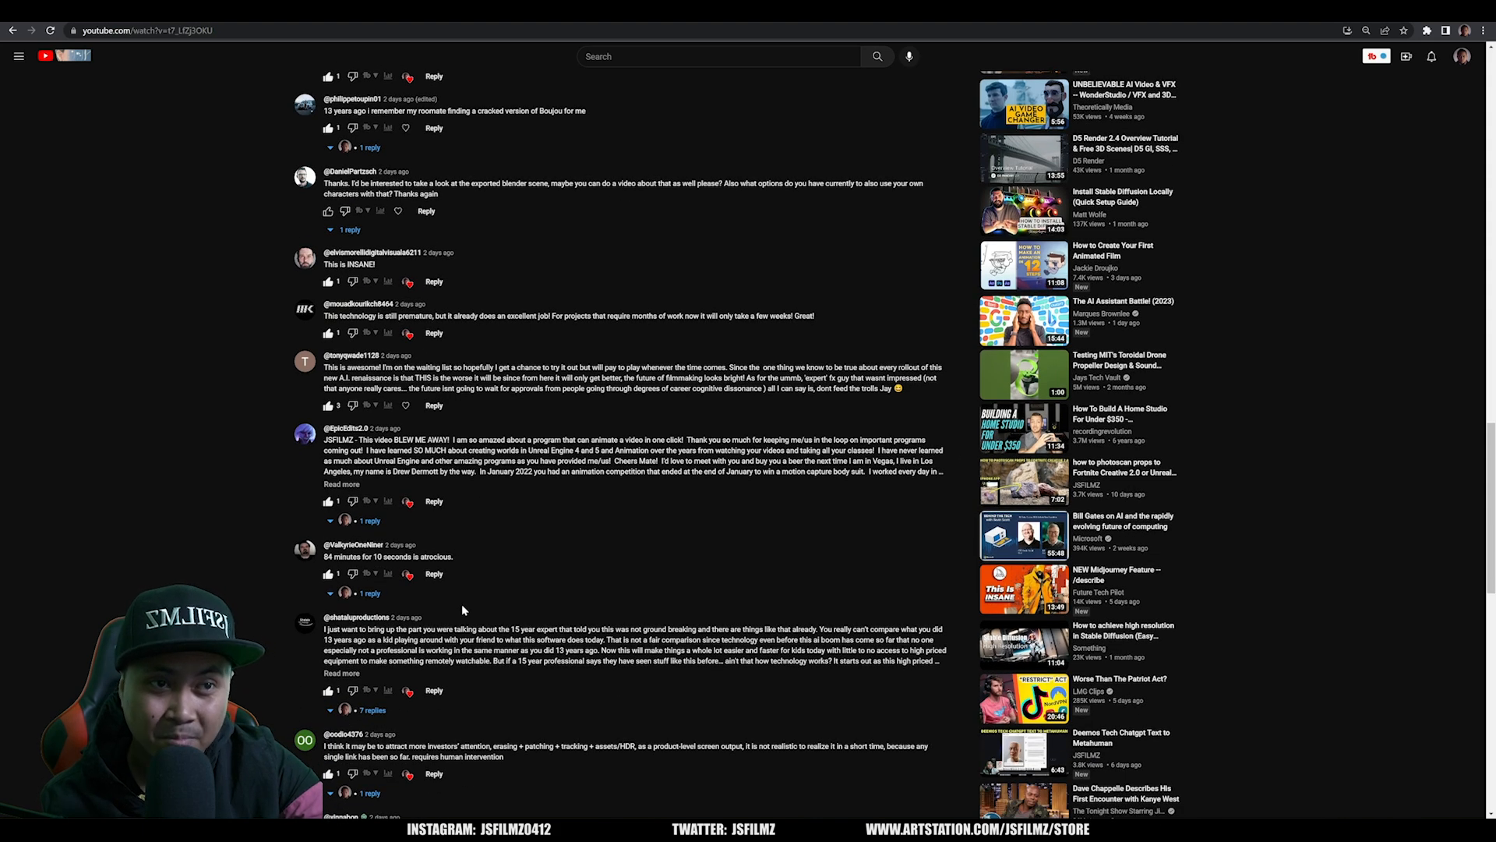
scroll("down", 3)
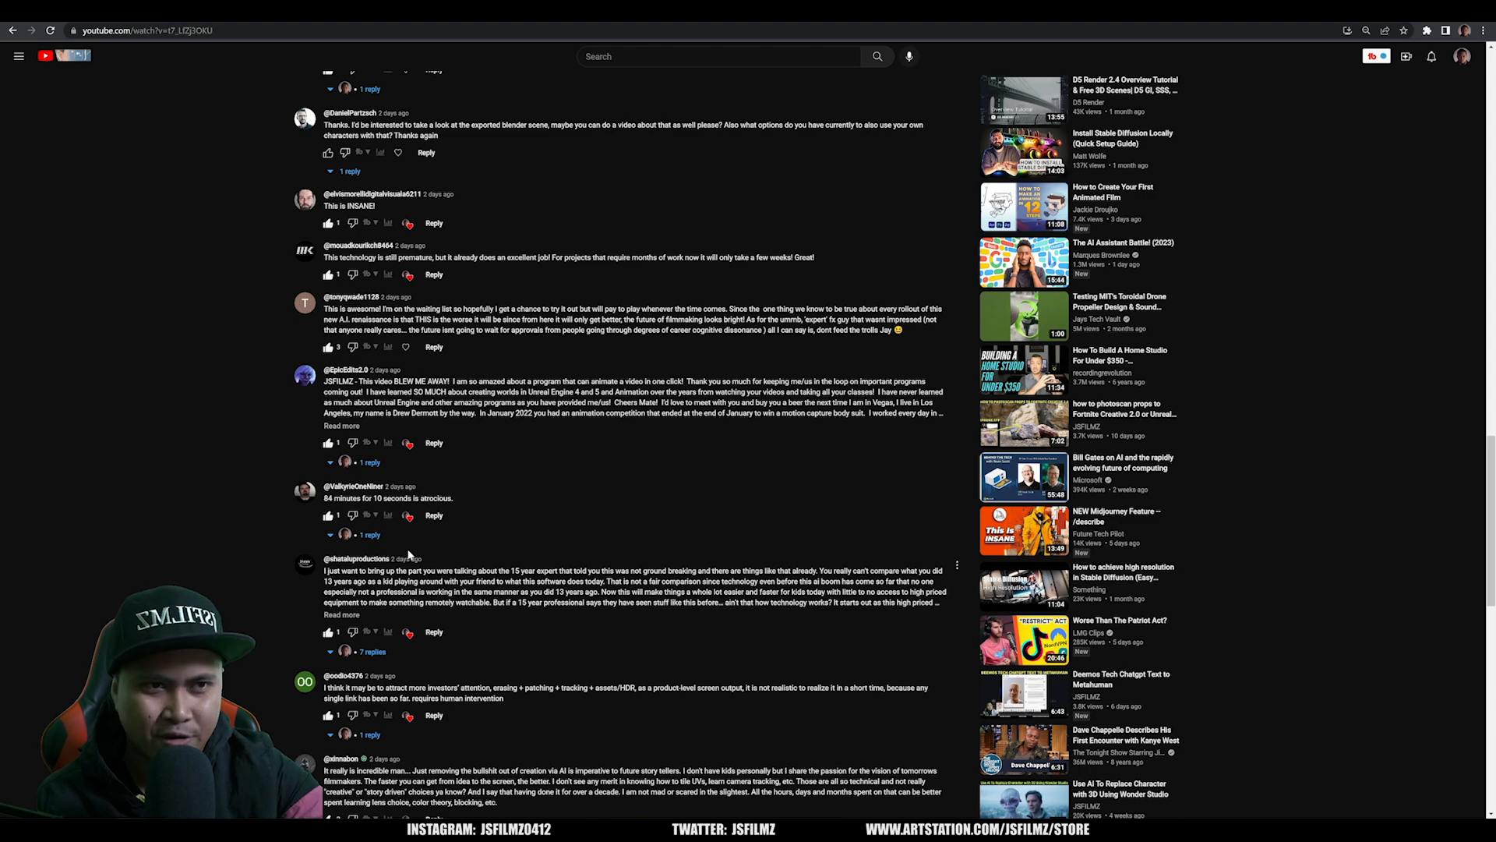
scroll("down", 3)
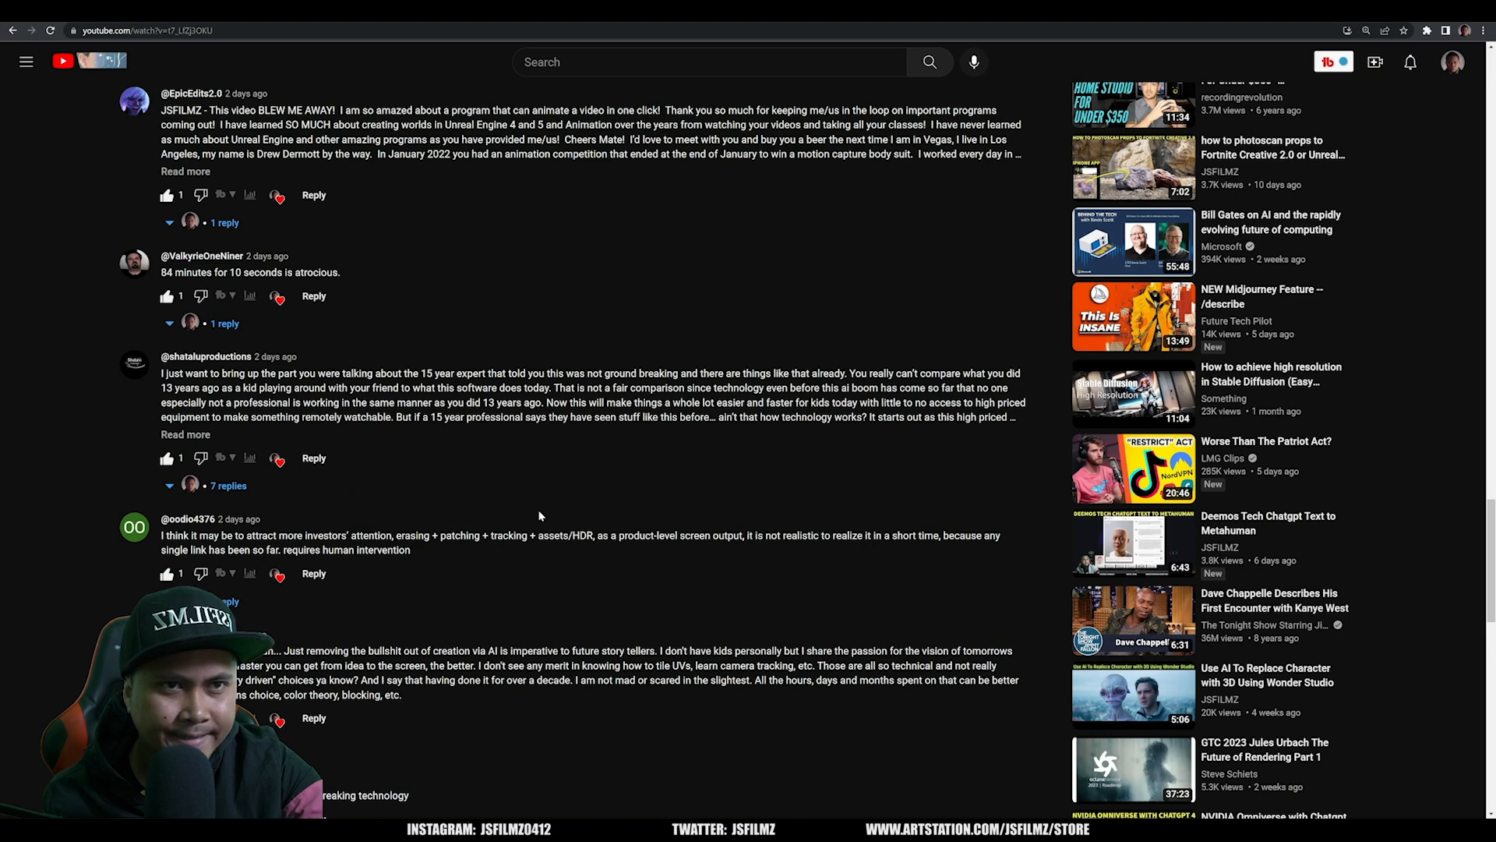
scroll("down", 3)
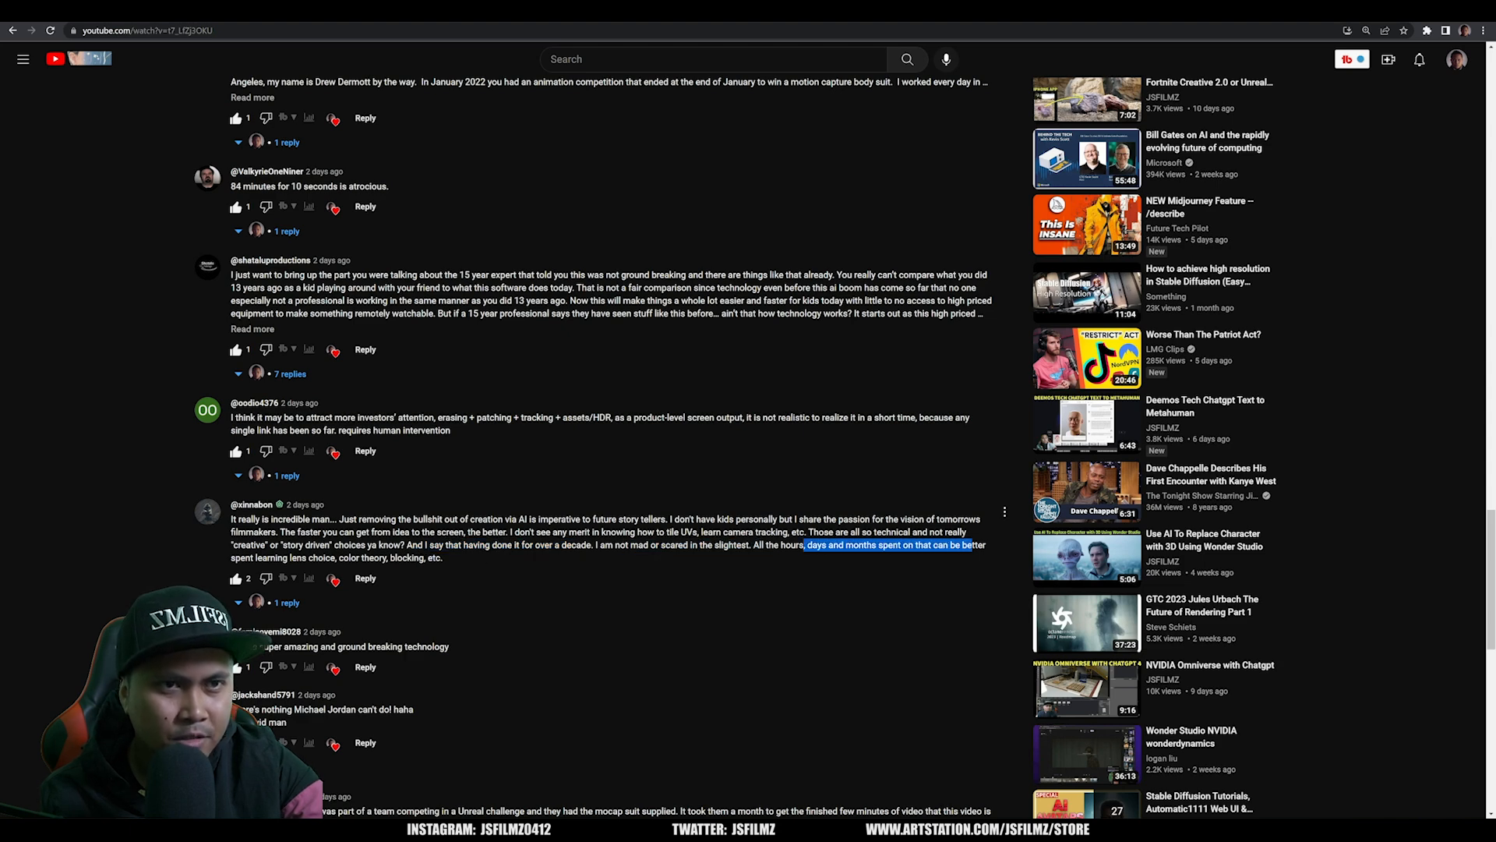
left_click(458, 563)
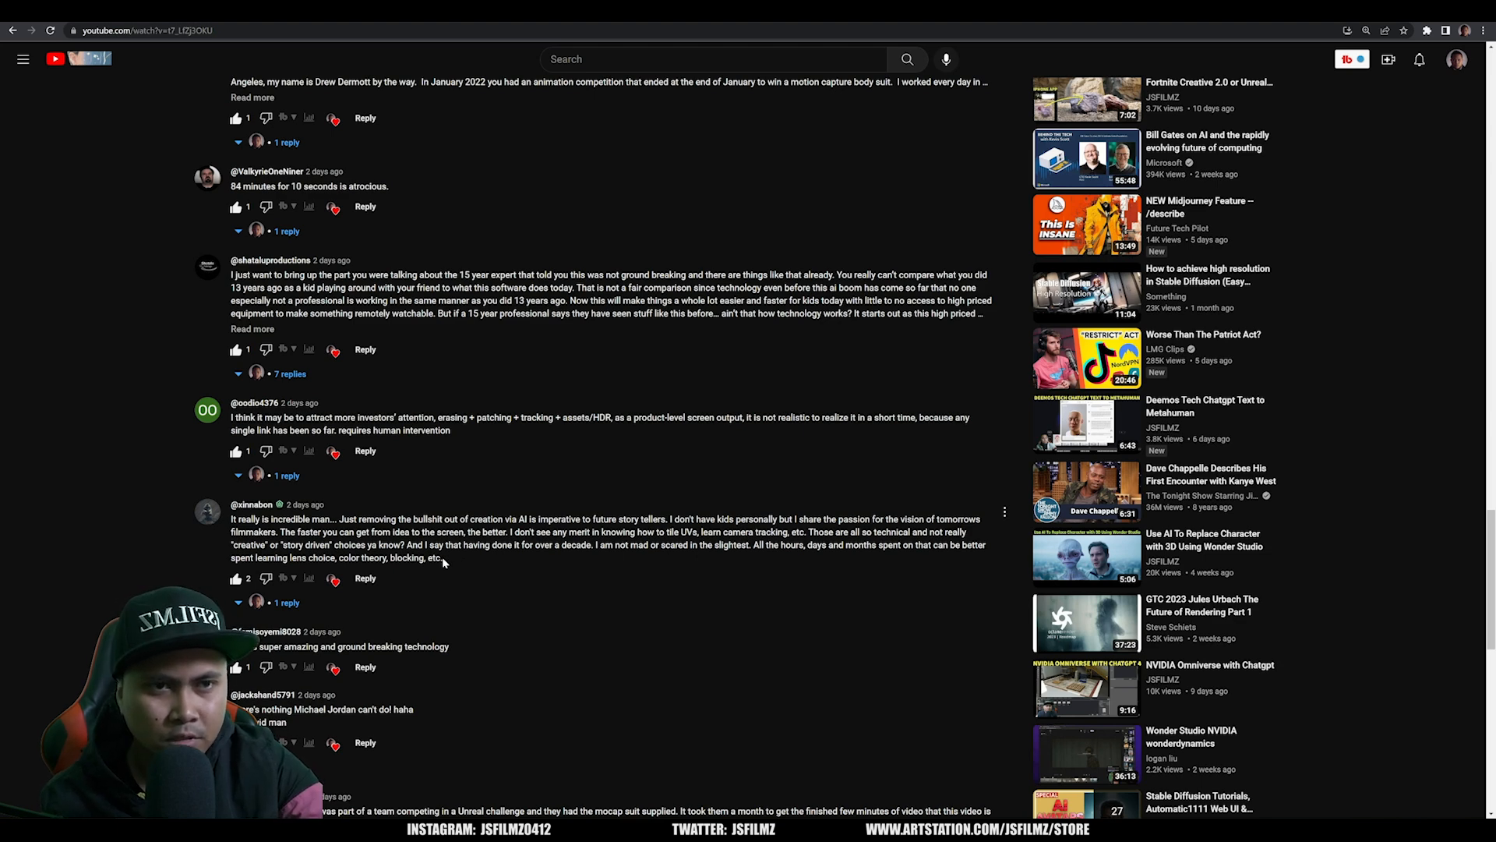
scroll("down", 3)
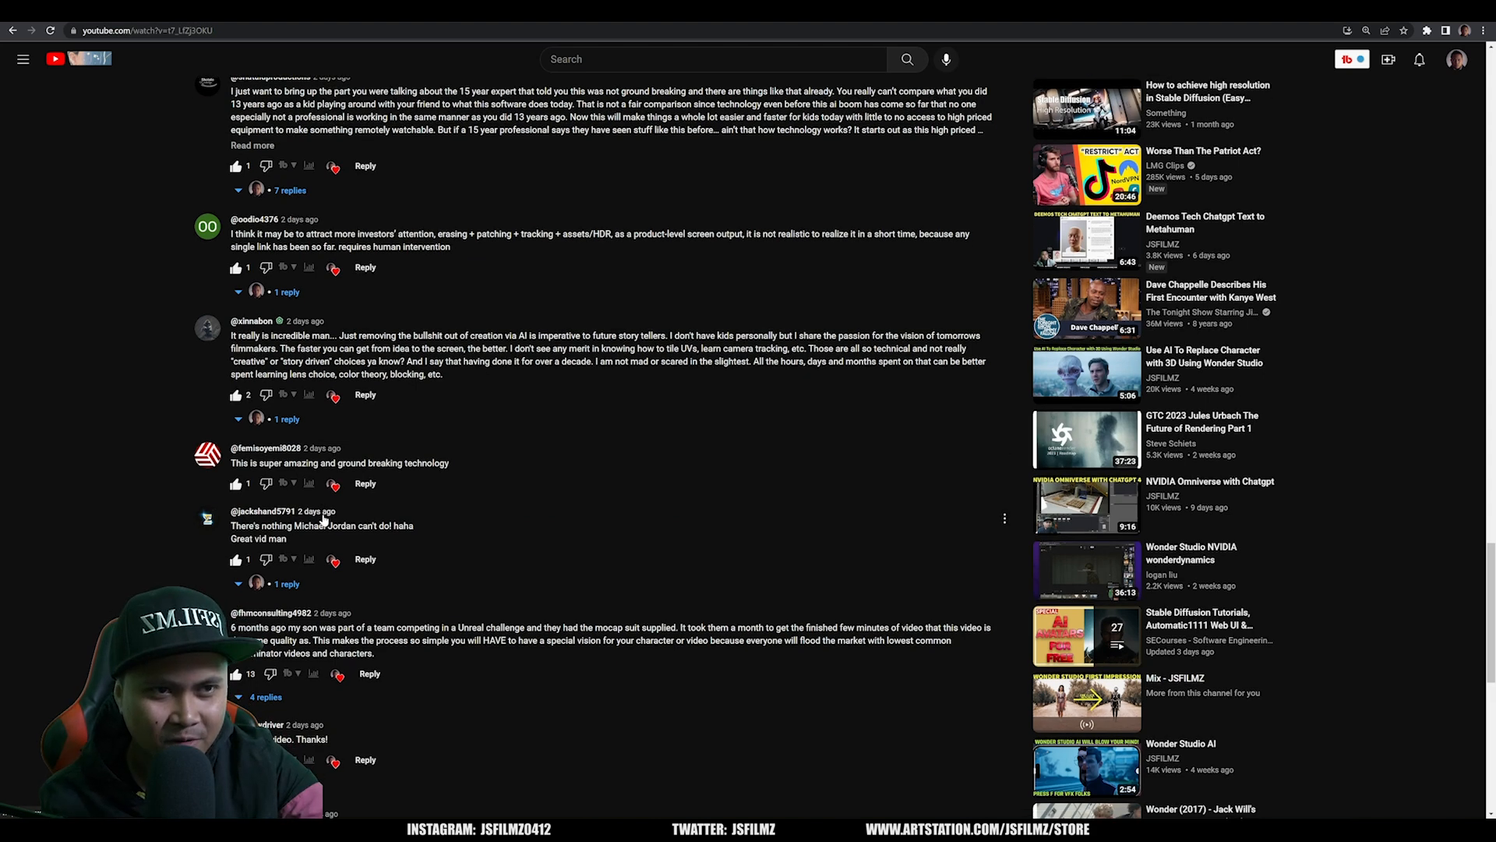
scroll("down", 3)
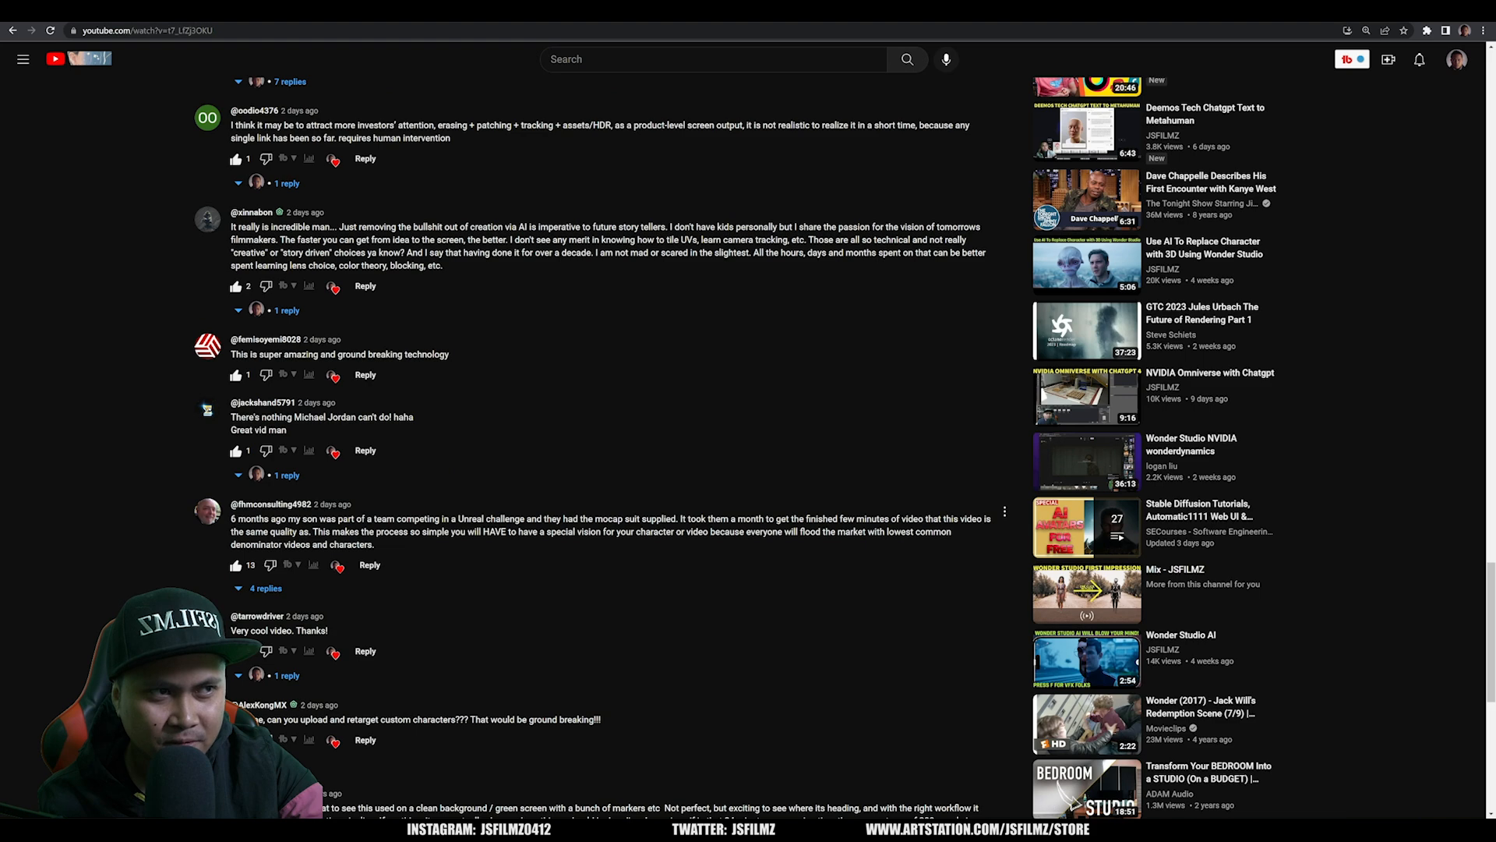
scroll("down", 3)
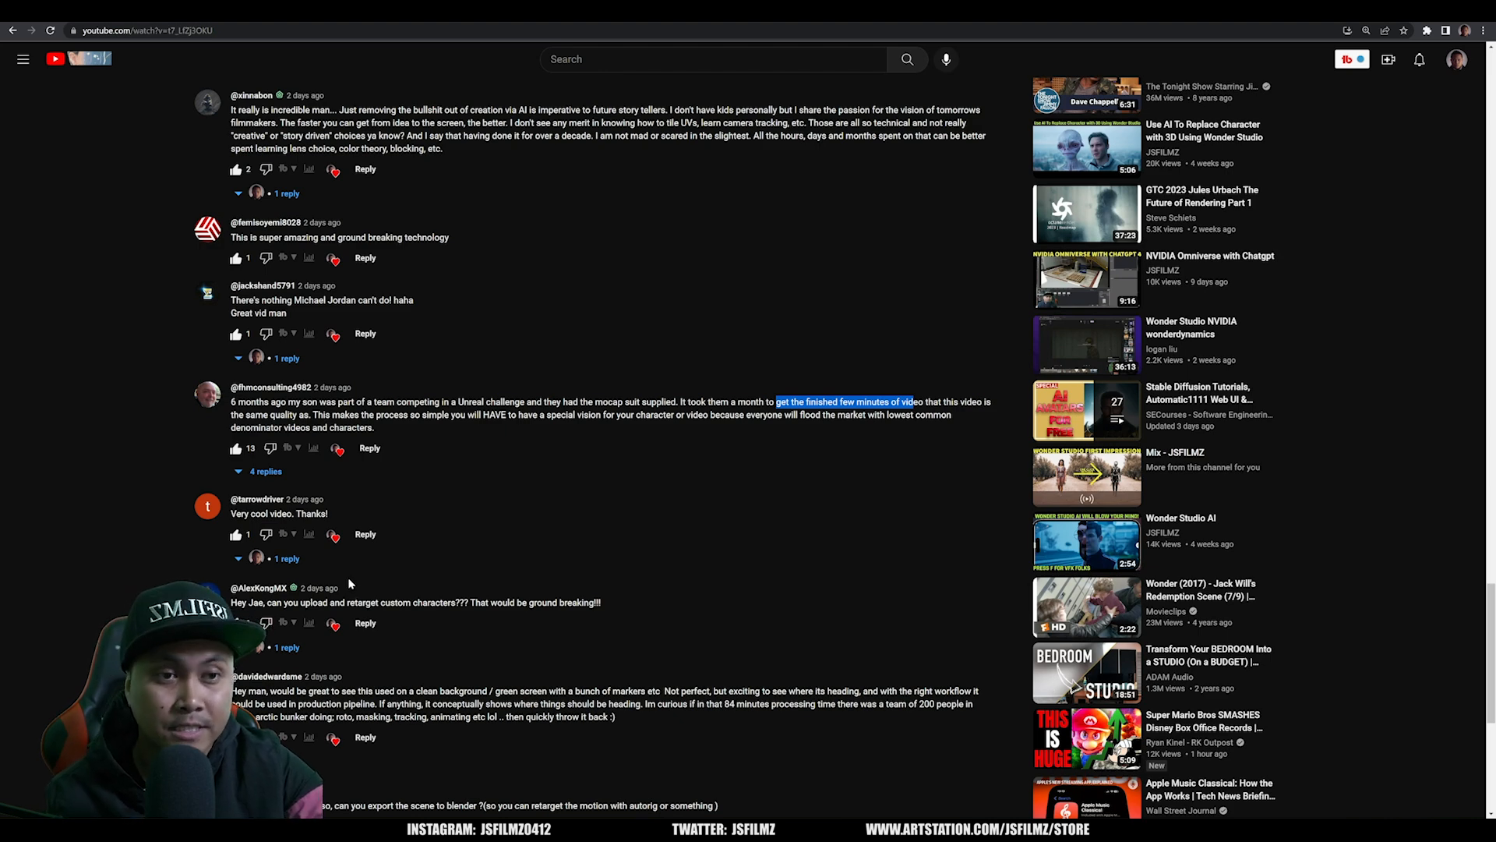
- Read further comments, including one asking about cost and Blender export
scroll("down", 3)
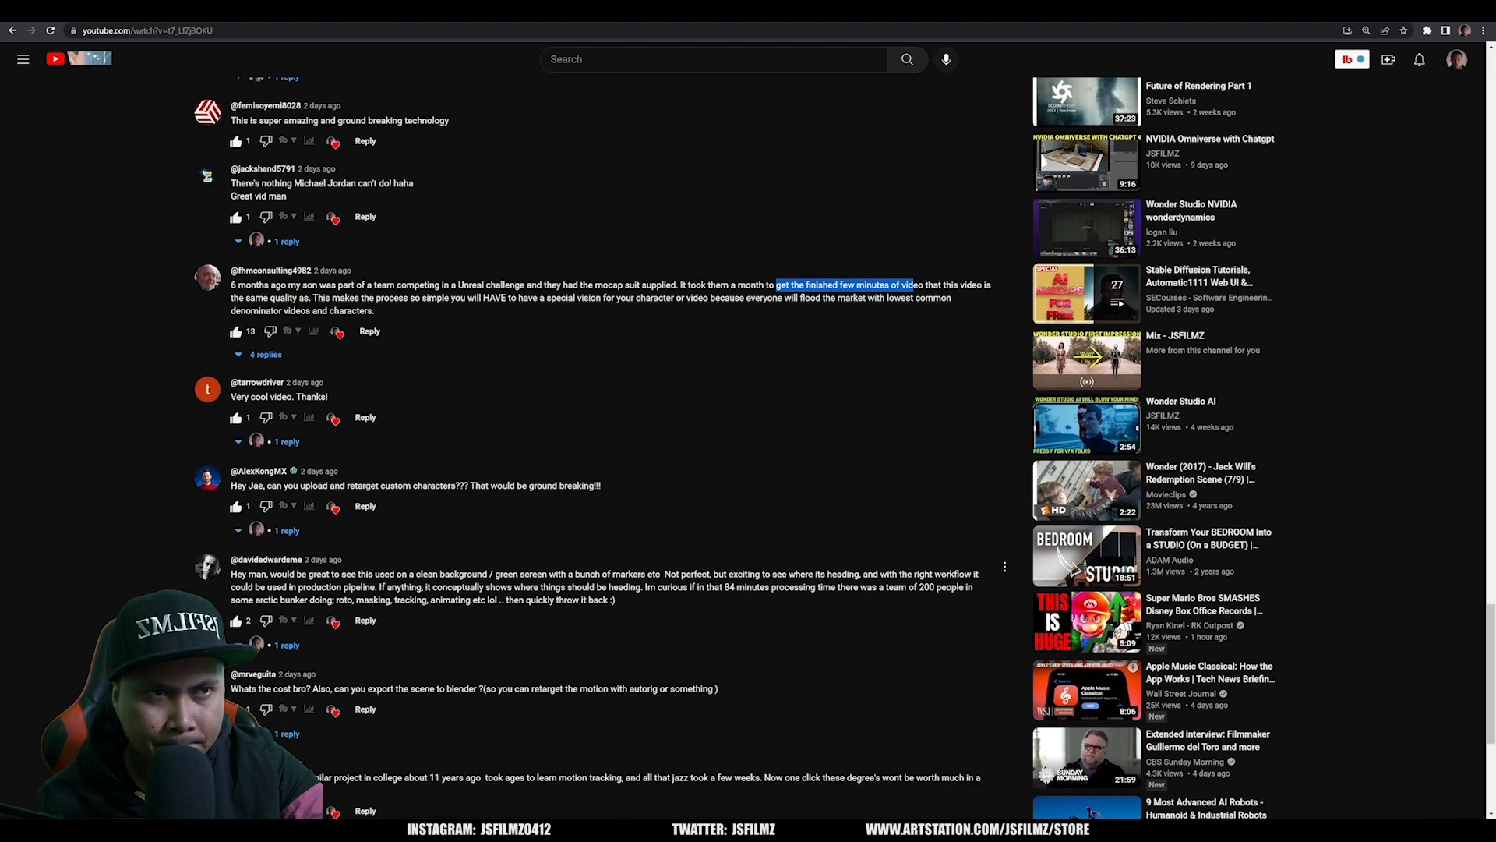
mouse_move(354, 555)
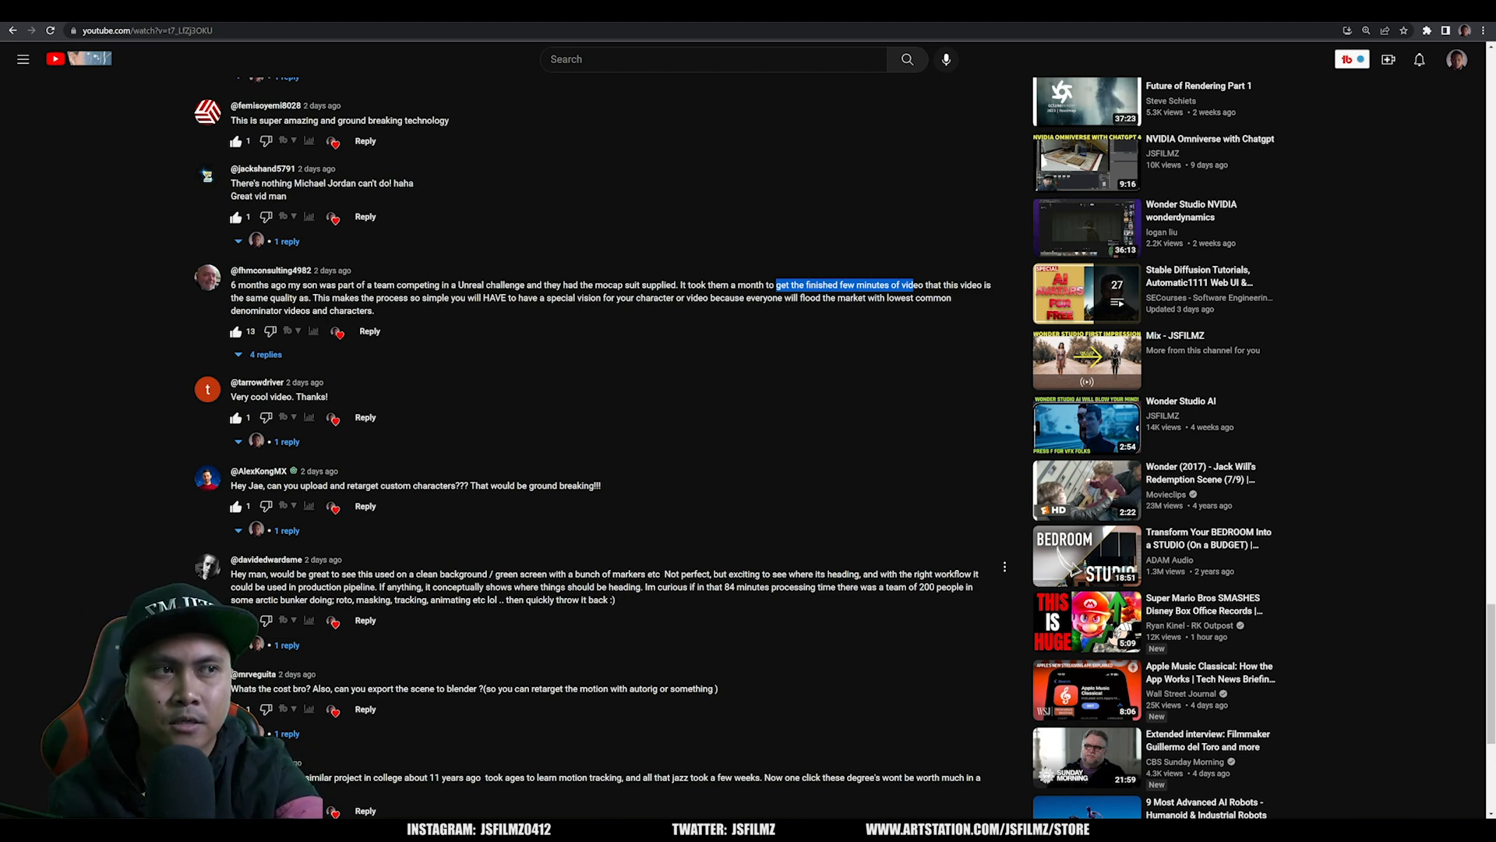
left_click(235, 620)
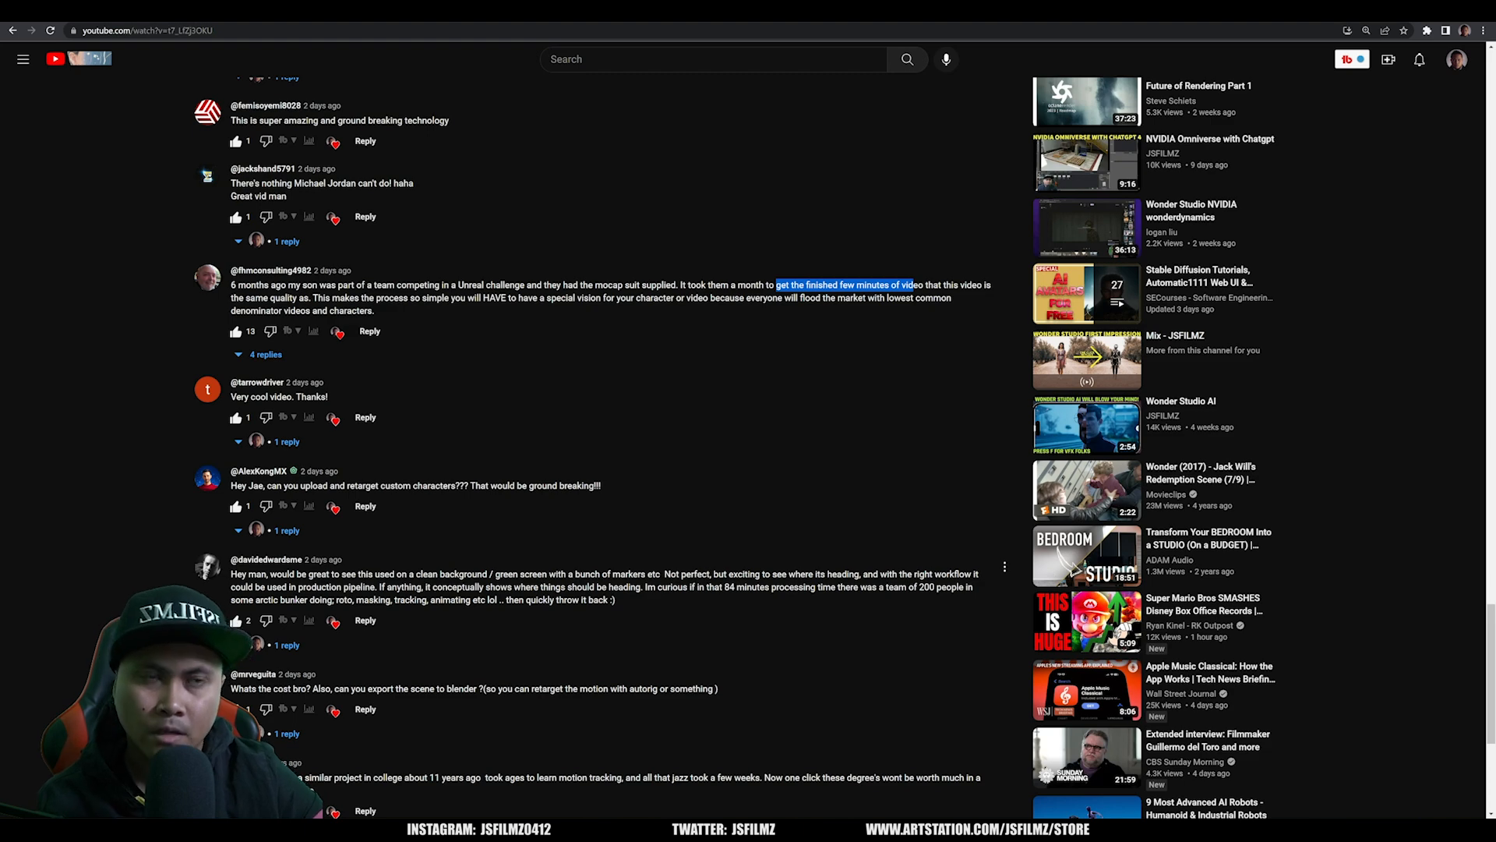
scroll("down", 3)
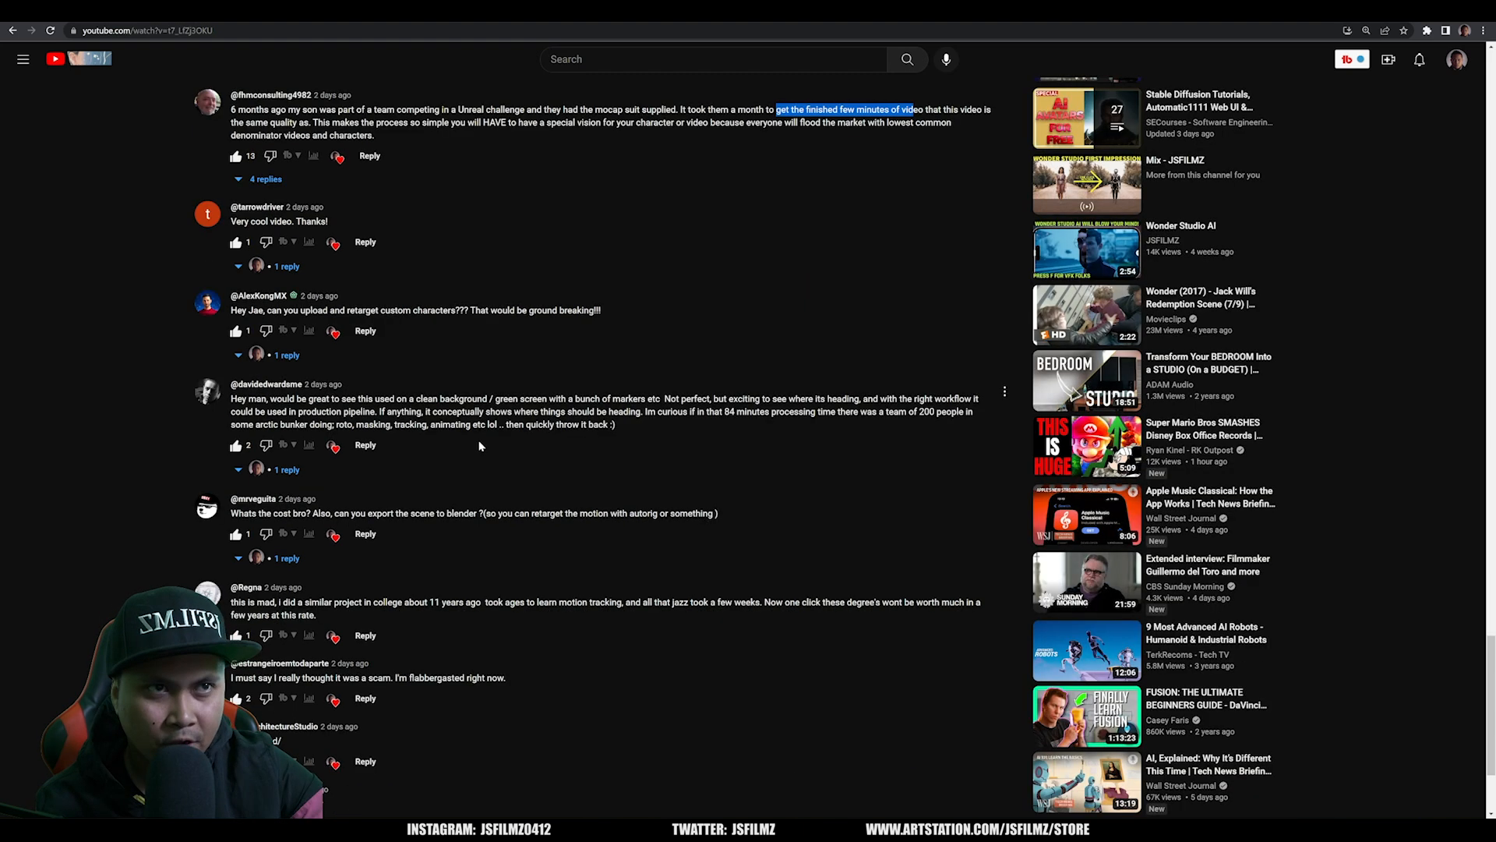
mouse_move(638, 424)
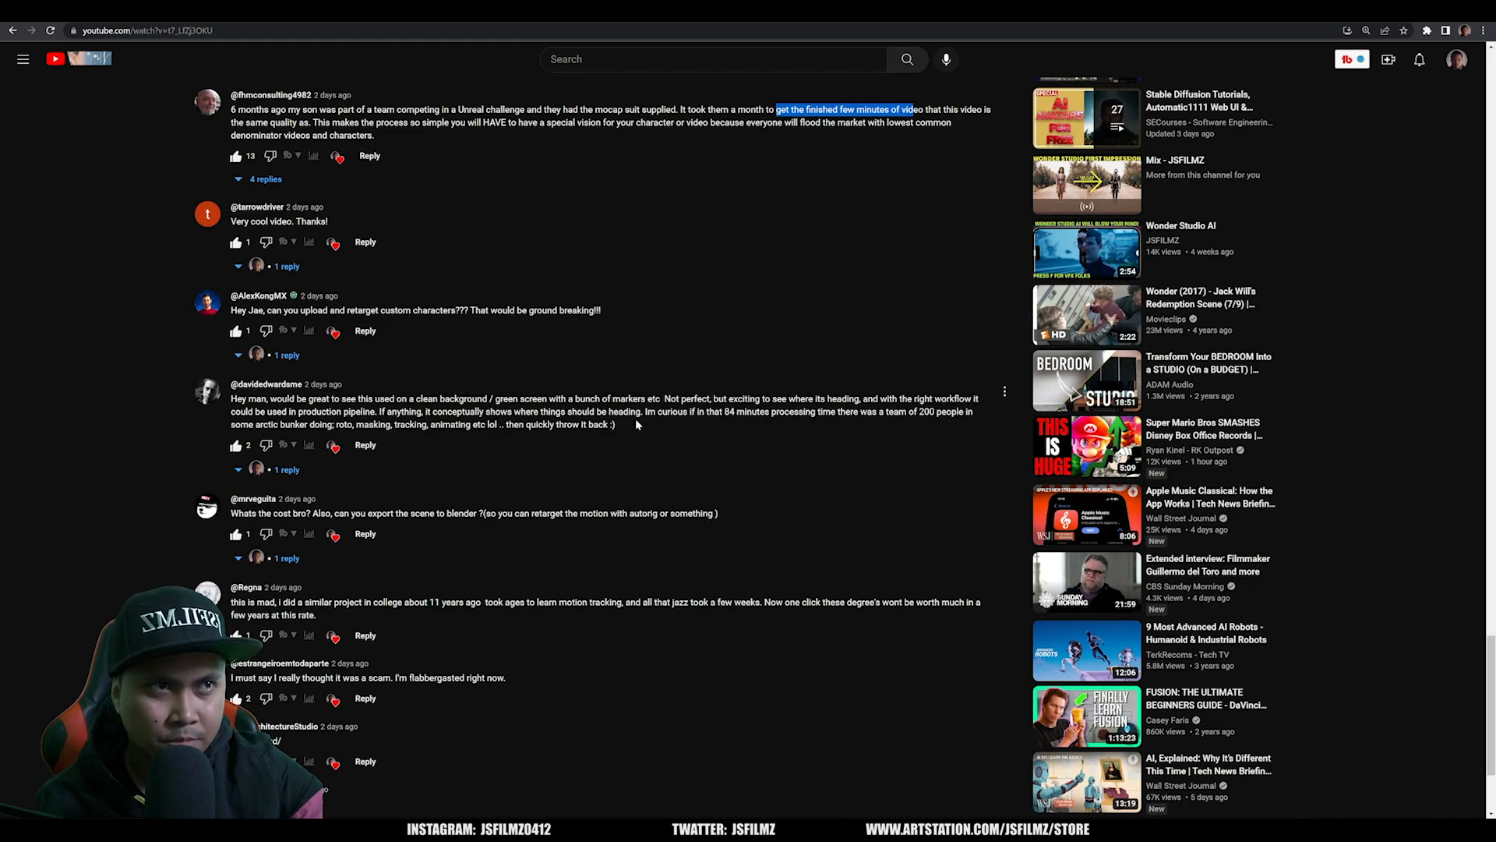
mouse_move(678, 422)
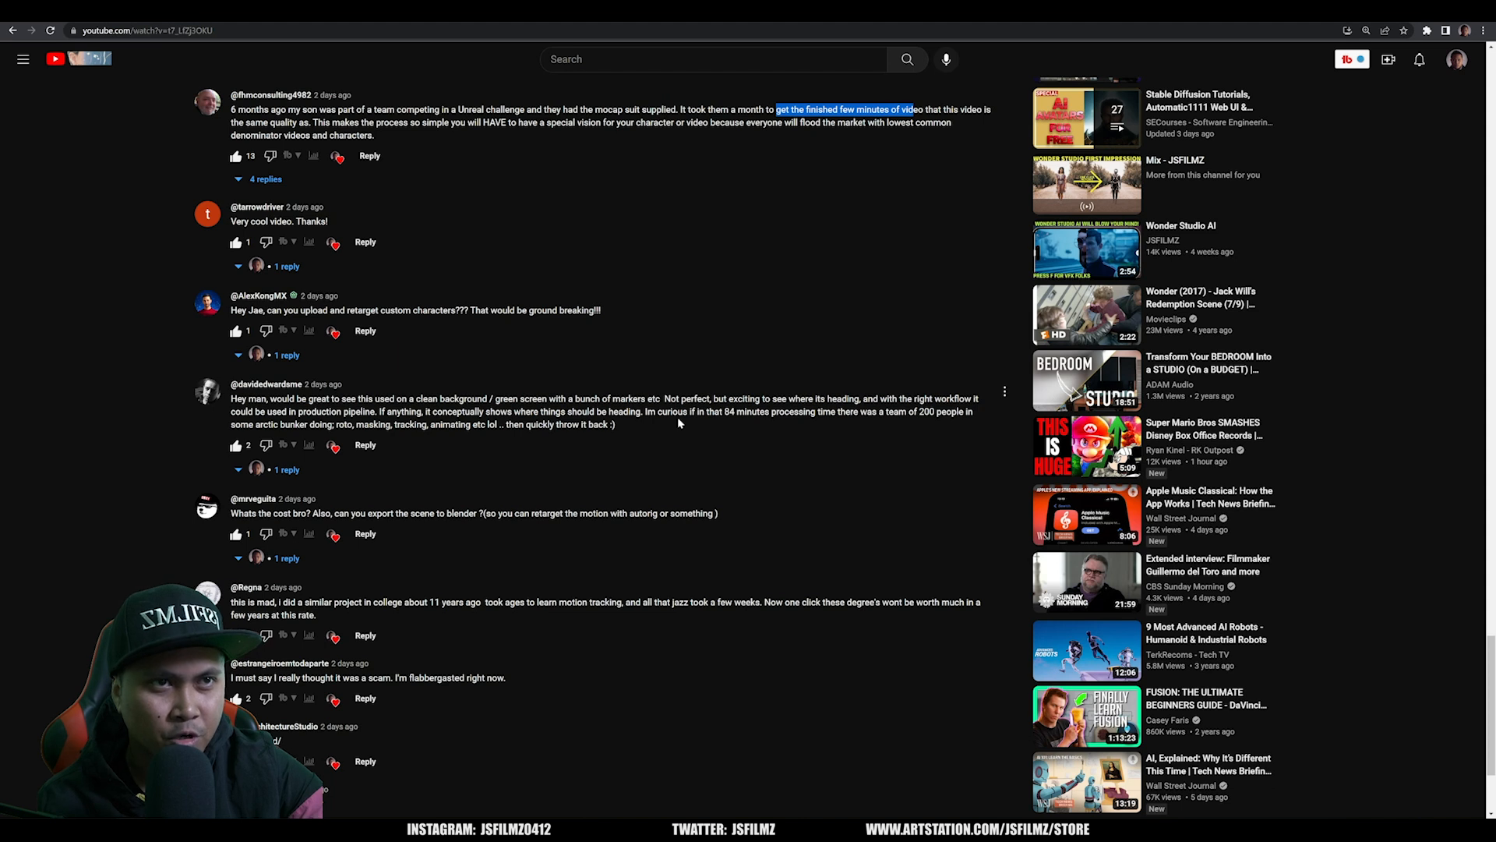
mouse_move(665, 441)
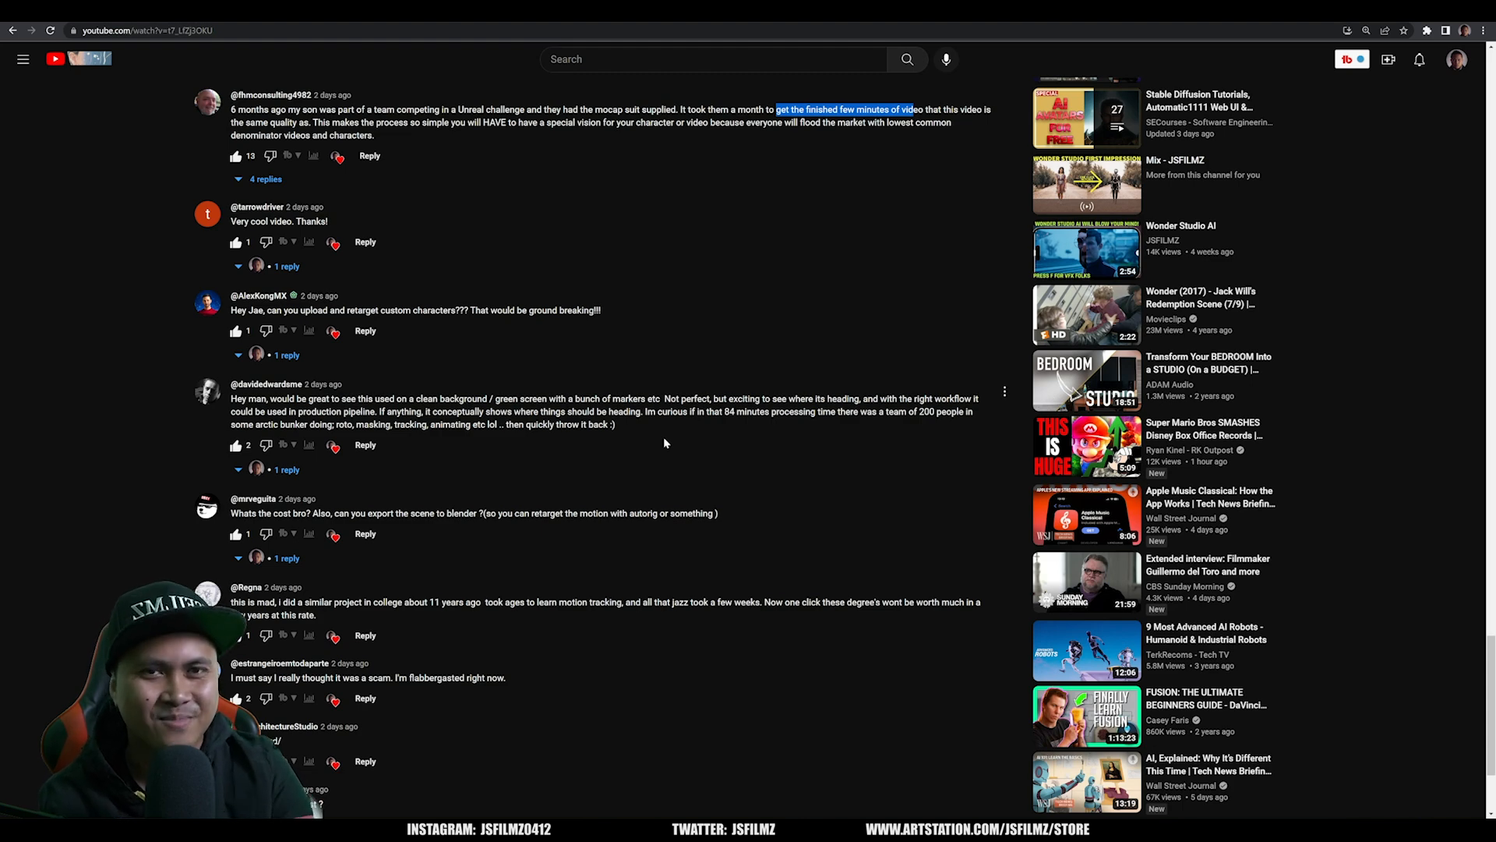
mouse_move(341, 555)
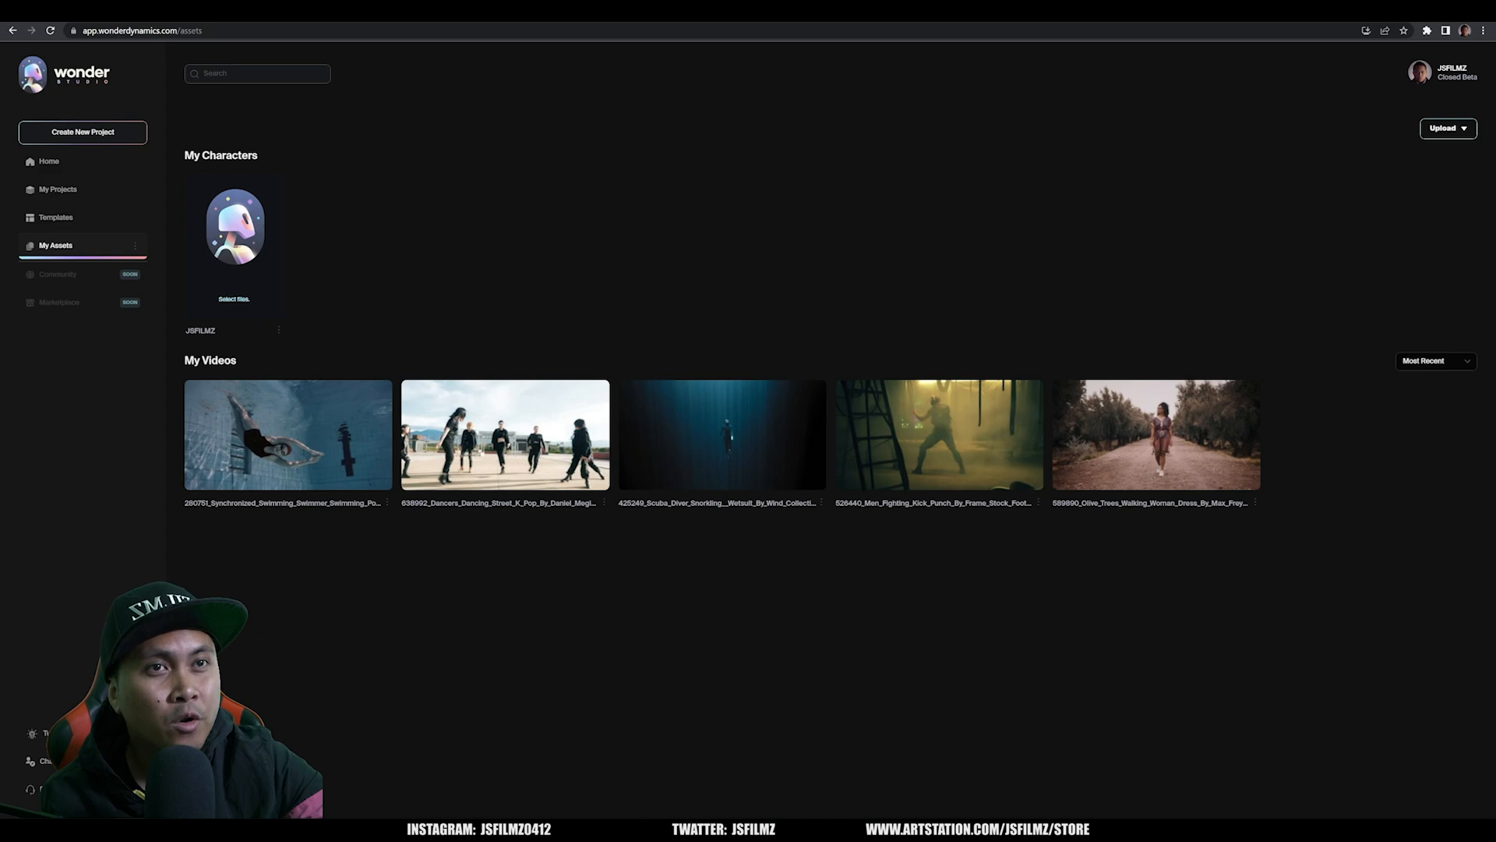
- Show the underwater diver project's export preview with its AI MoCap, Clean Plate and Blender Scene passes
left_click(48, 161)
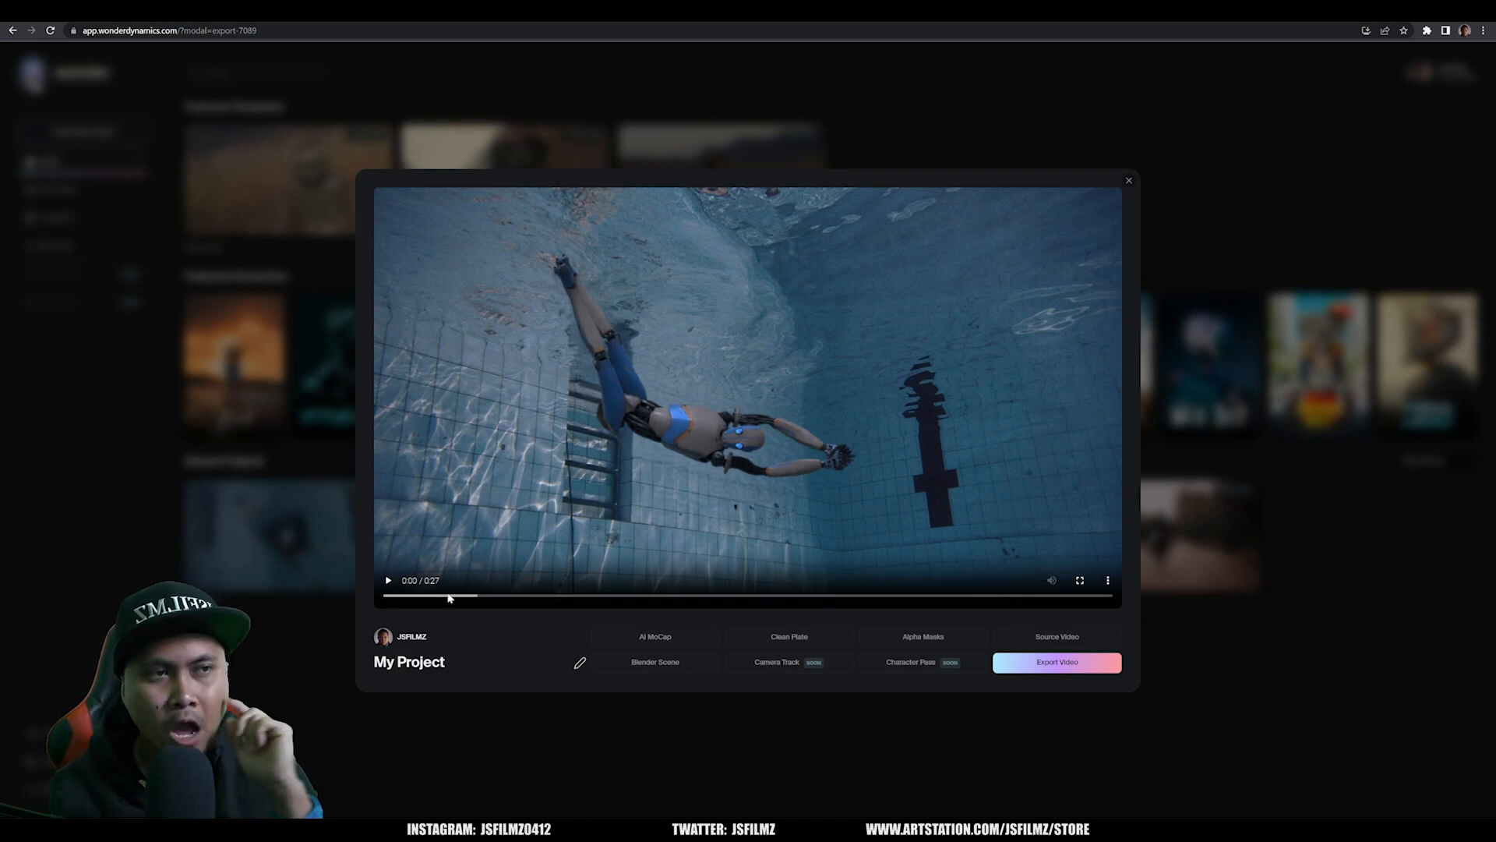
mouse_move(655, 636)
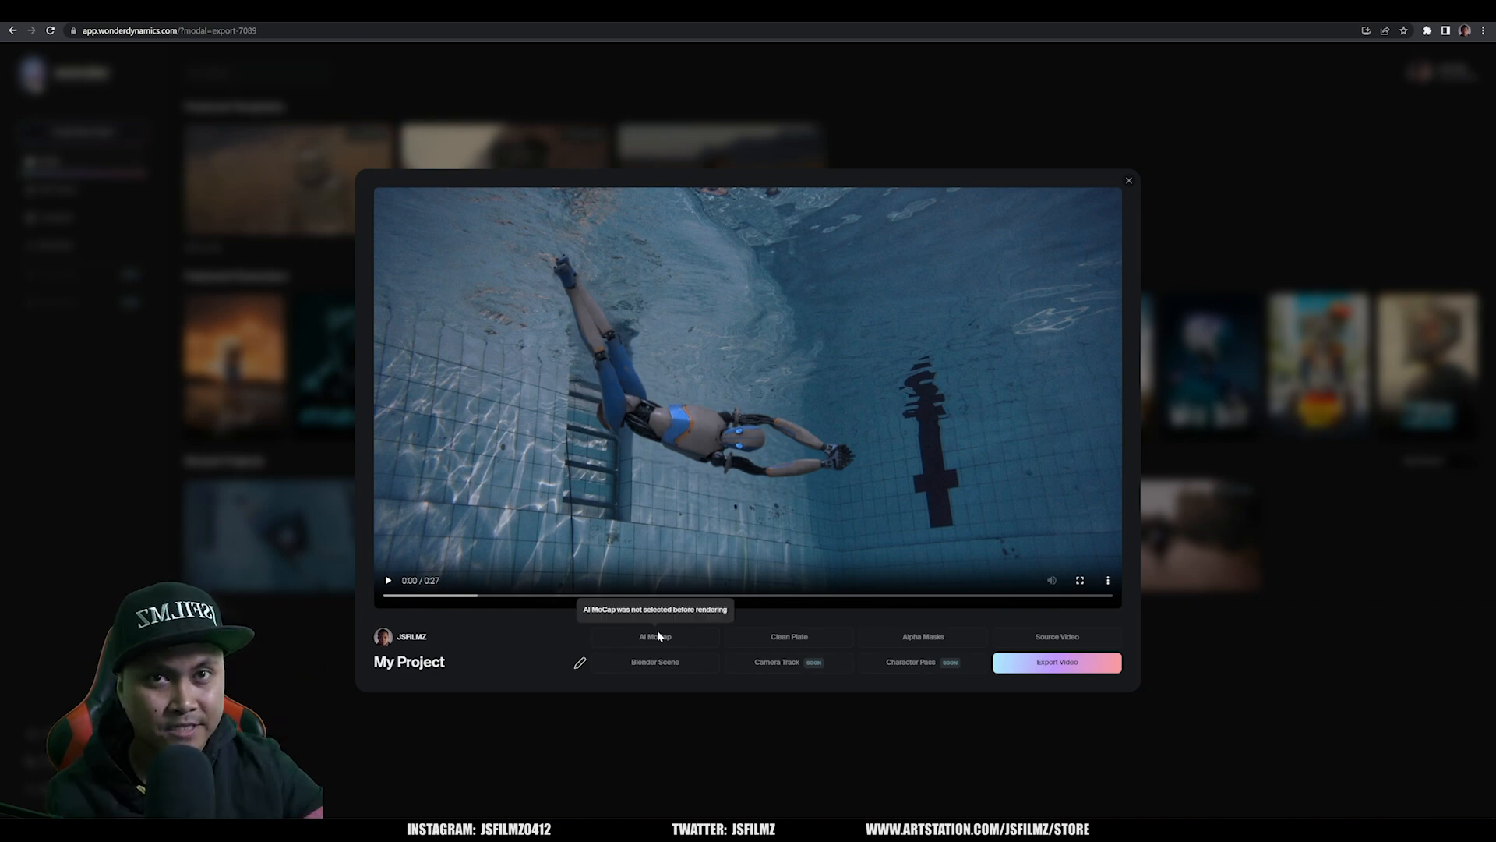
mouse_move(675, 644)
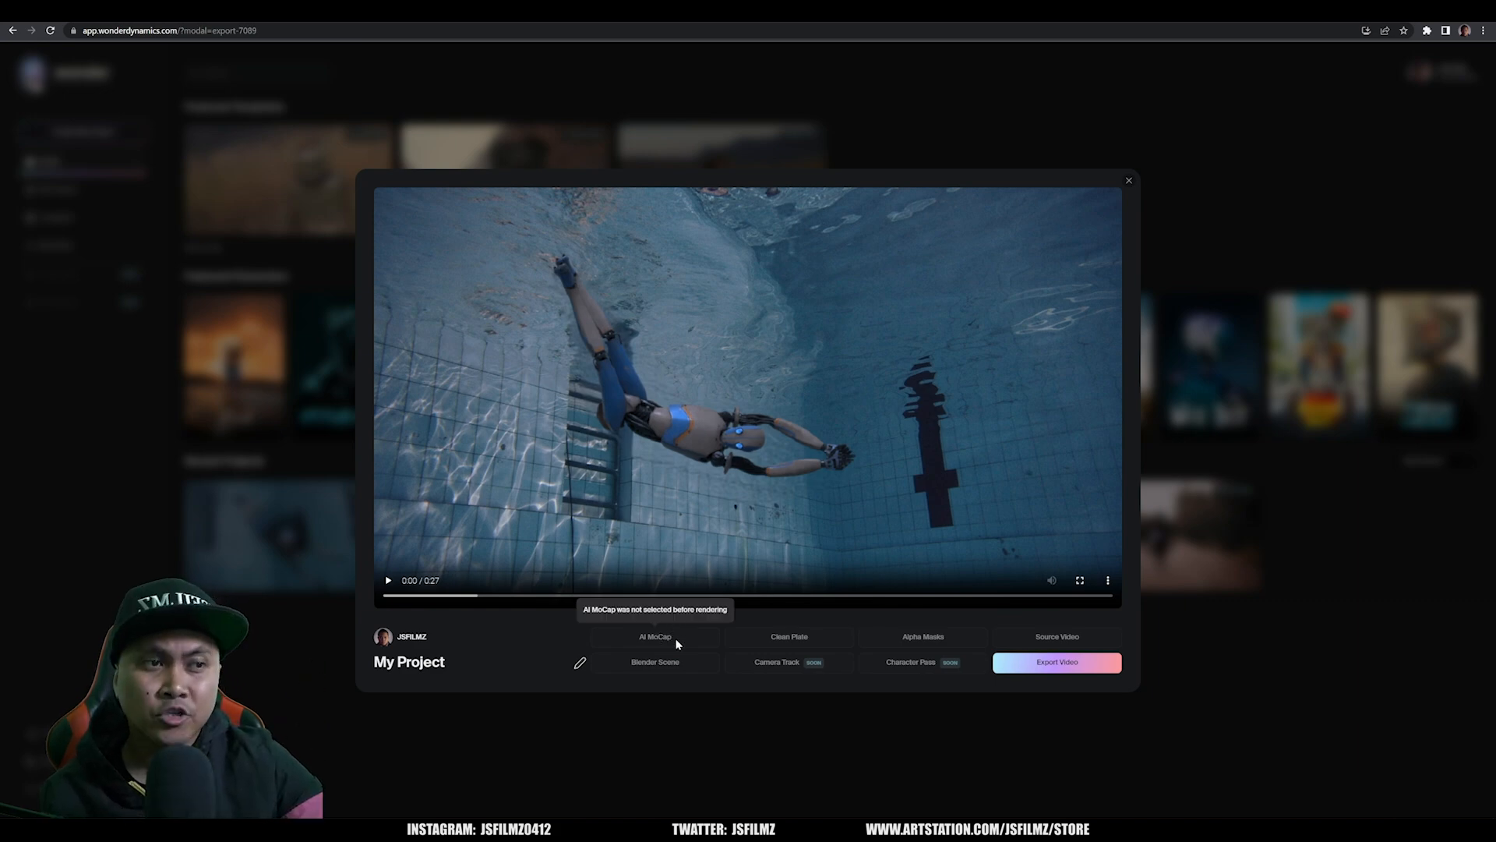
mouse_move(863, 655)
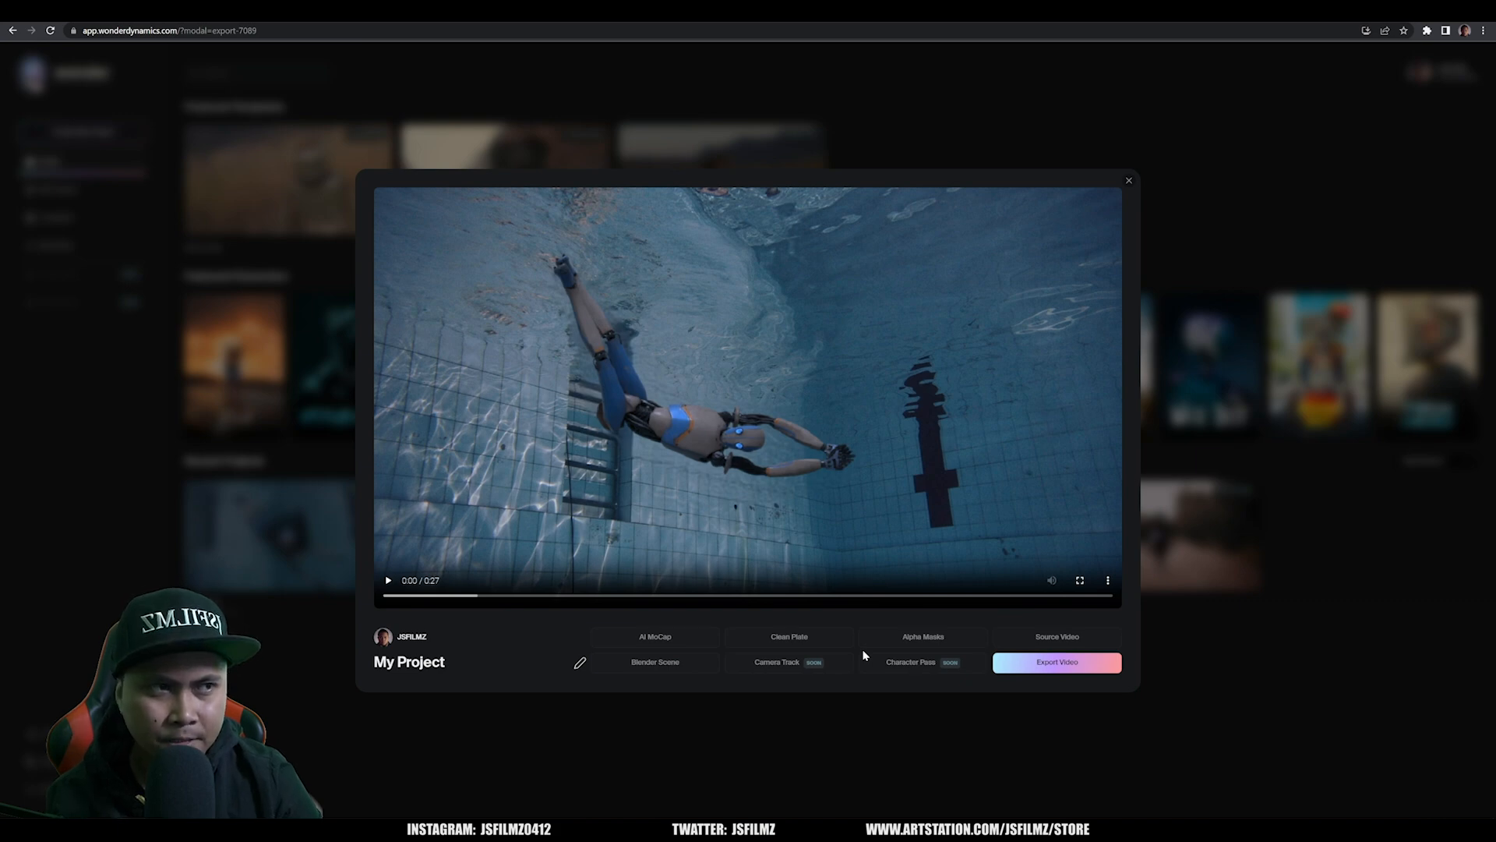
mouse_move(566, 640)
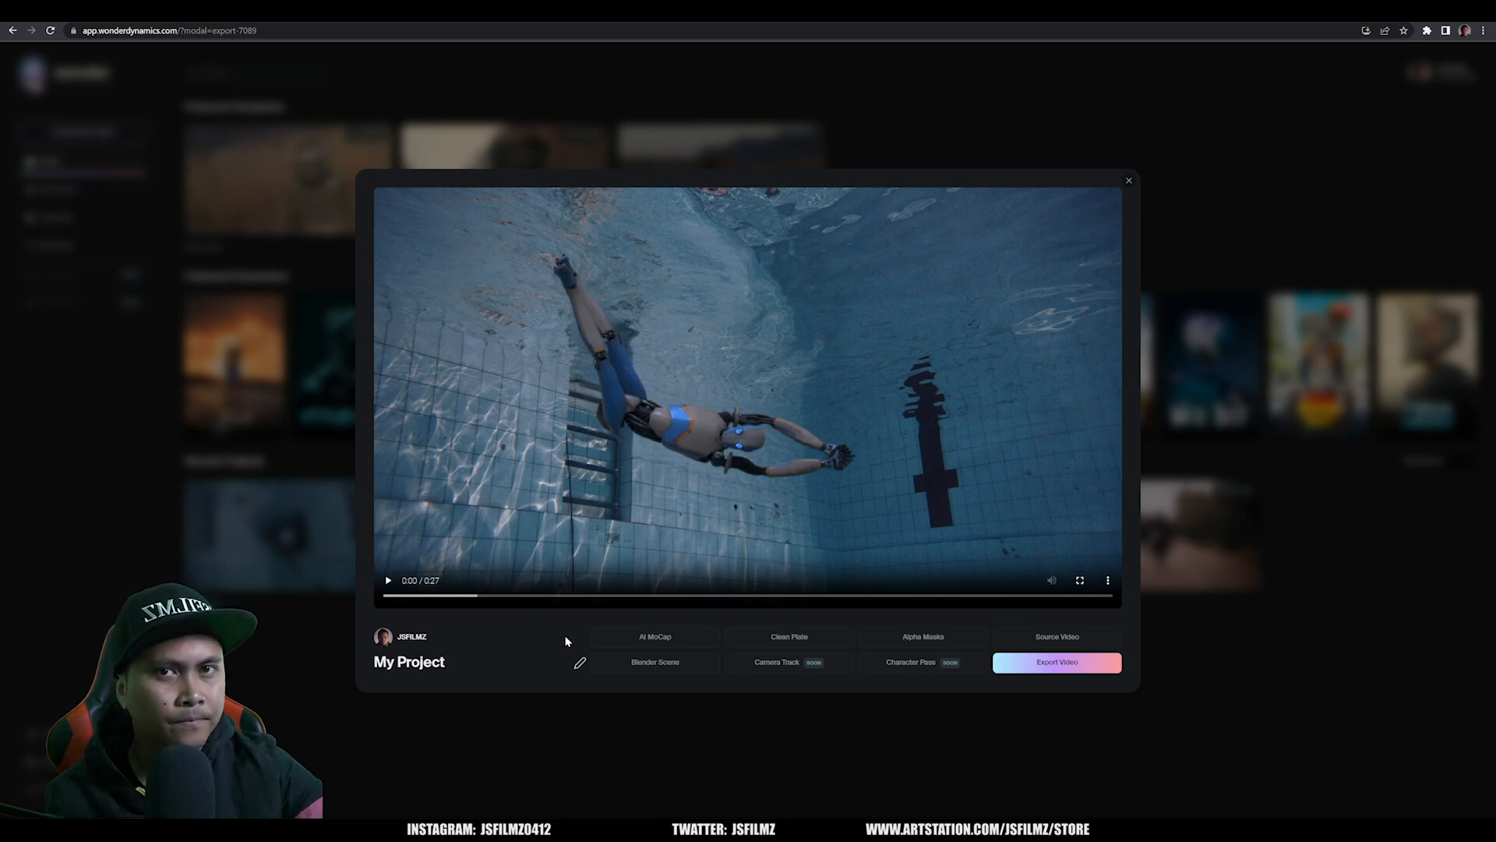
mouse_move(654, 636)
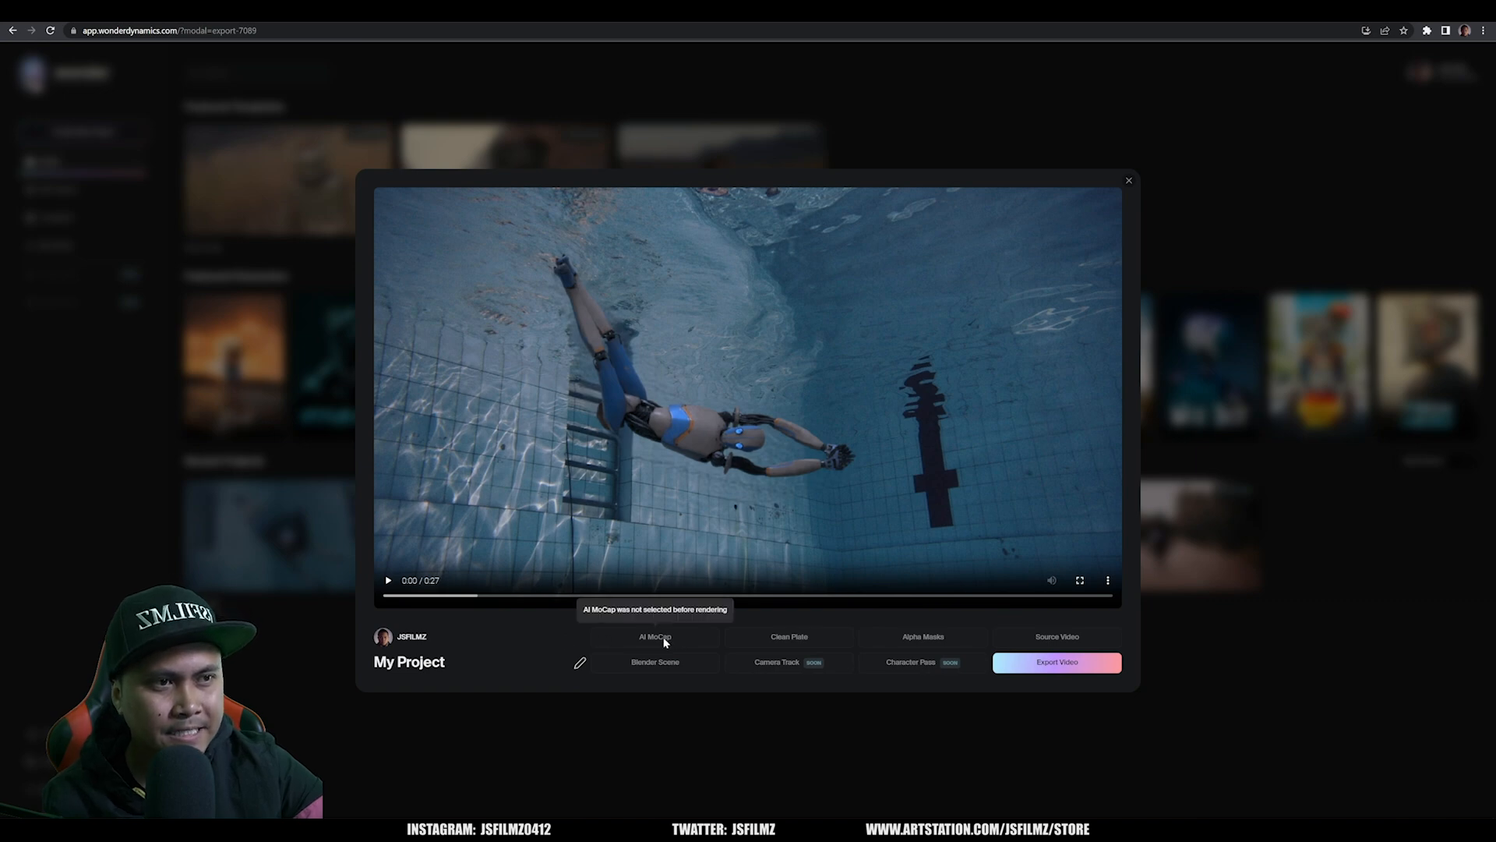
mouse_move(836, 666)
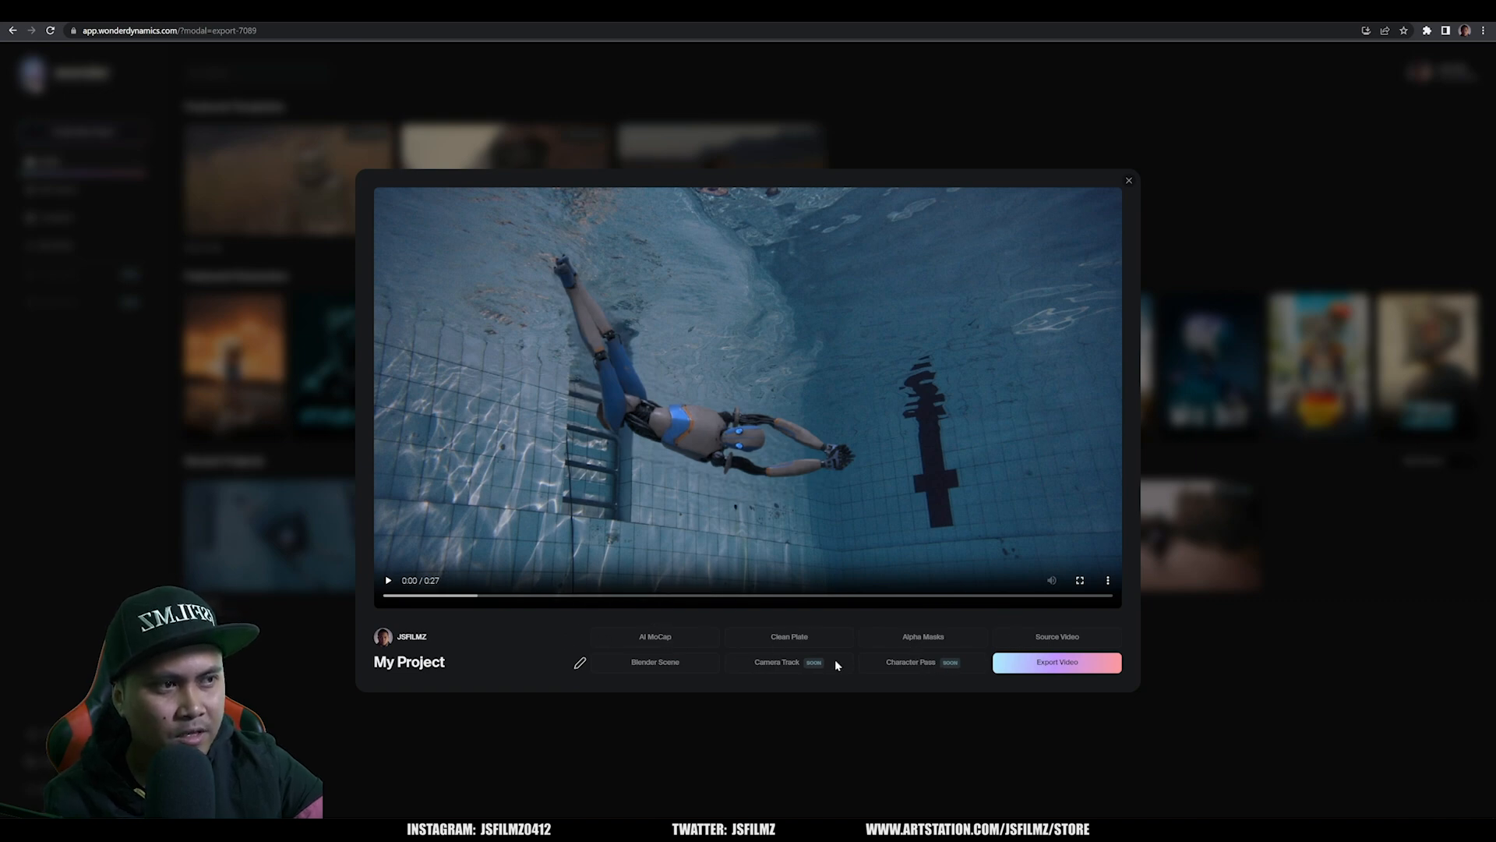
mouse_move(655, 661)
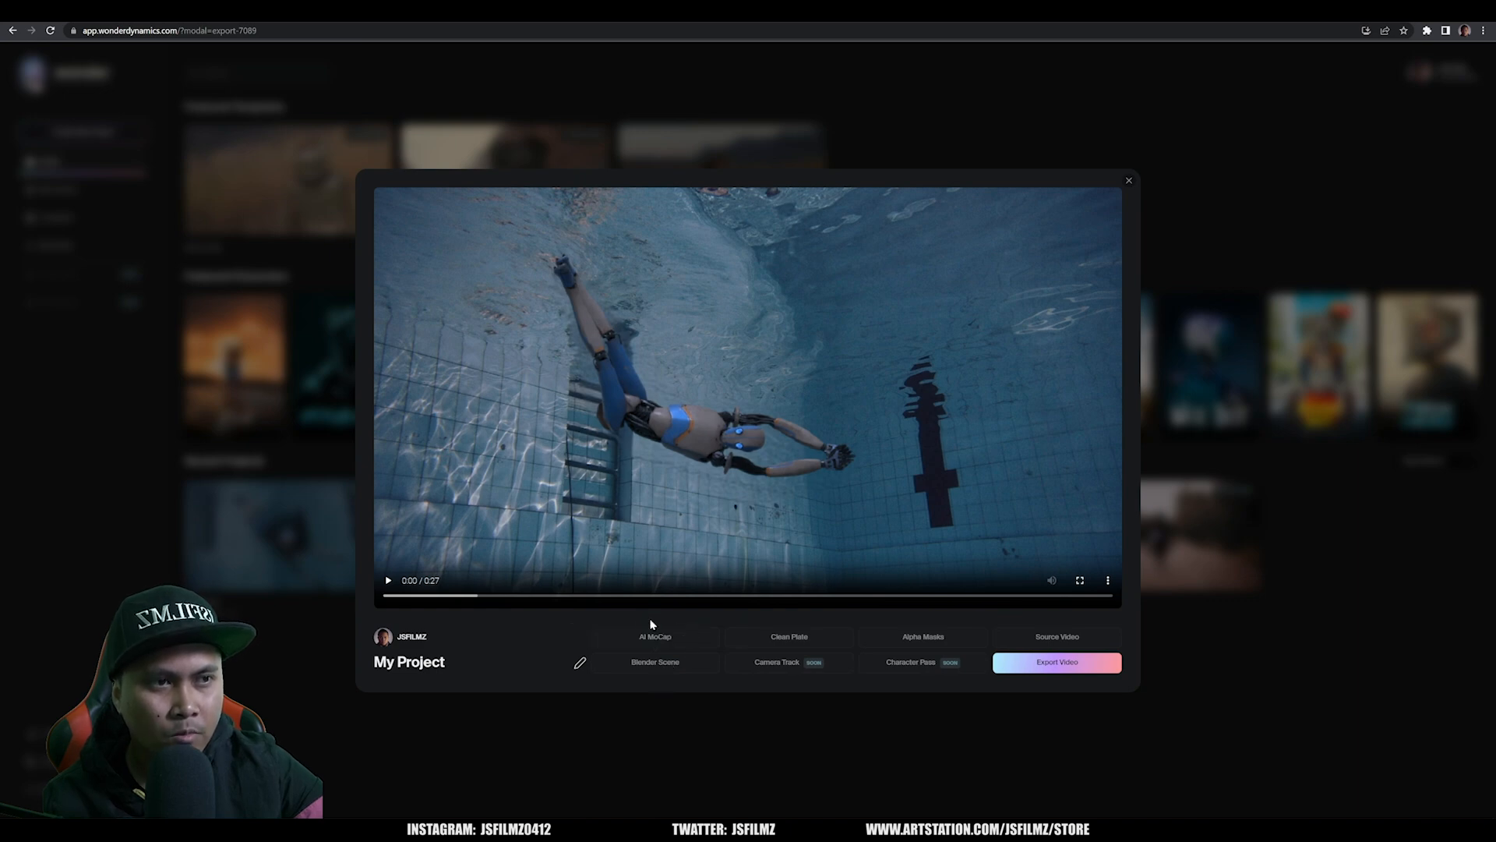
mouse_move(654, 636)
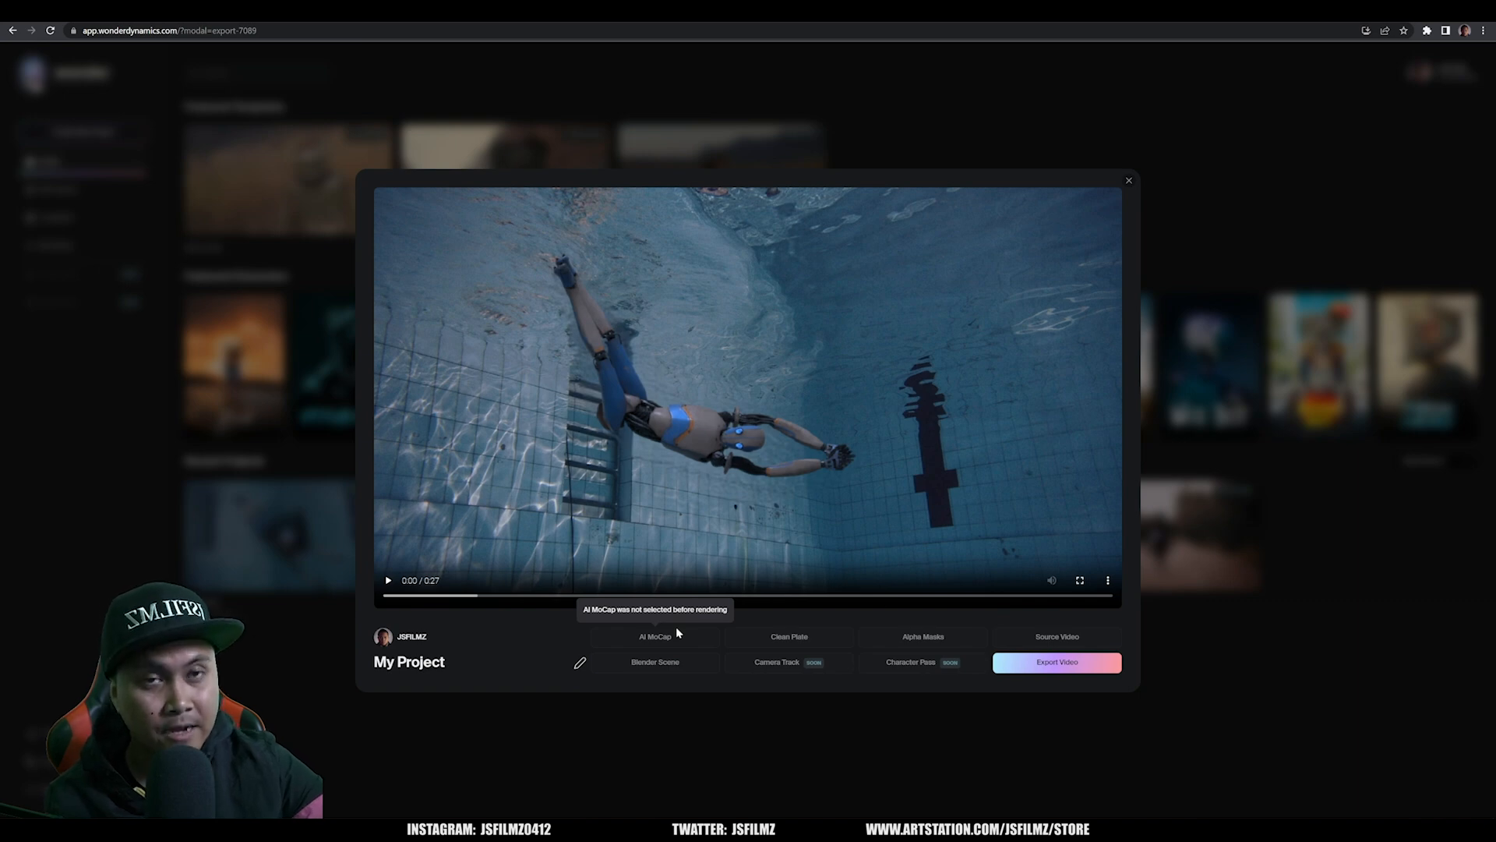
mouse_move(876, 673)
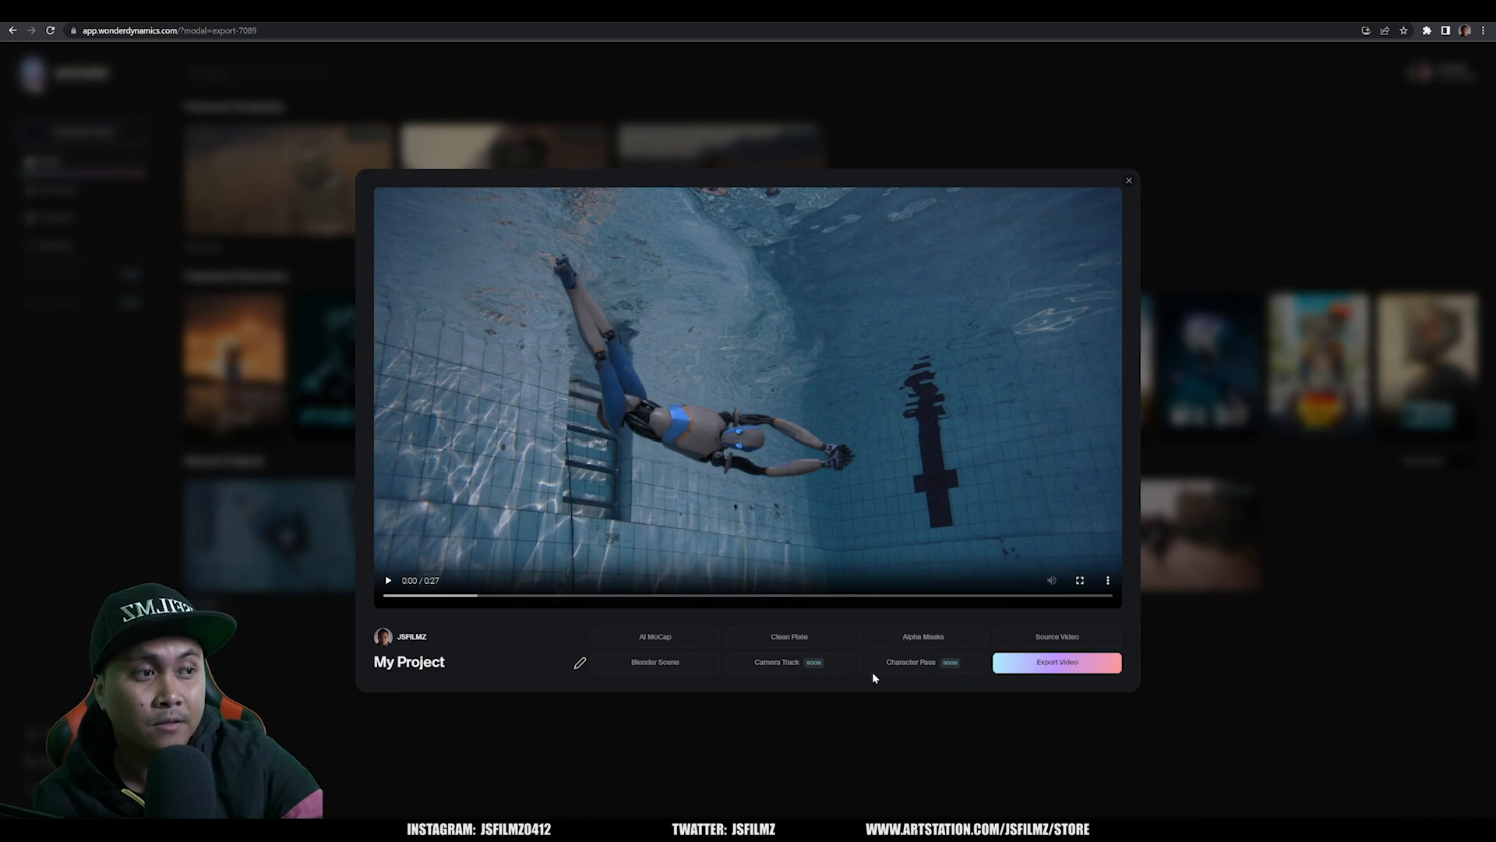
mouse_move(695, 639)
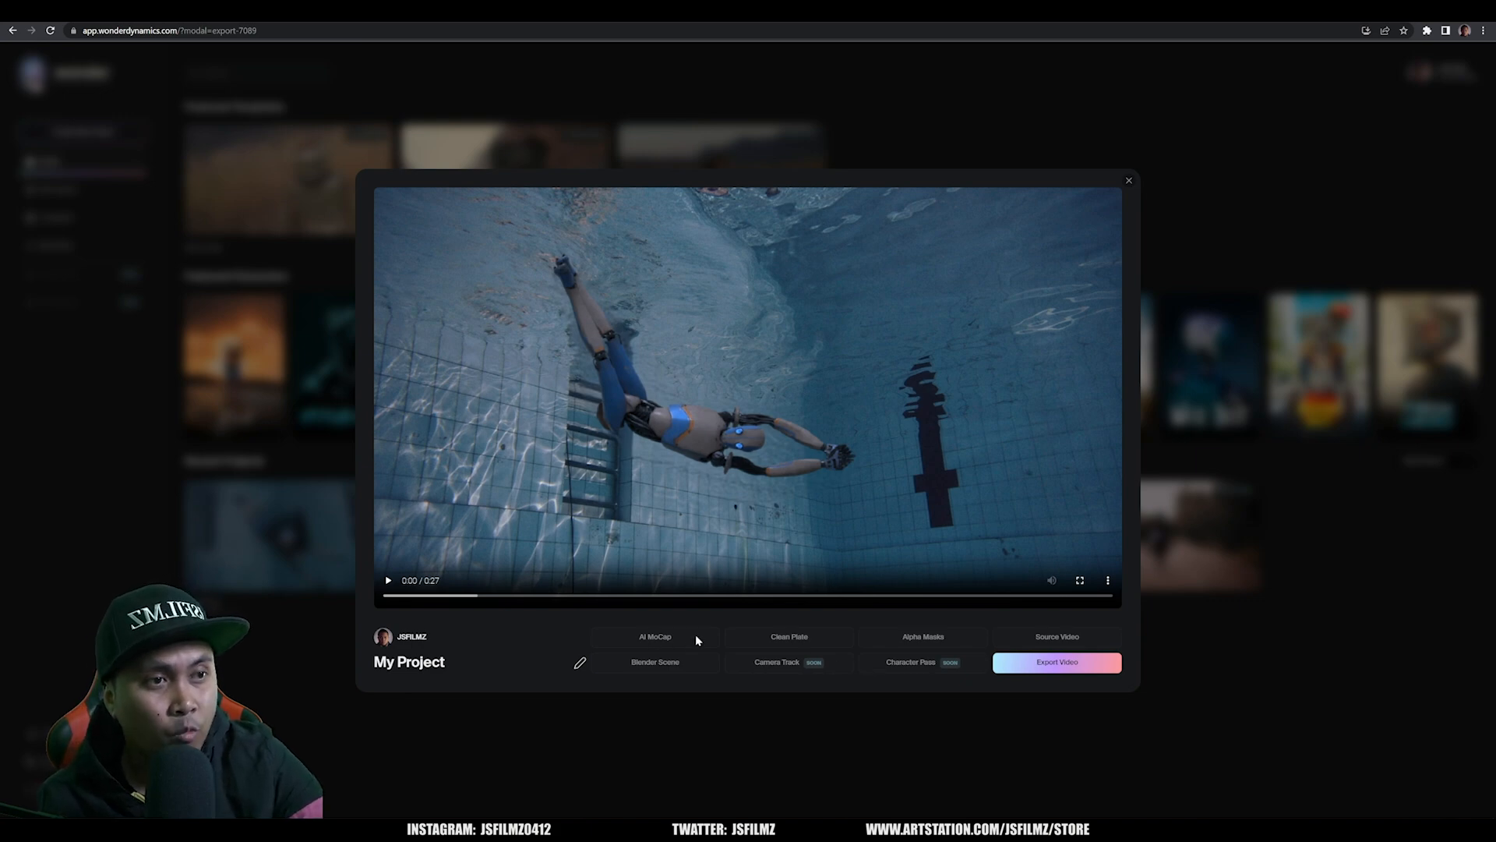
mouse_move(616, 679)
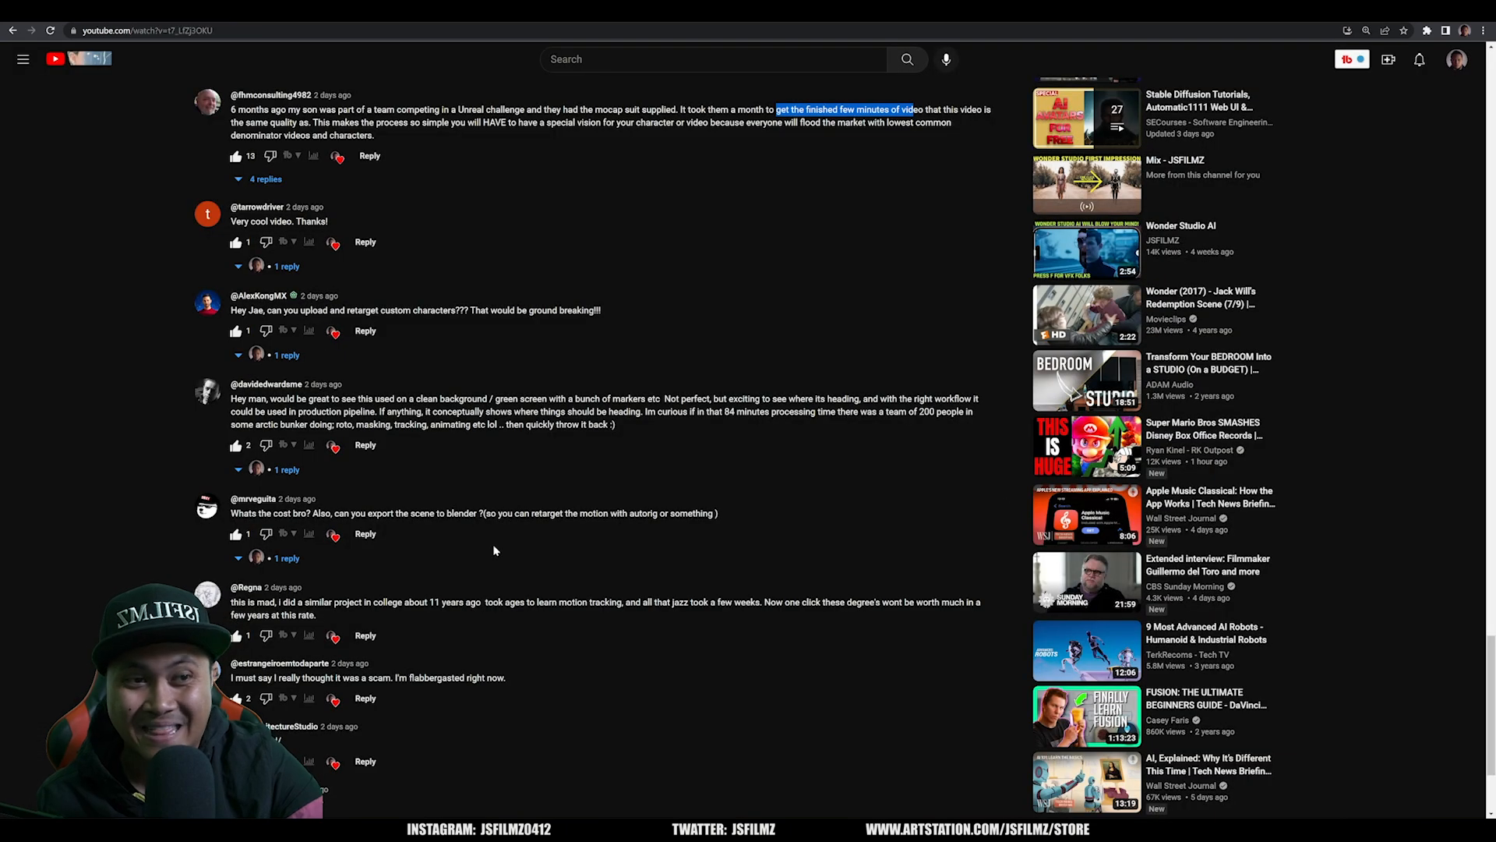
- Work through the remaining viewer comments on the First Impression video
scroll("down", 3)
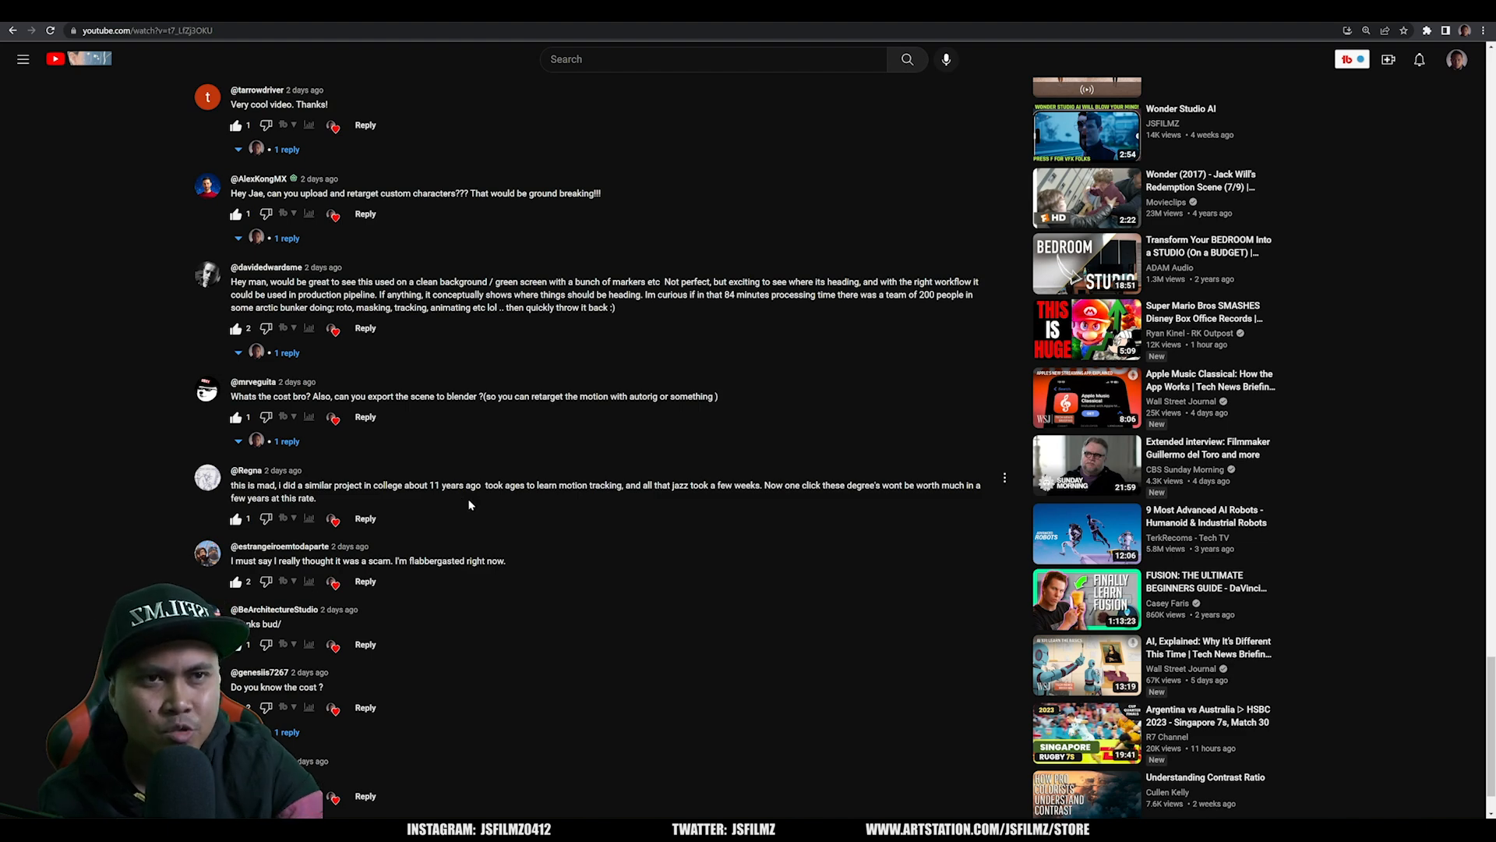
scroll("down", 3)
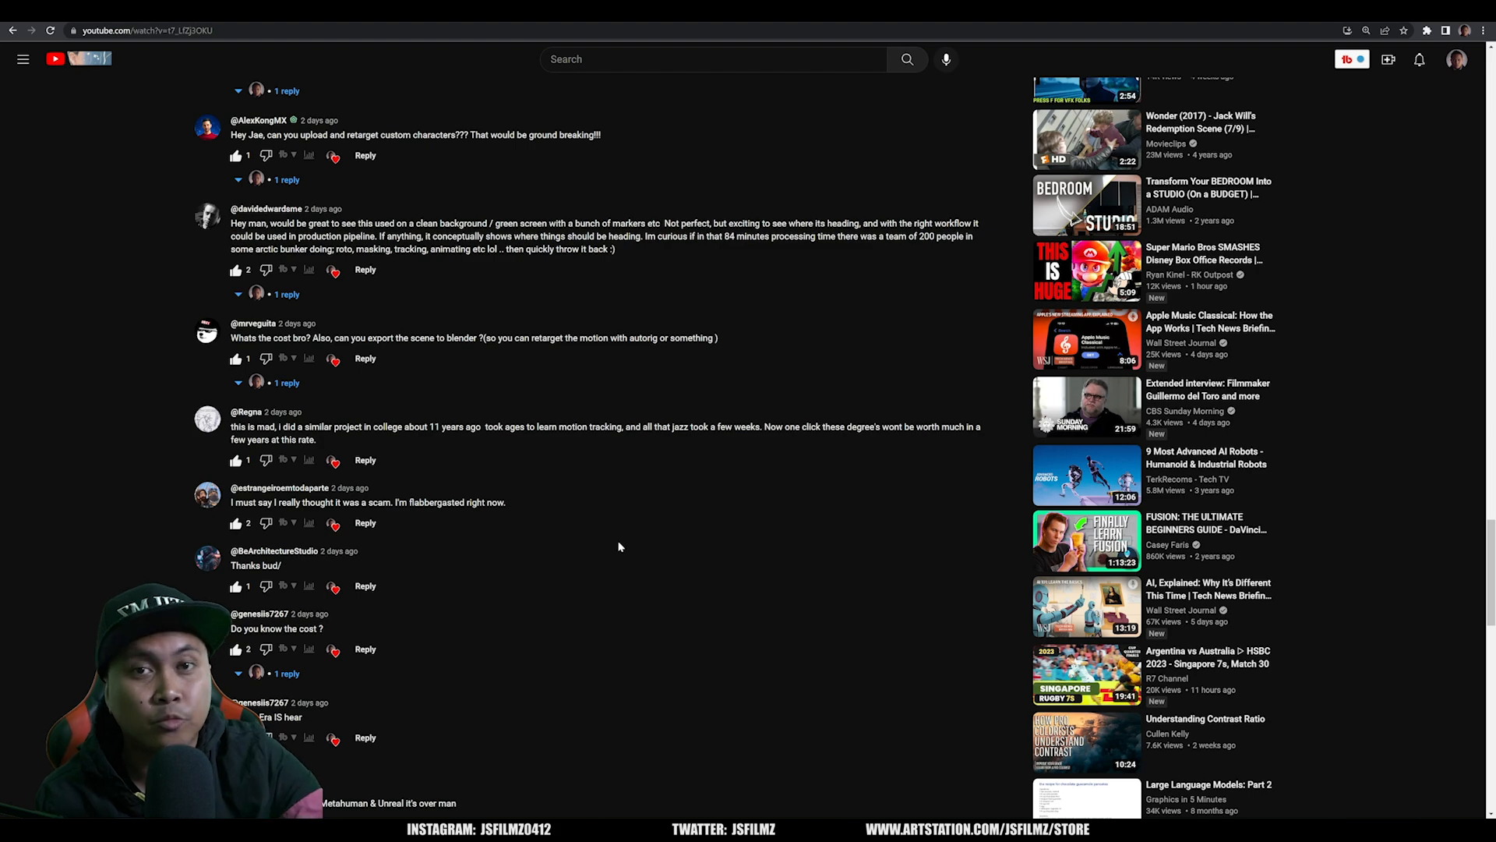
scroll("down", 3)
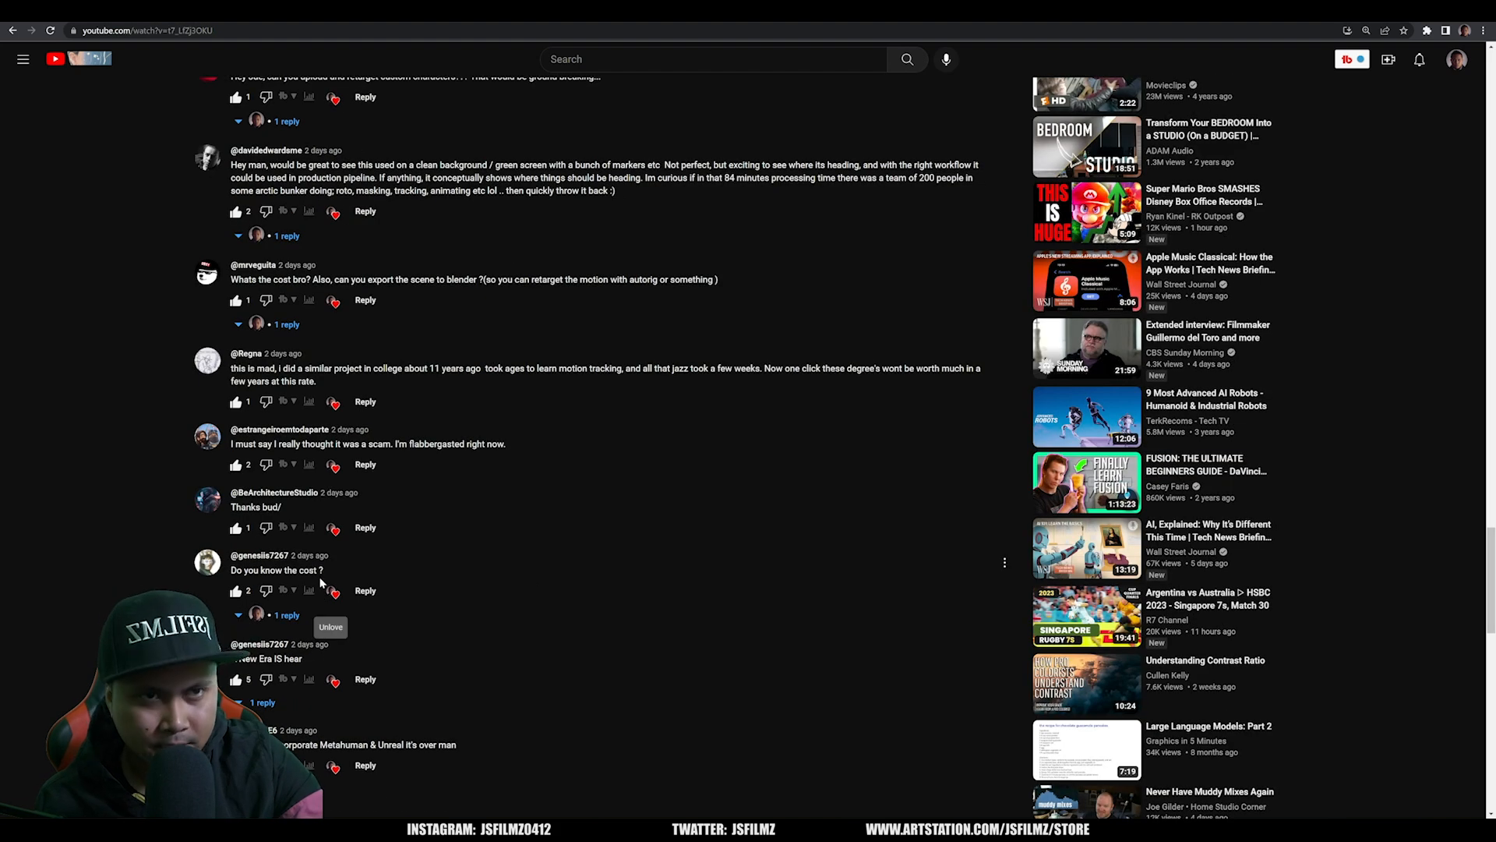
scroll("down", 3)
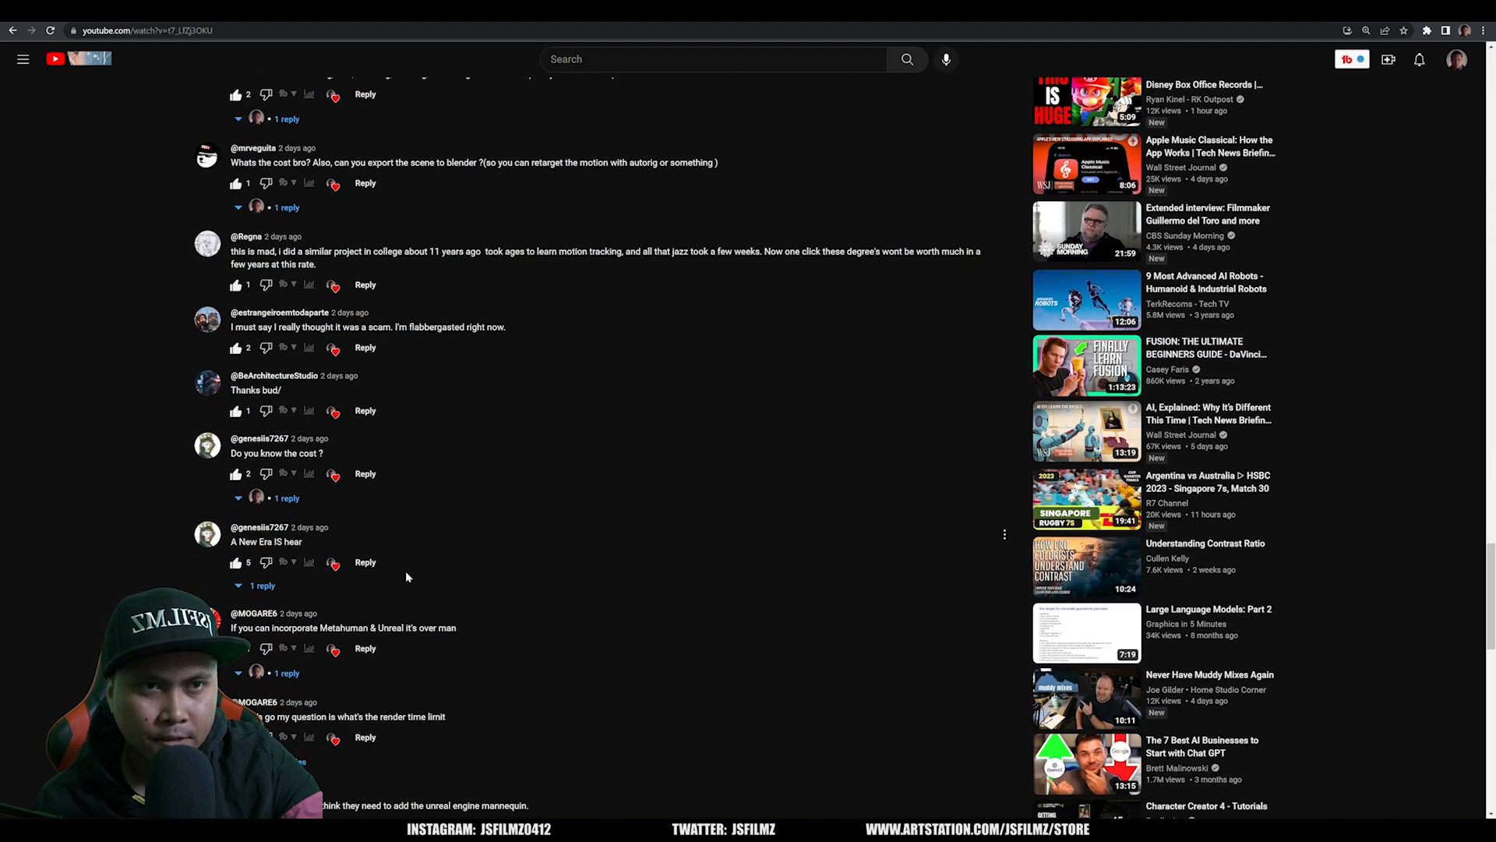
scroll("down", 3)
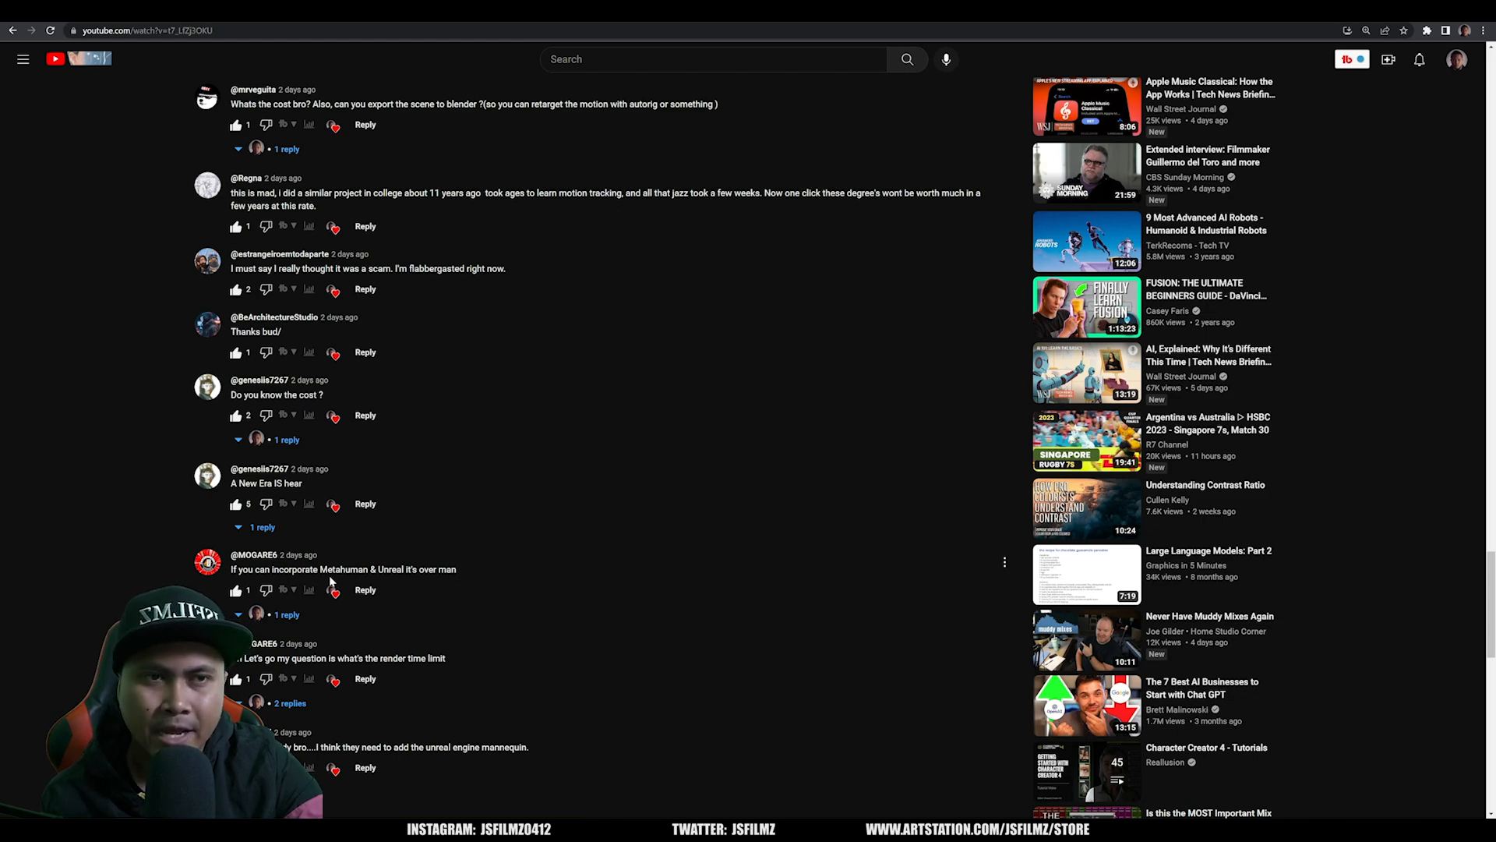
scroll("down", 3)
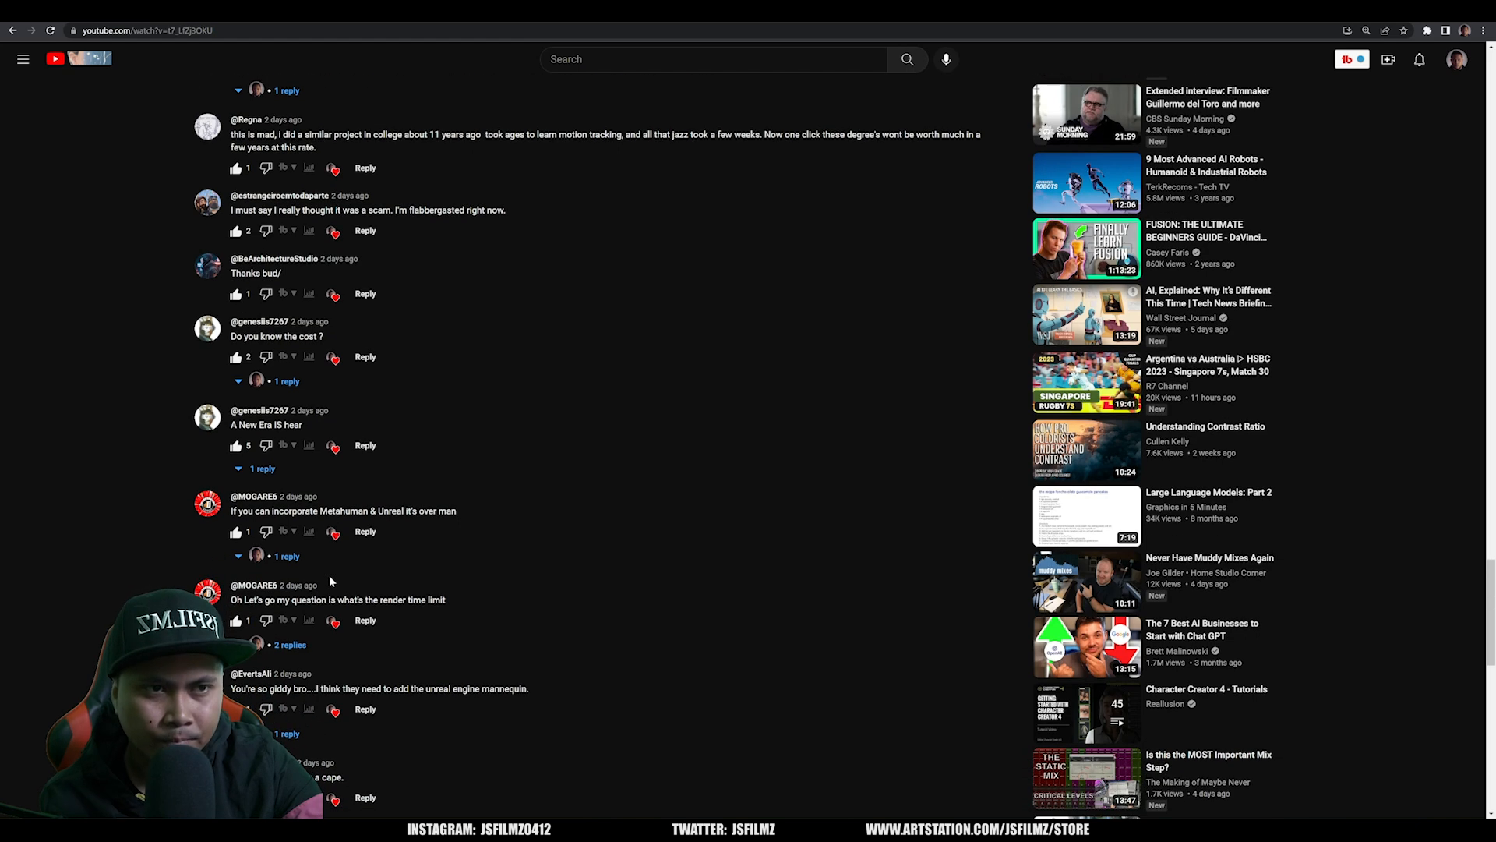
scroll("down", 3)
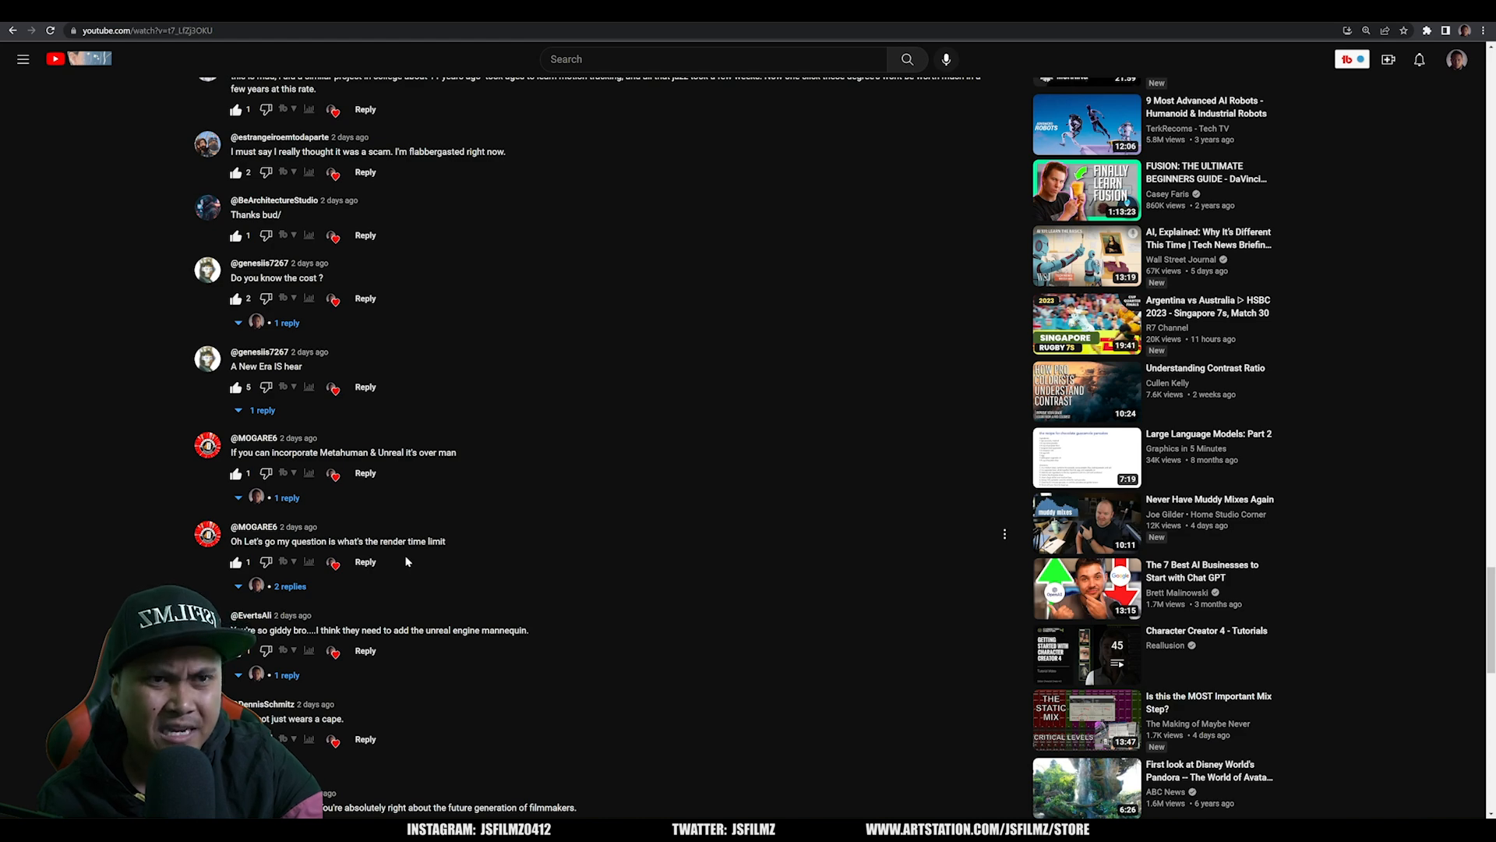
scroll("down", 3)
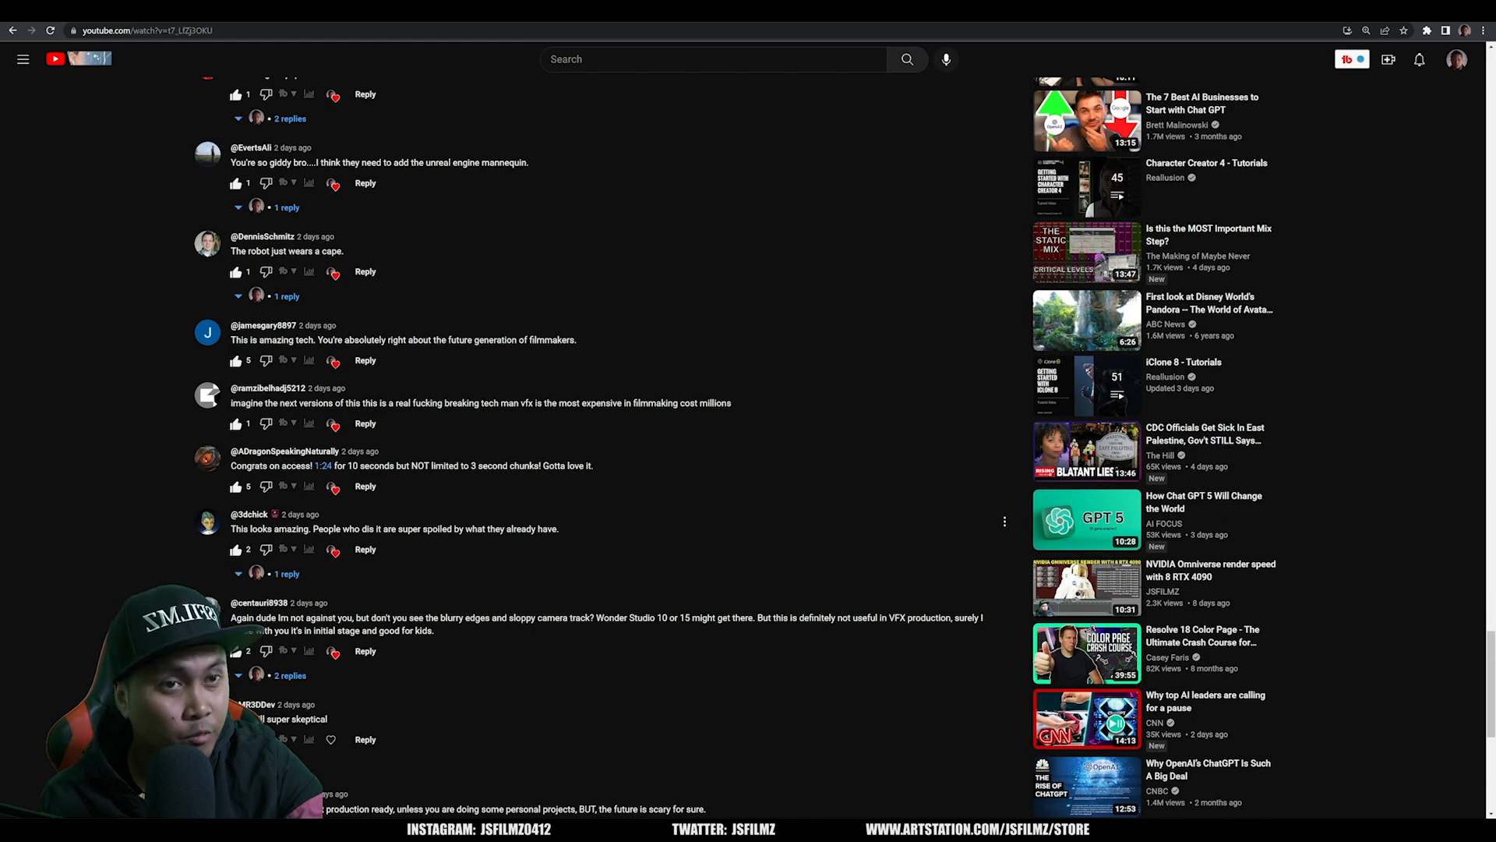
scroll("down", 3)
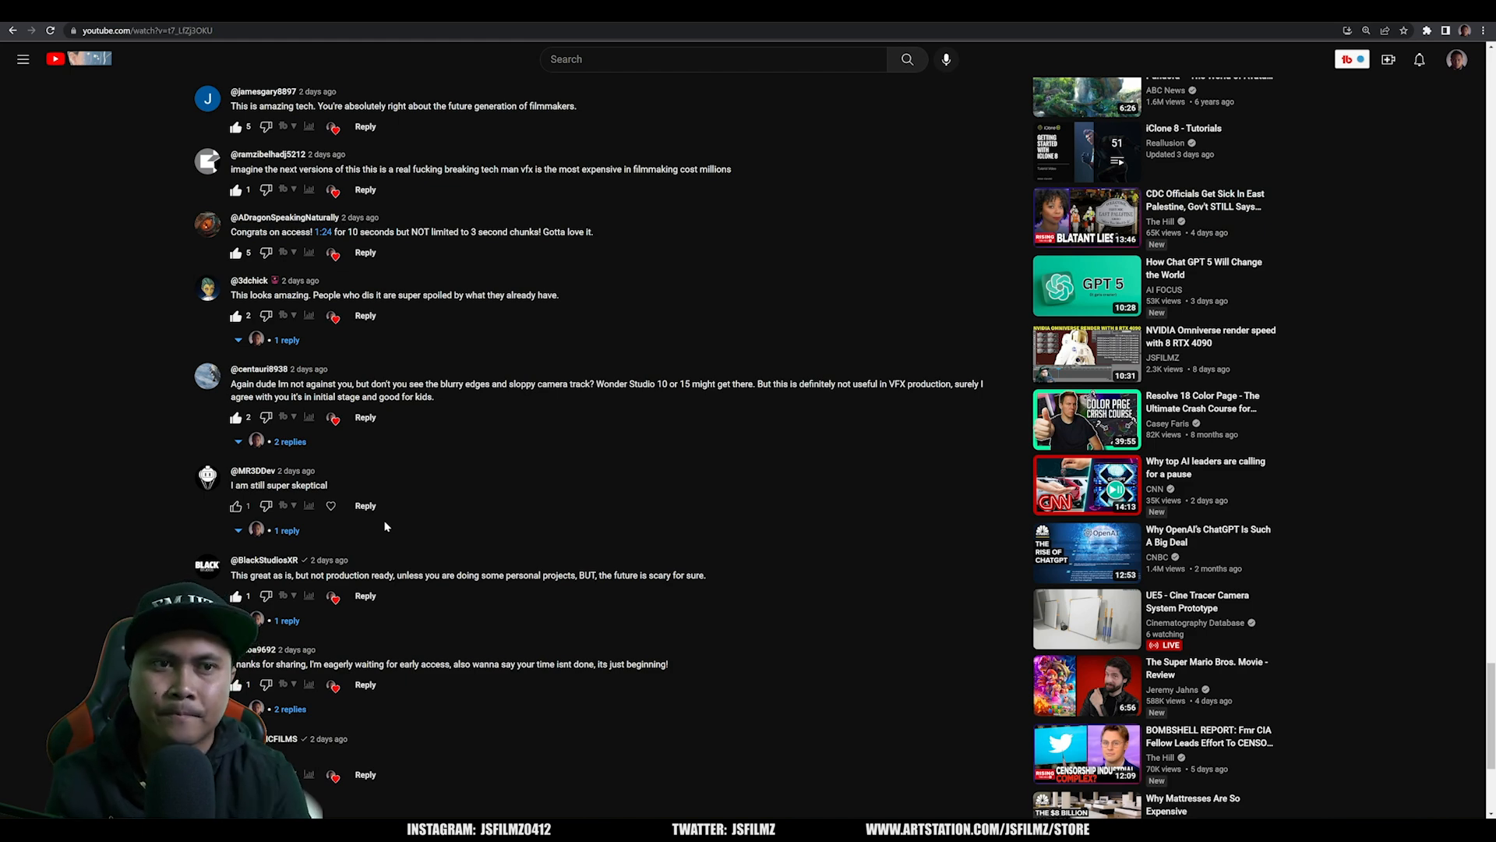
scroll("down", 3)
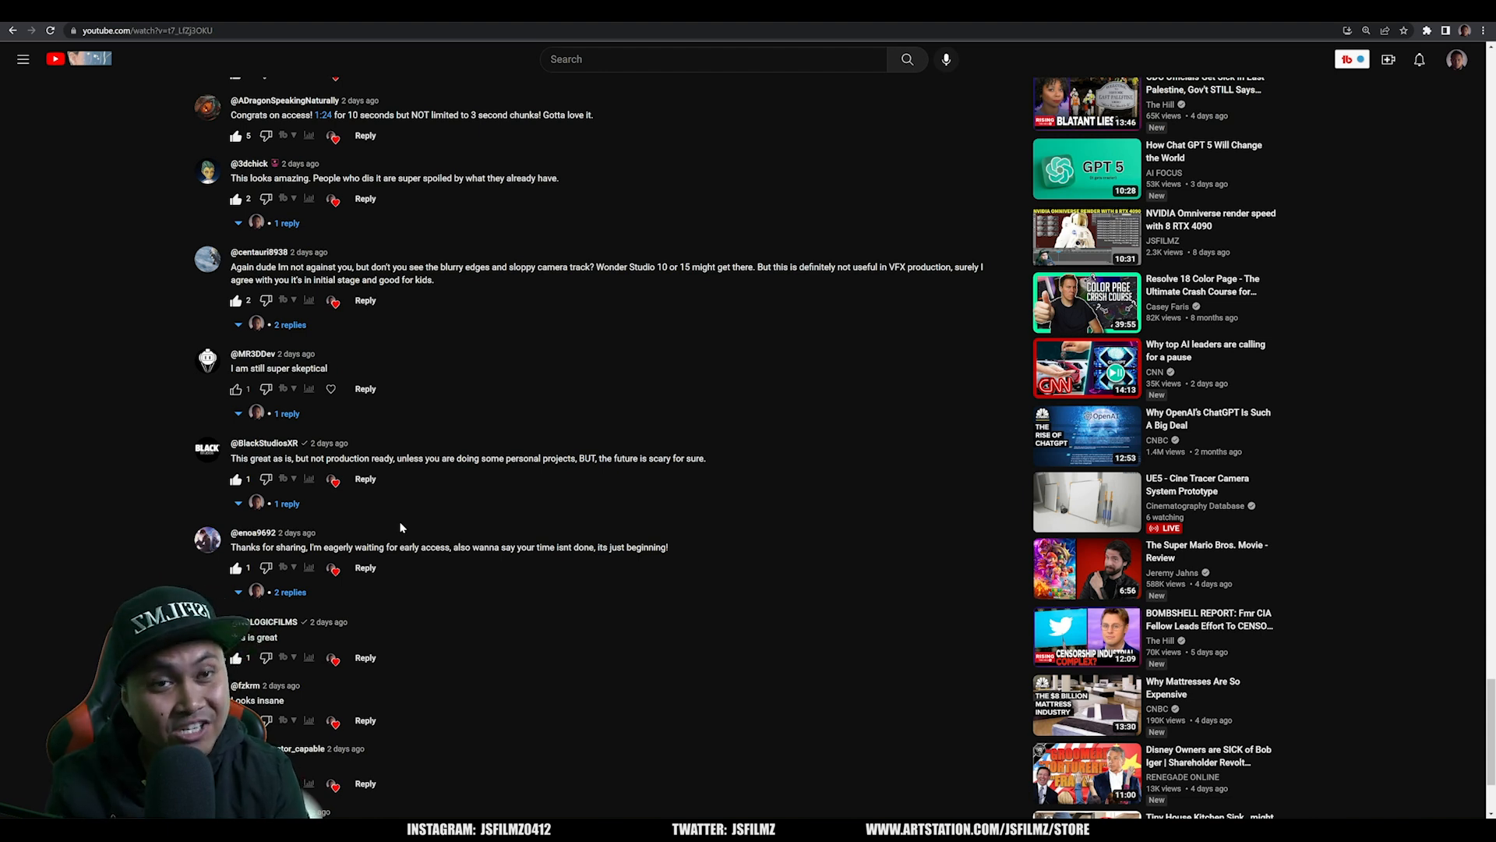
- Return to the Wonder Studio First Impression video player at the top of the page
scroll("up", 3)
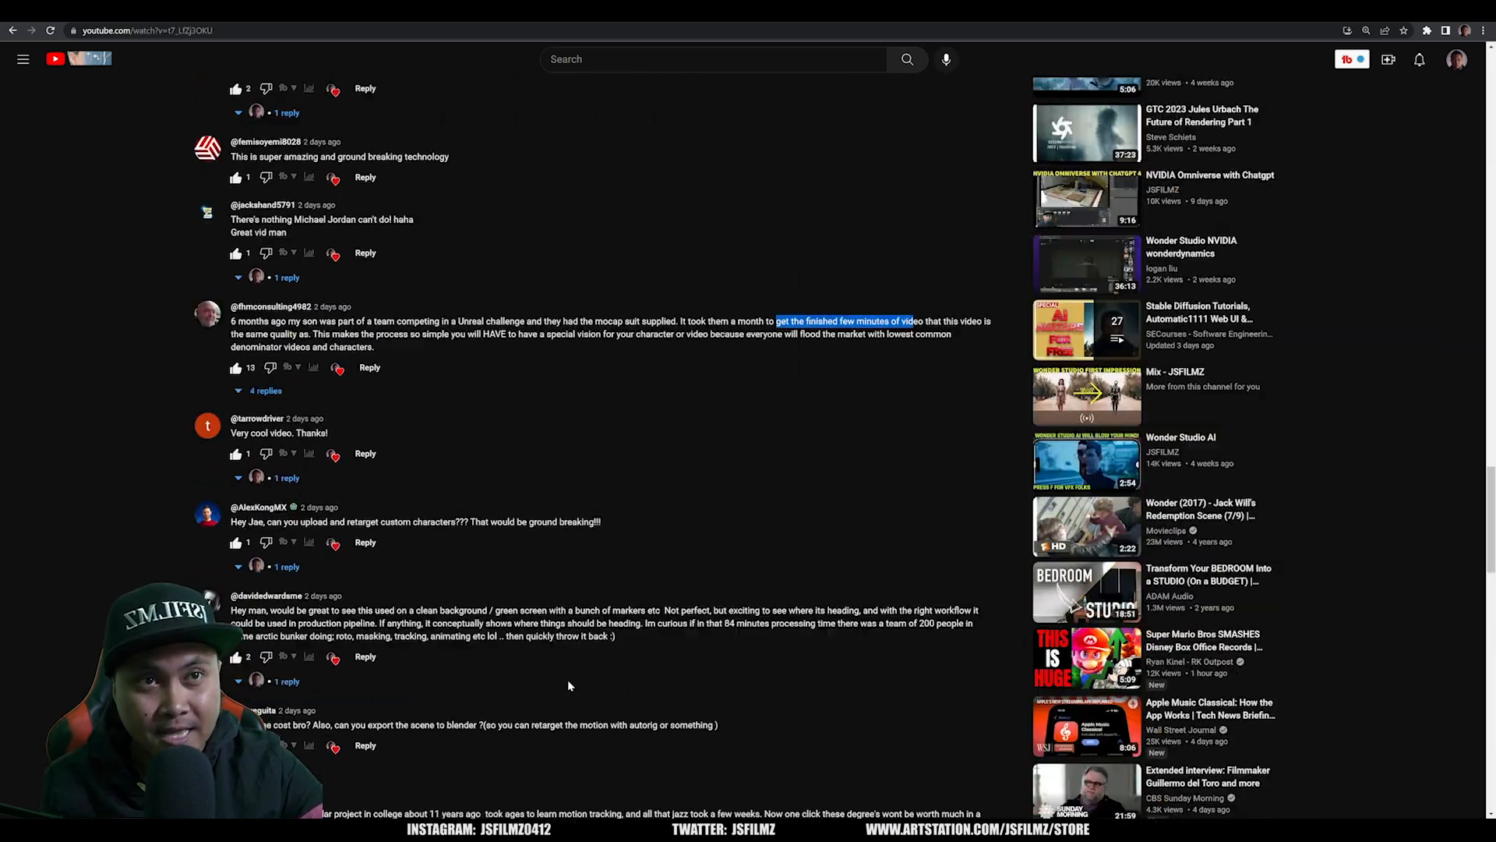
scroll("up", 3)
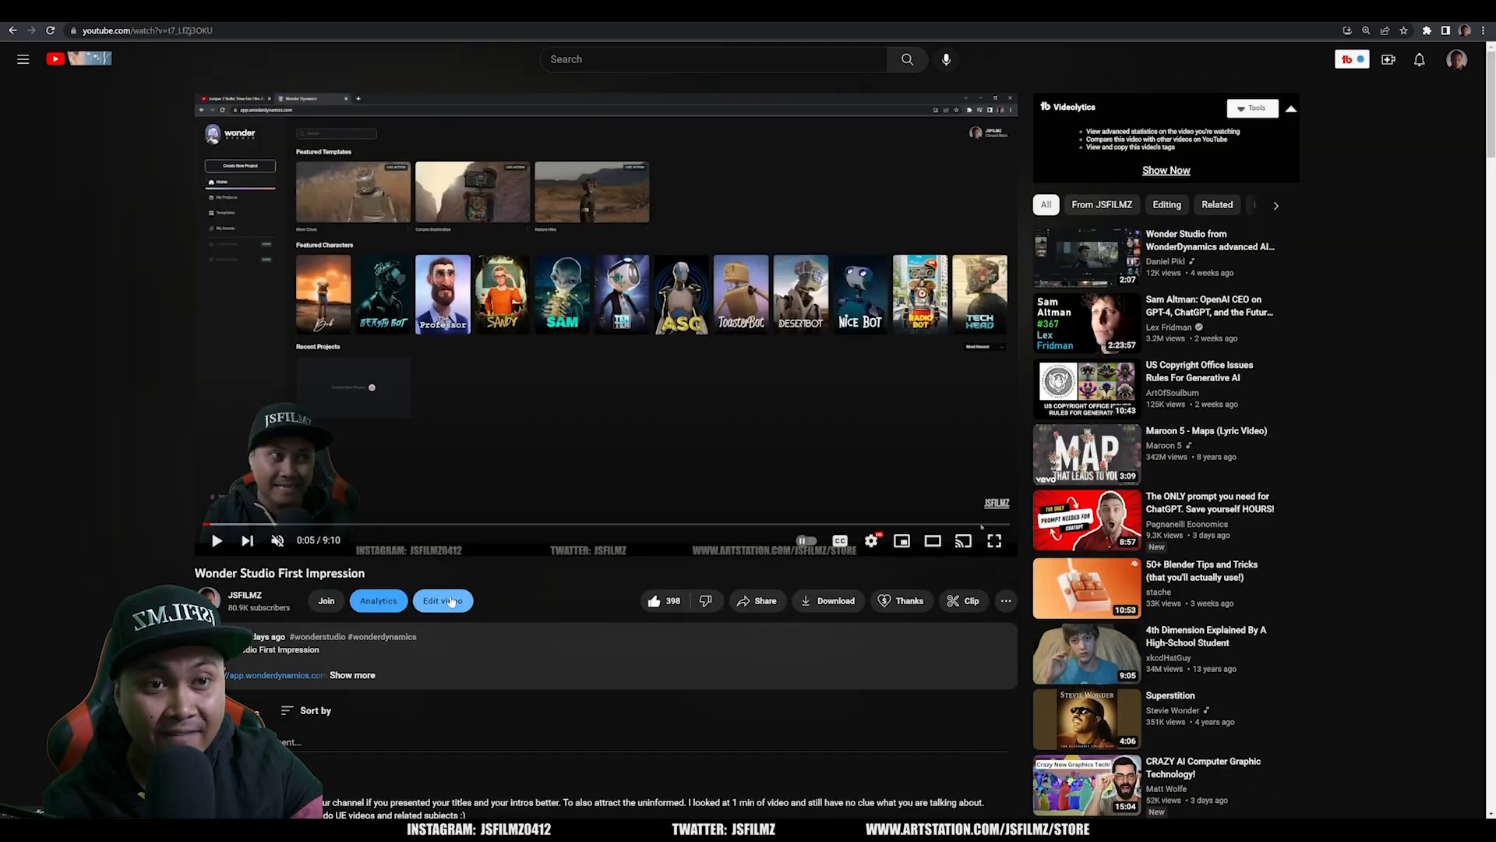